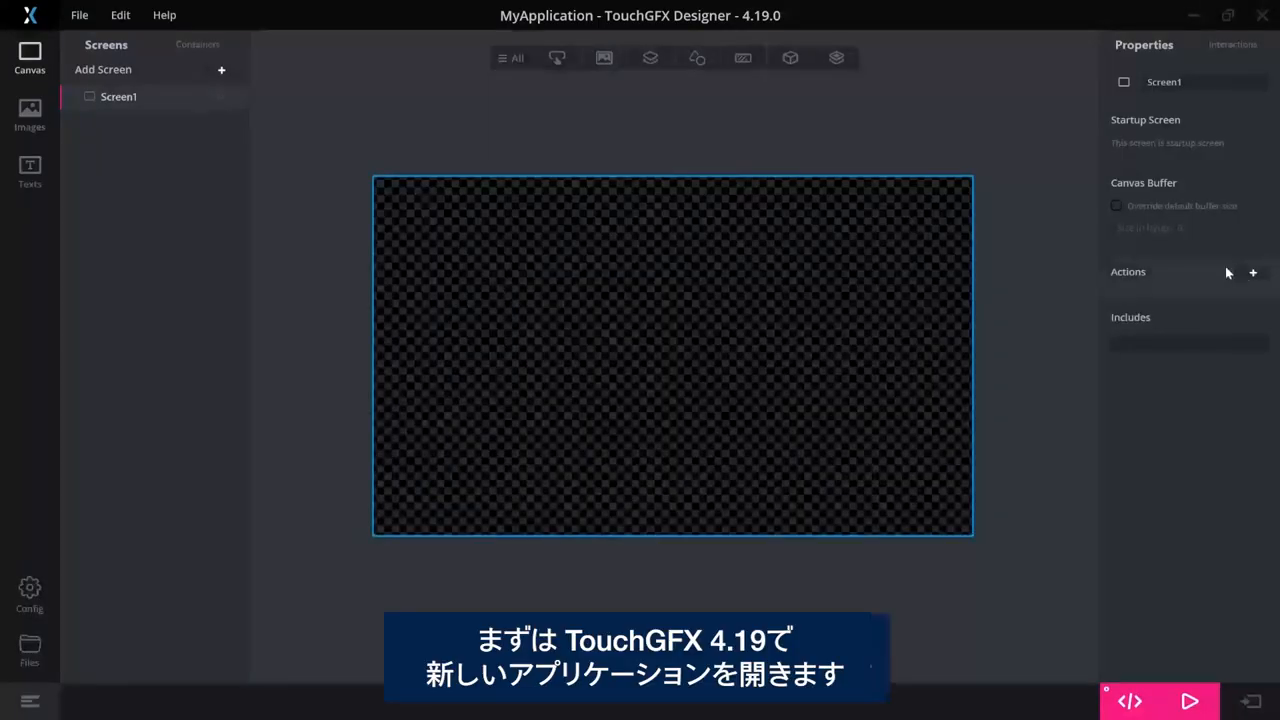
pyautogui.moveTo(817, 154)
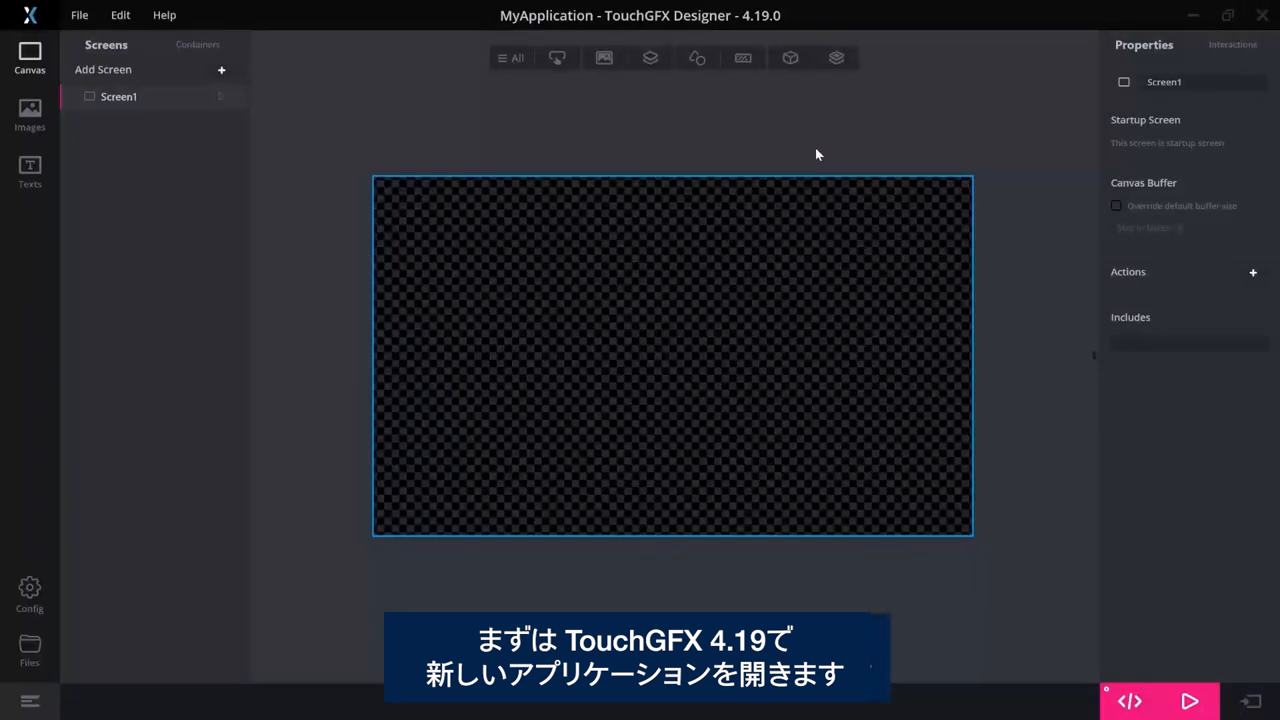
pyautogui.moveTo(810, 150)
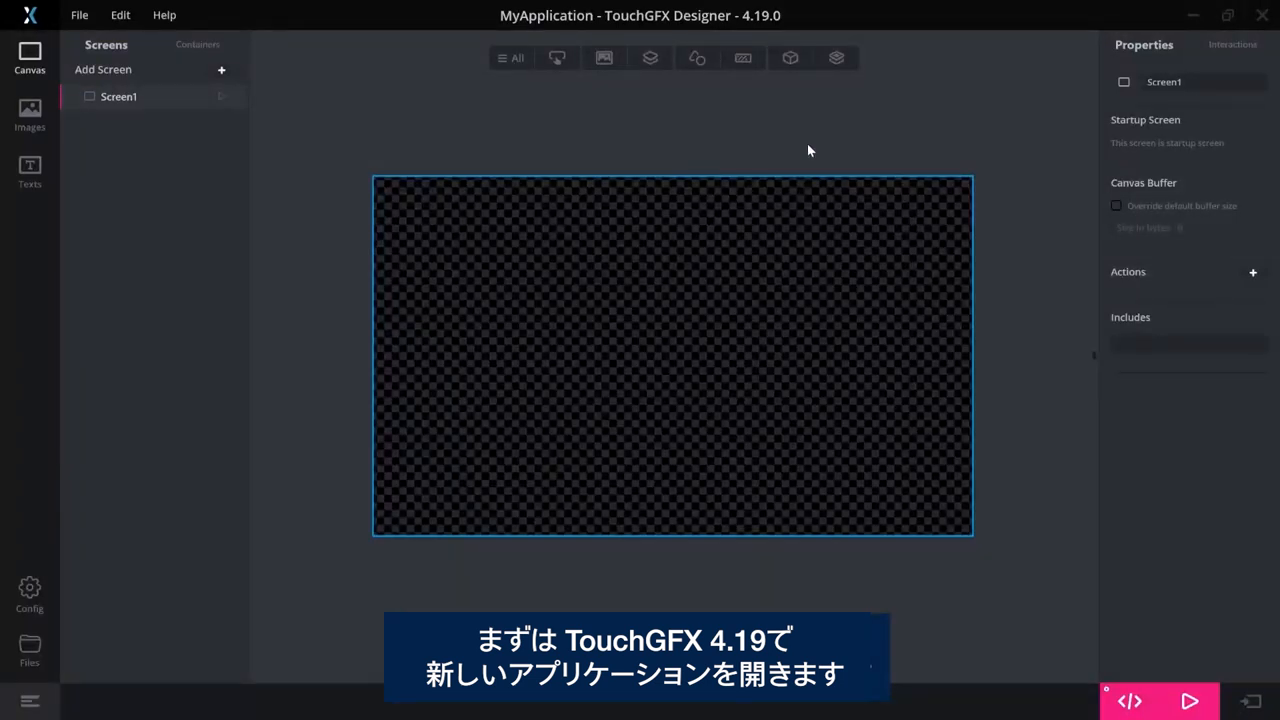
# Add a background Box and a TextArea, dragging the text to the screen centre
pyautogui.click(696, 57)
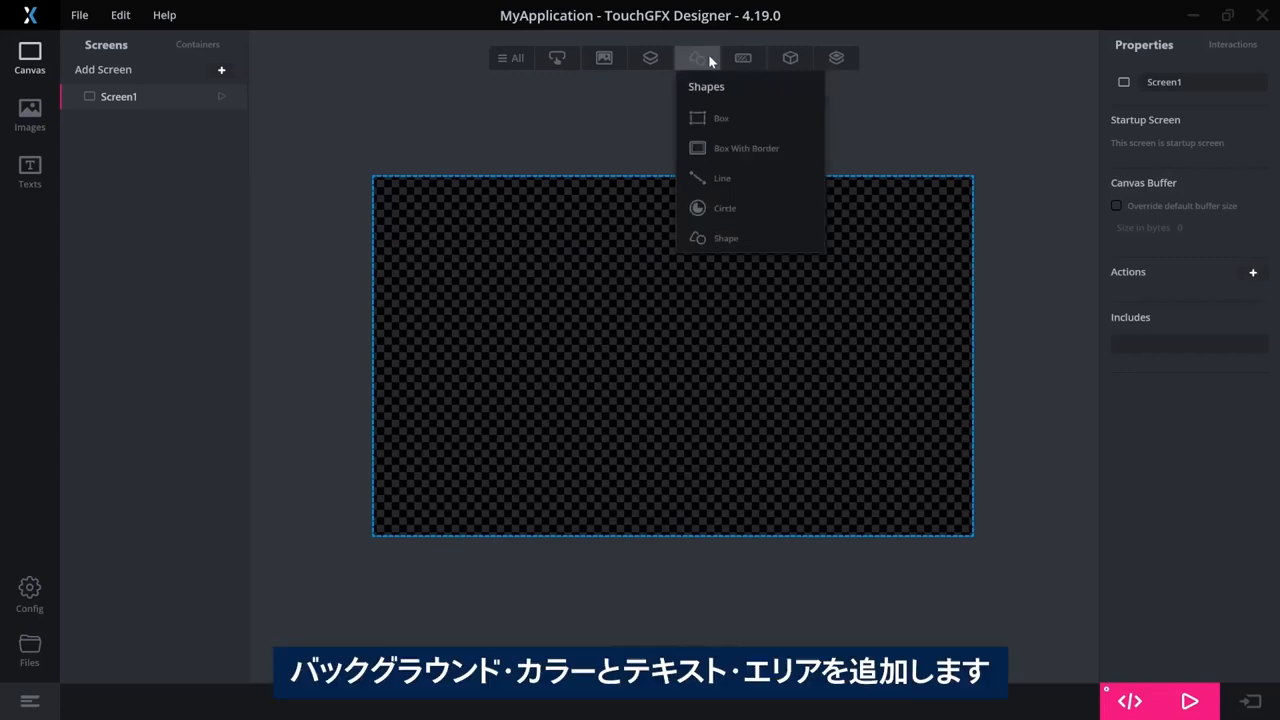
pyautogui.click(721, 118)
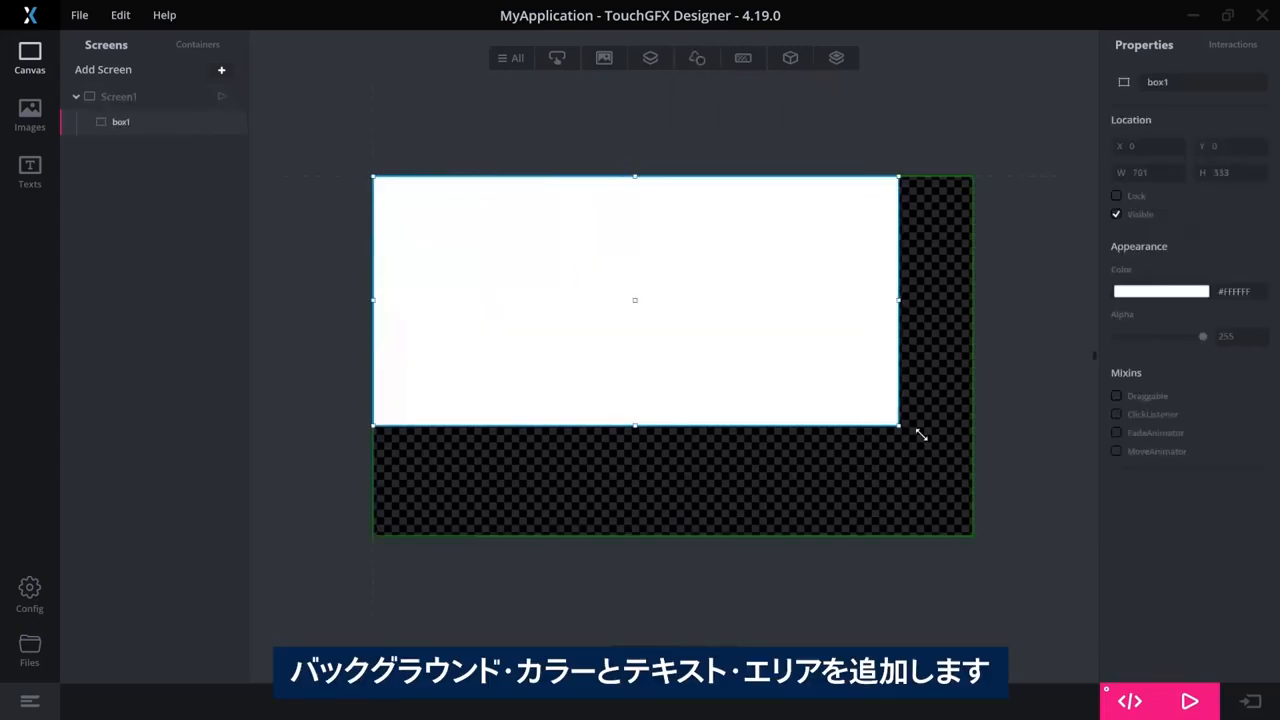
pyautogui.click(742, 57)
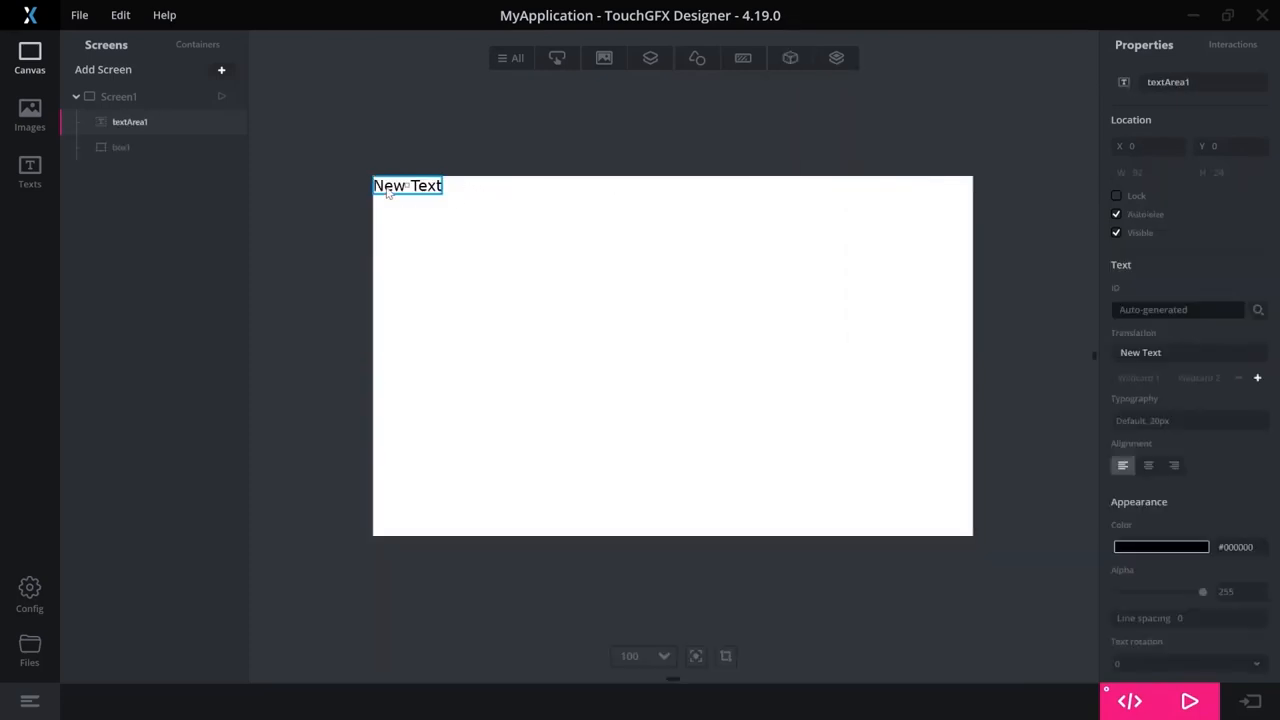
pyautogui.moveTo(407, 185); pyautogui.dragTo(673, 356)
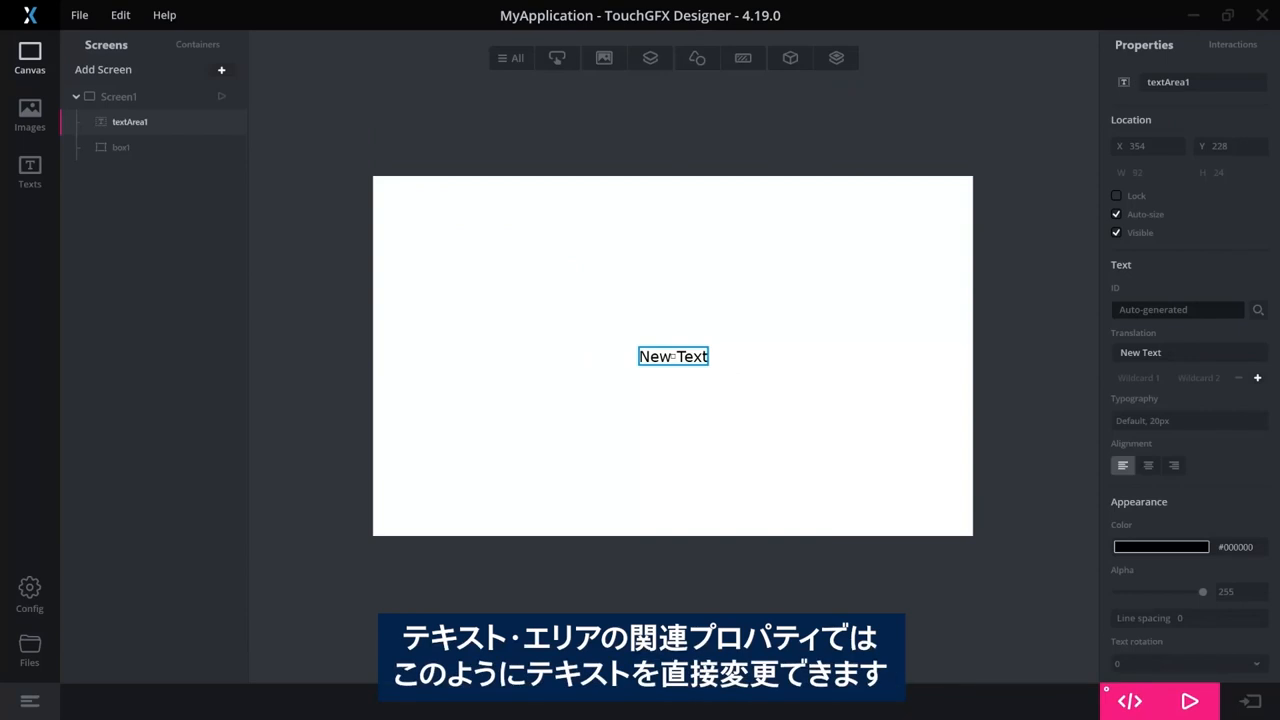
pyautogui.moveTo(1150, 333)
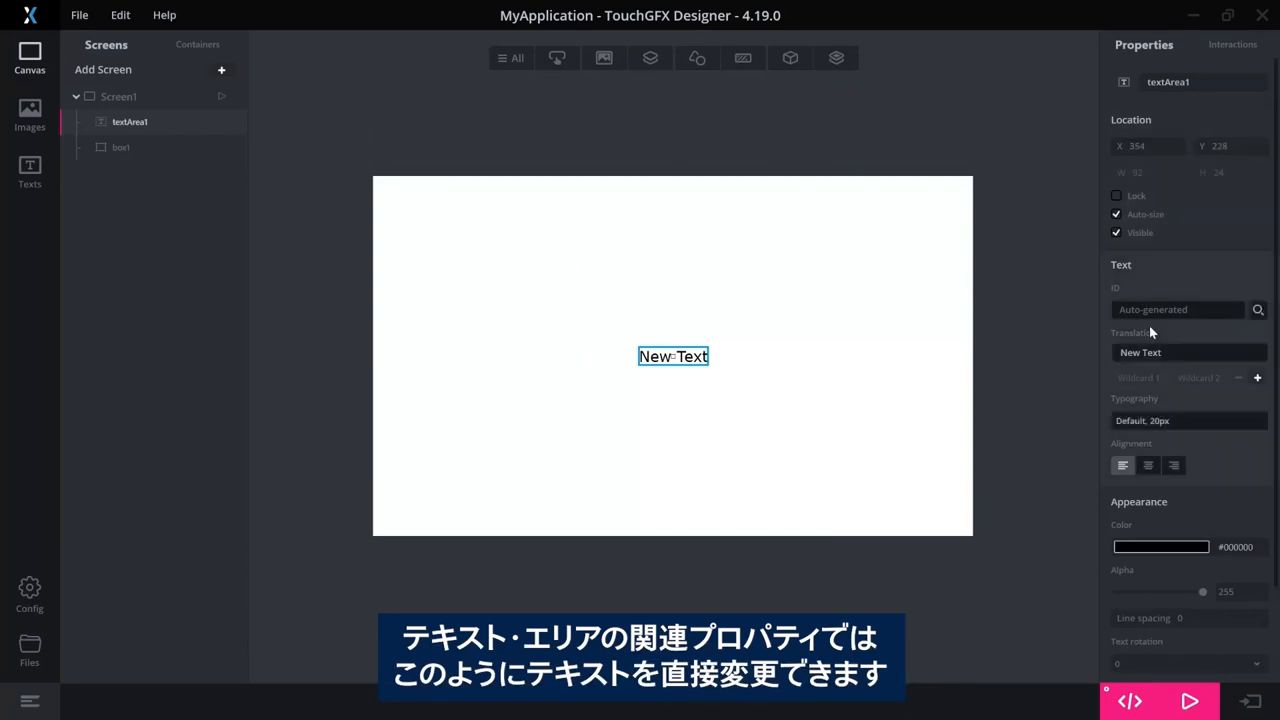
# Replace the text area's translation with 'Hello'
pyautogui.tripleClick(1189, 352)
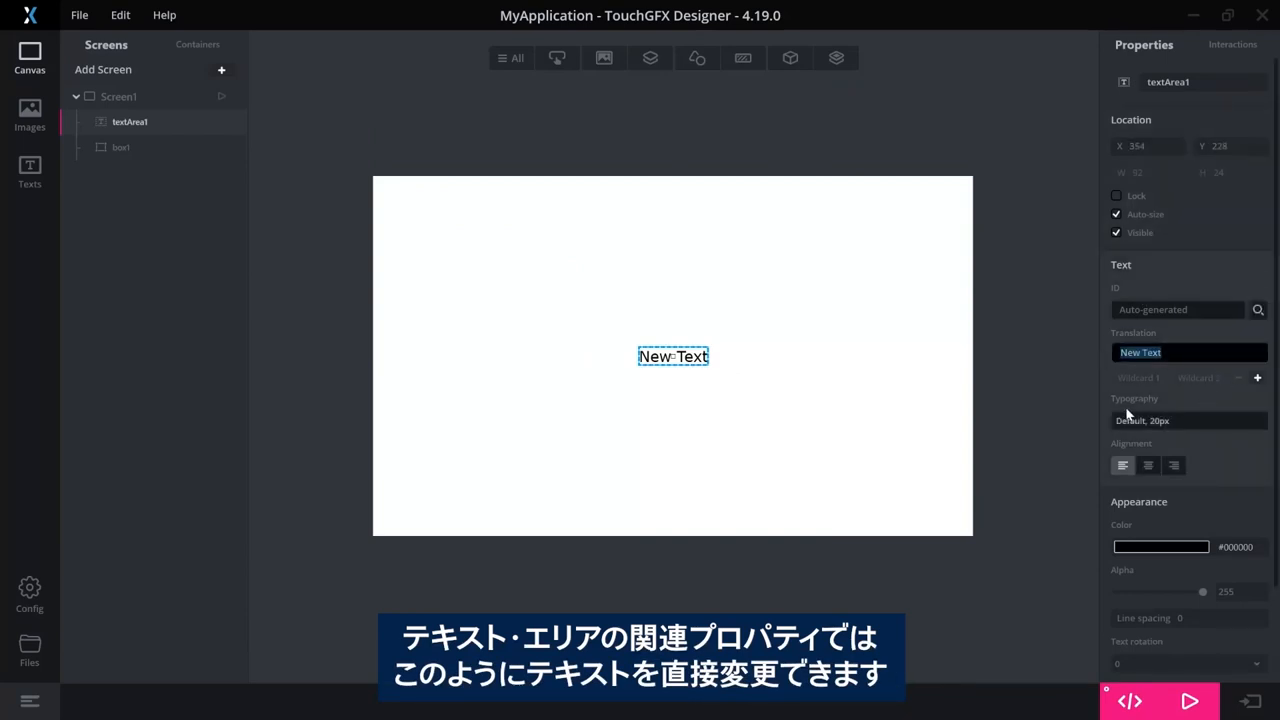
pyautogui.write('H')
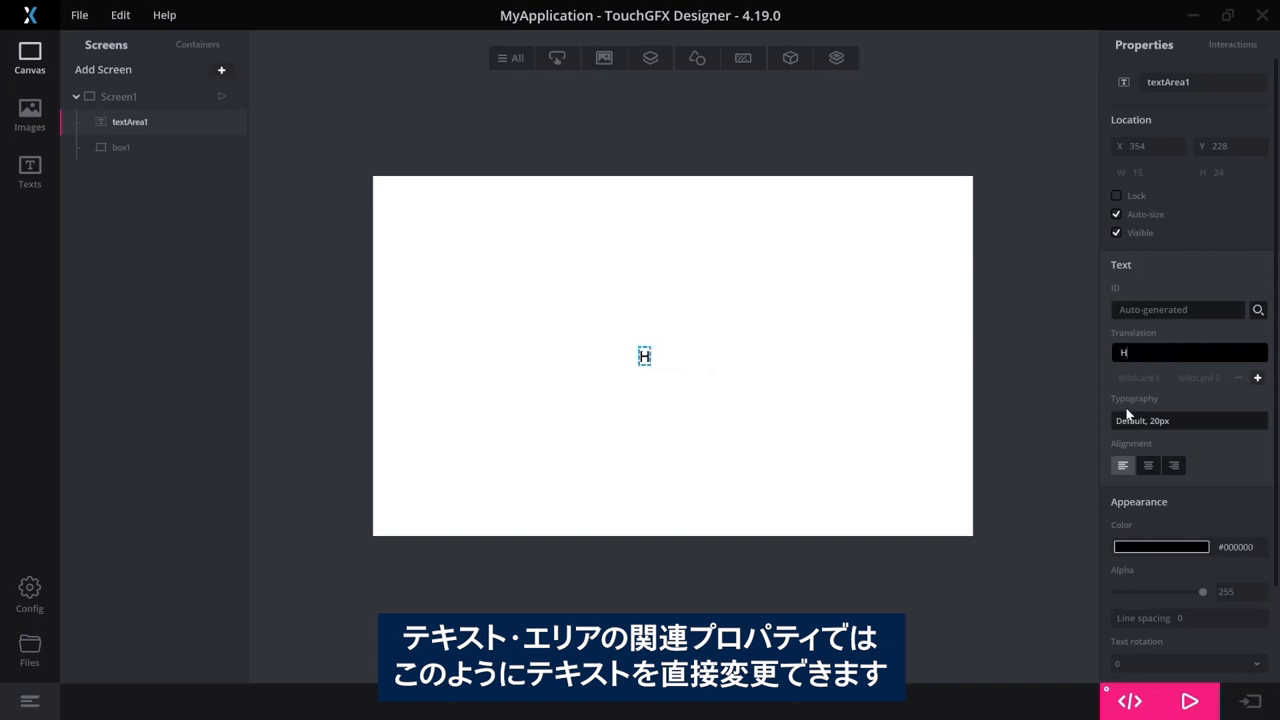
pyautogui.write('ello')
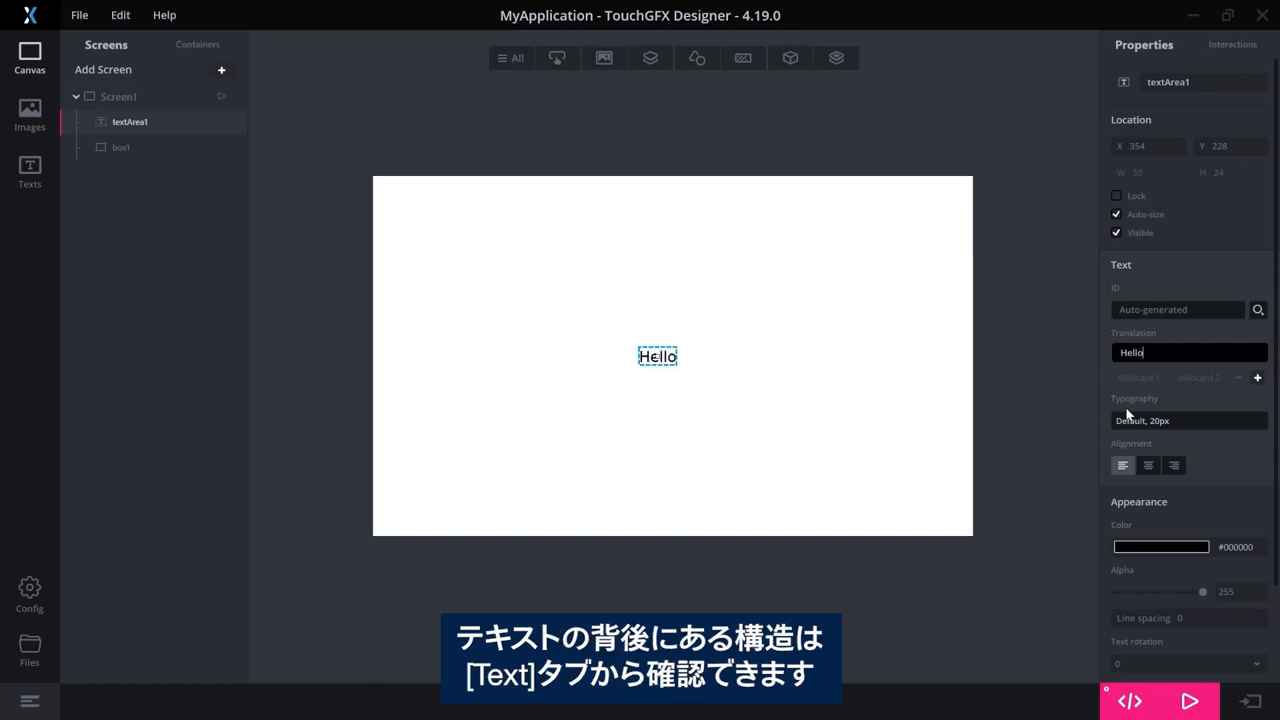
pyautogui.moveTo(670, 127)
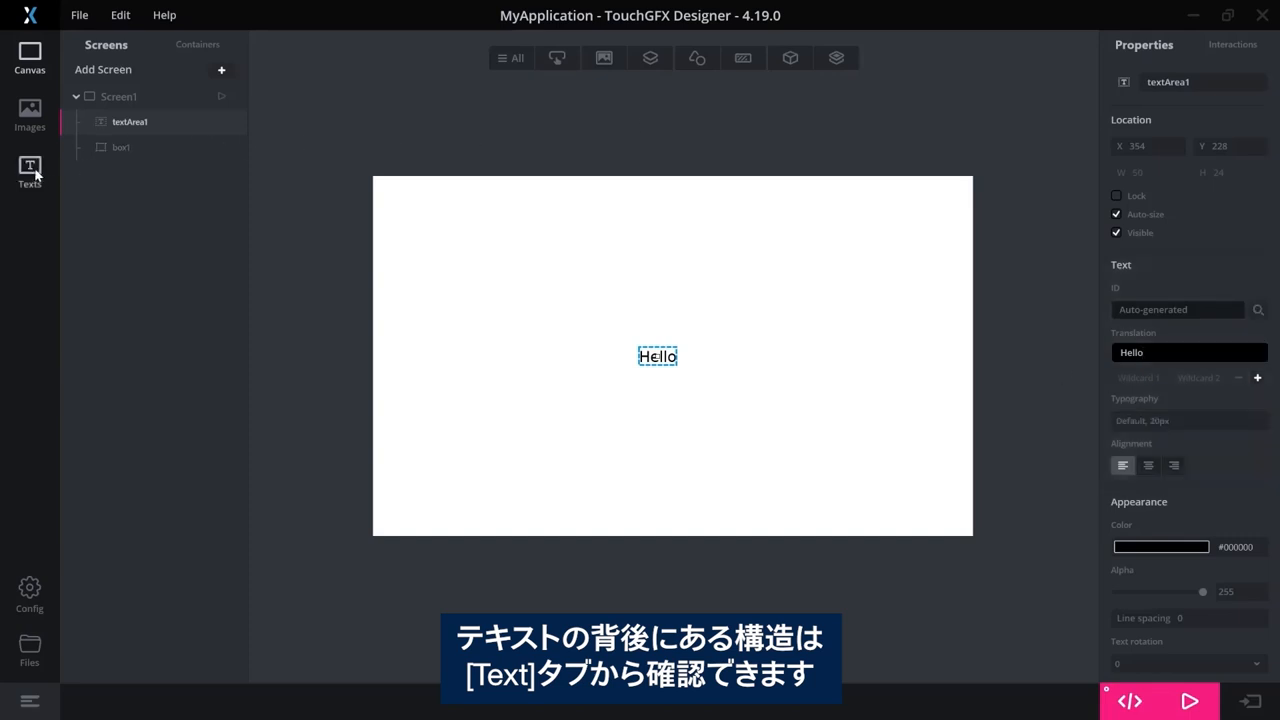
# Open the Texts view and select the Unsorted group to see the Hello entry
pyautogui.click(29, 170)
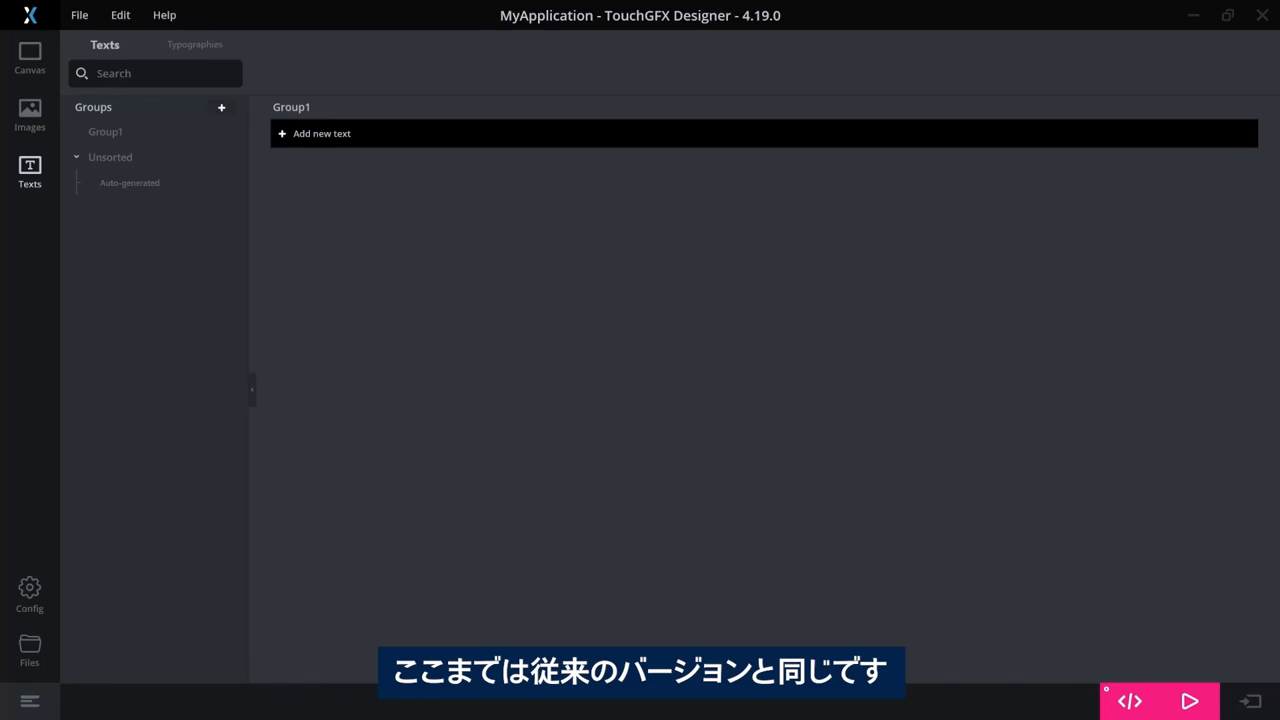
pyautogui.moveTo(730, 296)
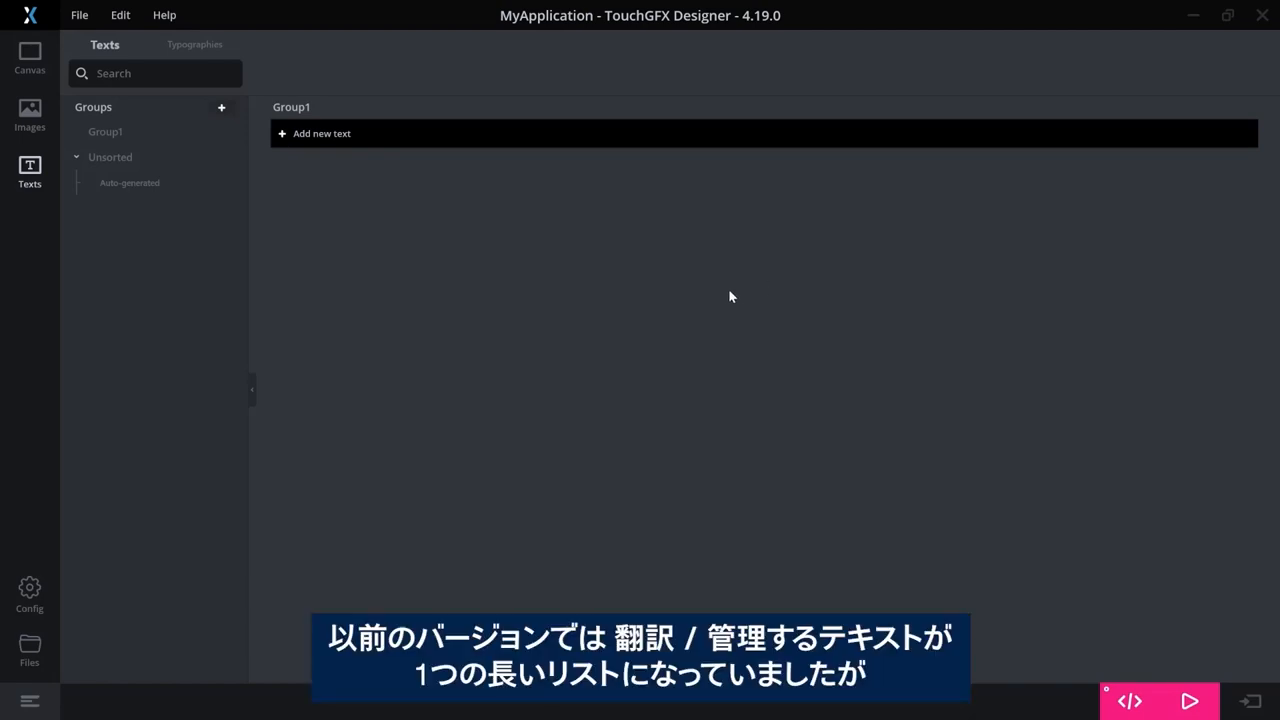
pyautogui.moveTo(420, 340)
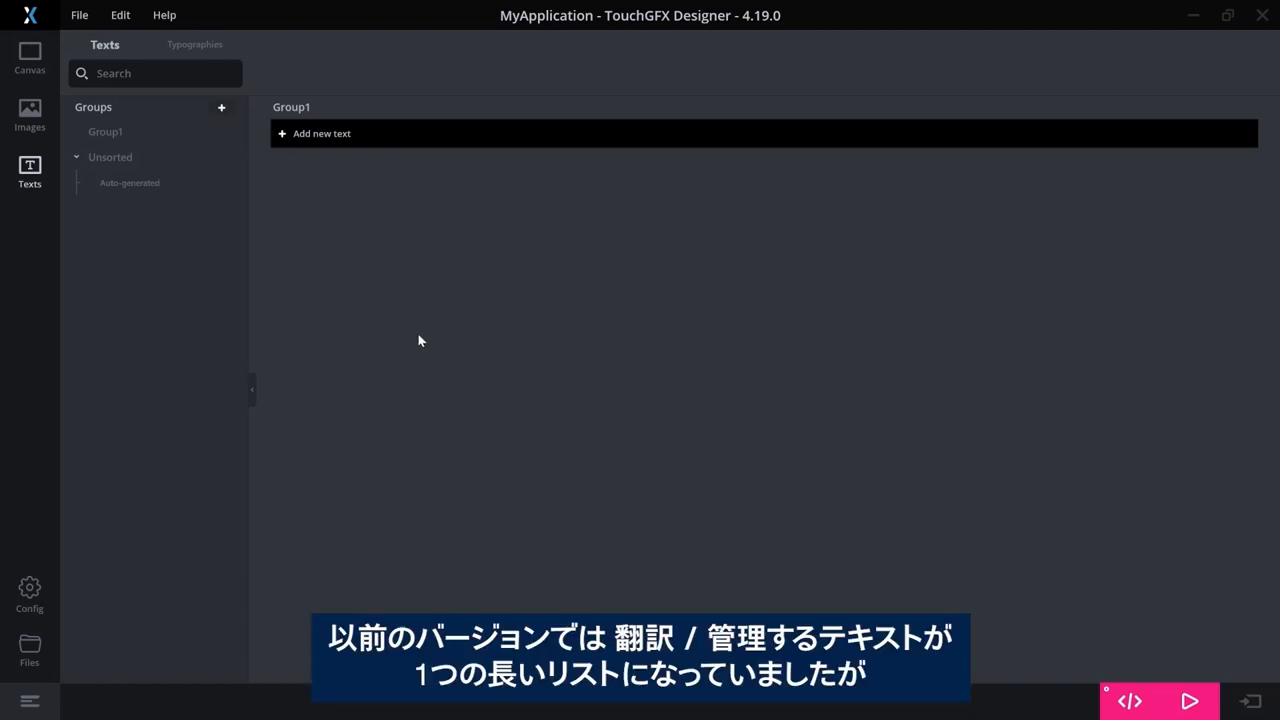
pyautogui.moveTo(415, 335)
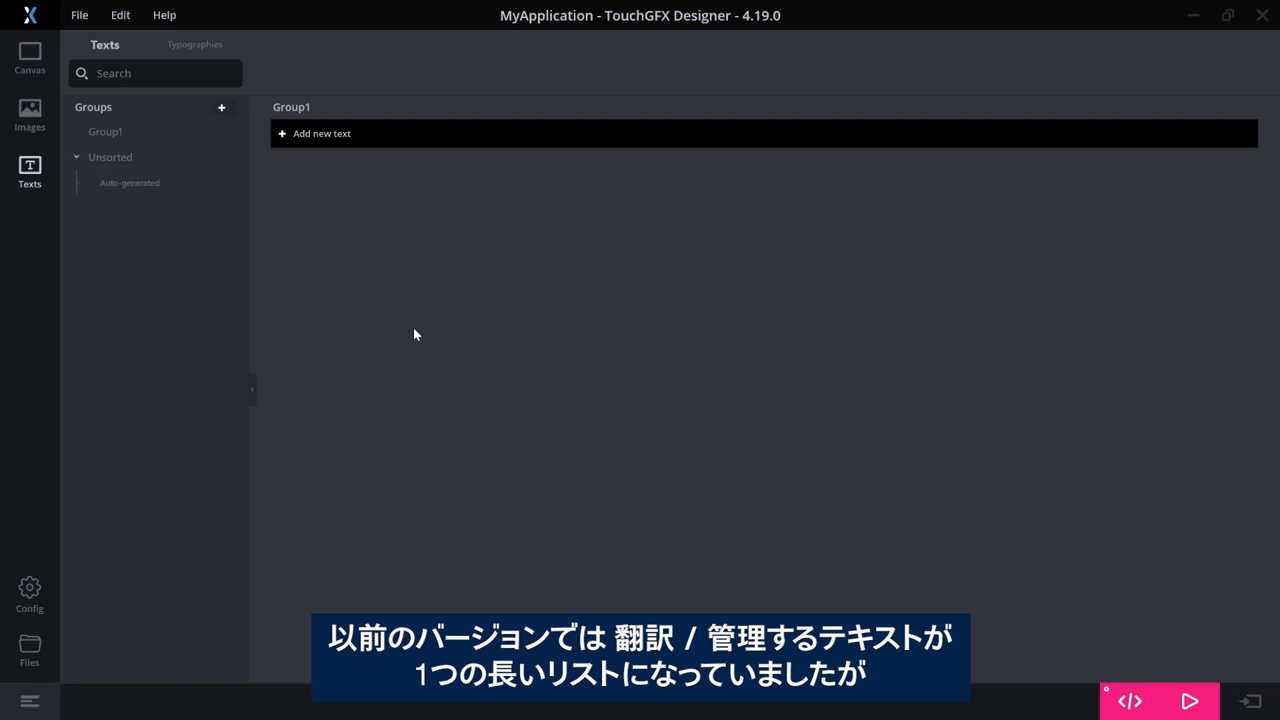
pyautogui.moveTo(275, 280)
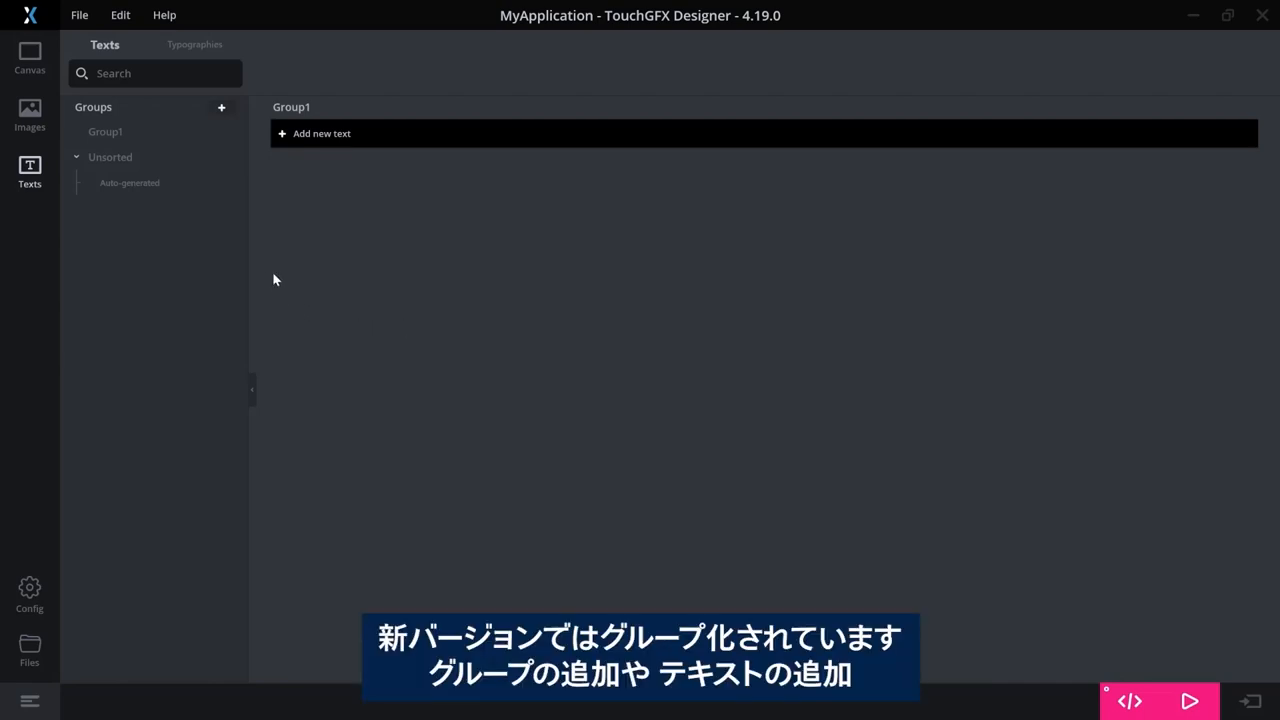
pyautogui.click(109, 157)
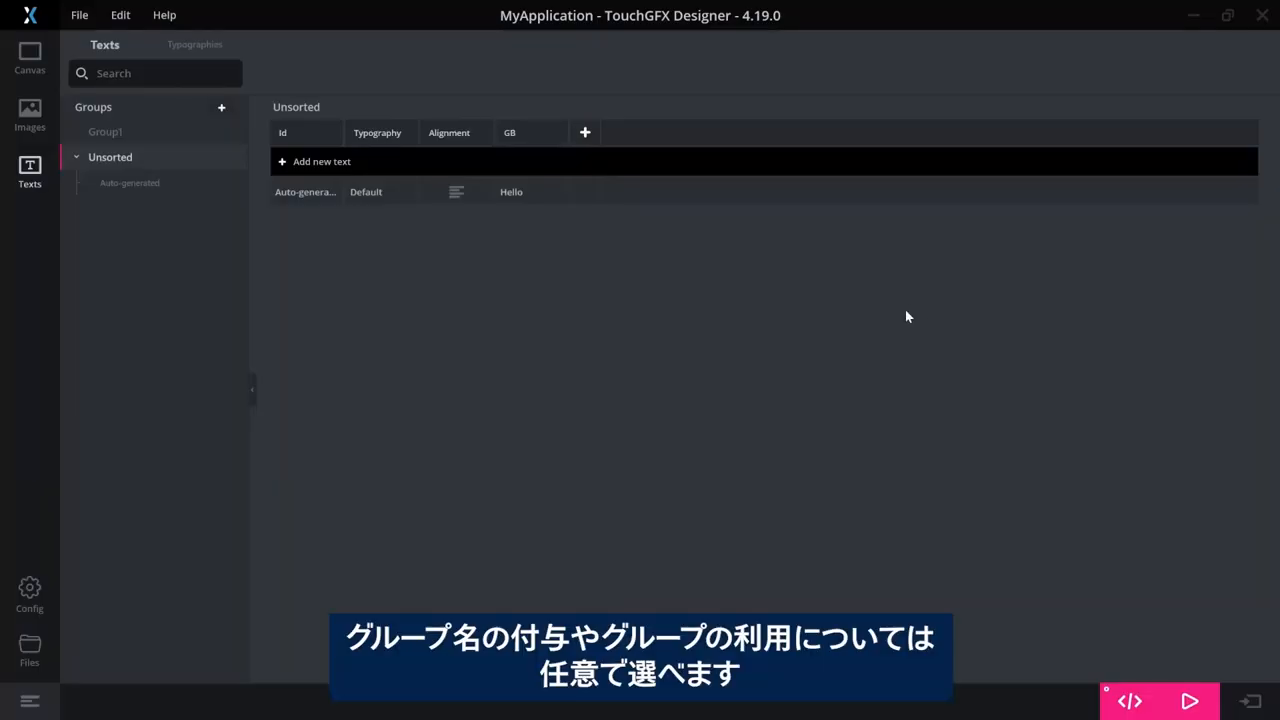
pyautogui.moveTo(546, 341)
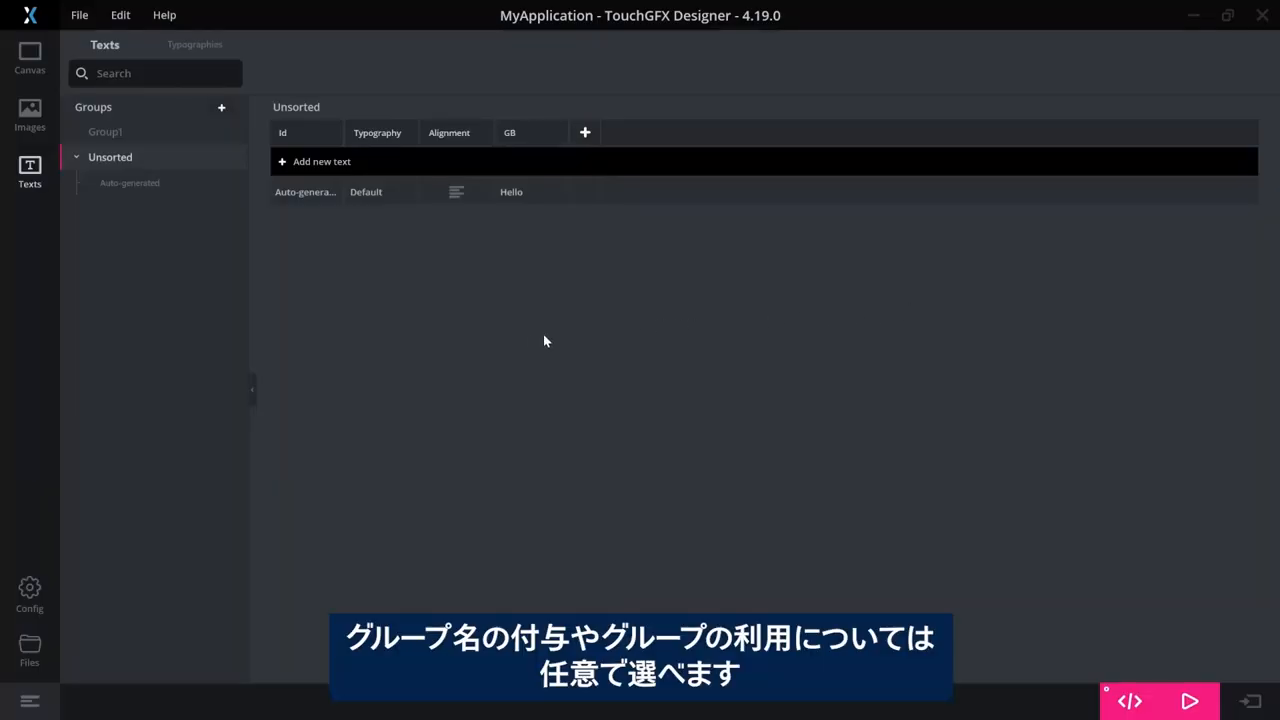
pyautogui.moveTo(224, 169)
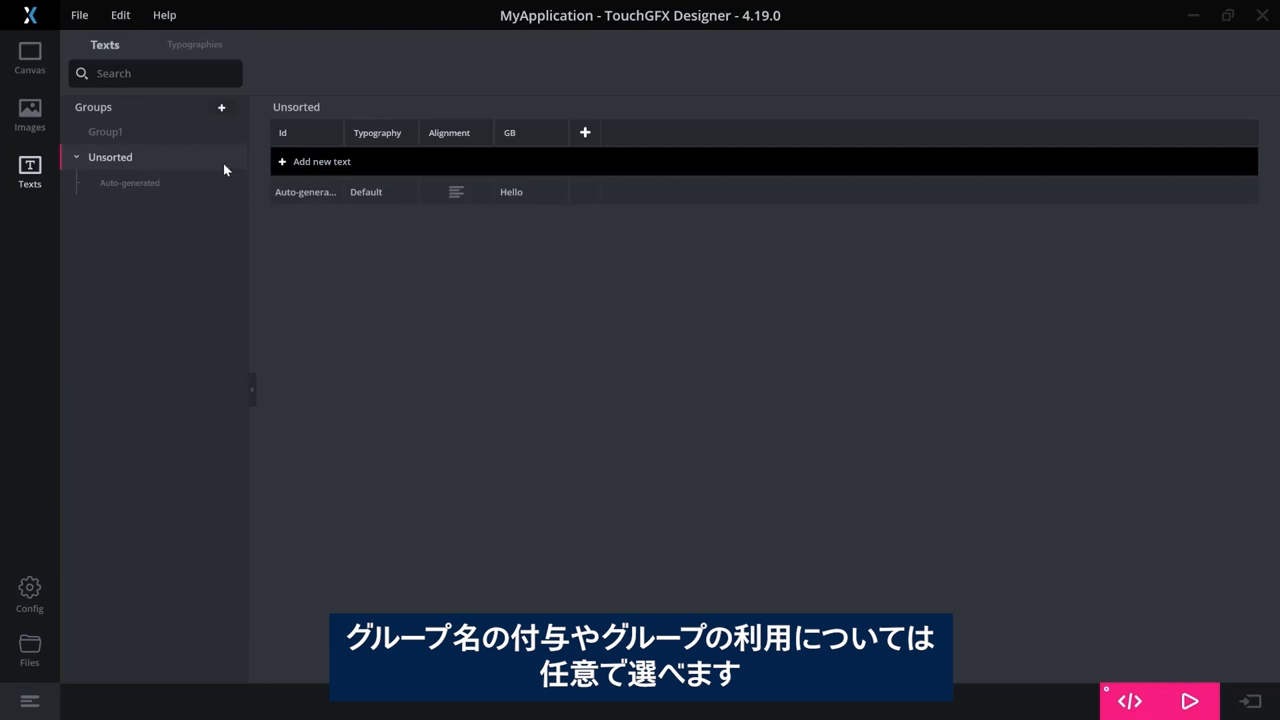
# Add a new text group and rename it to MyGroup
pyautogui.click(221, 107)
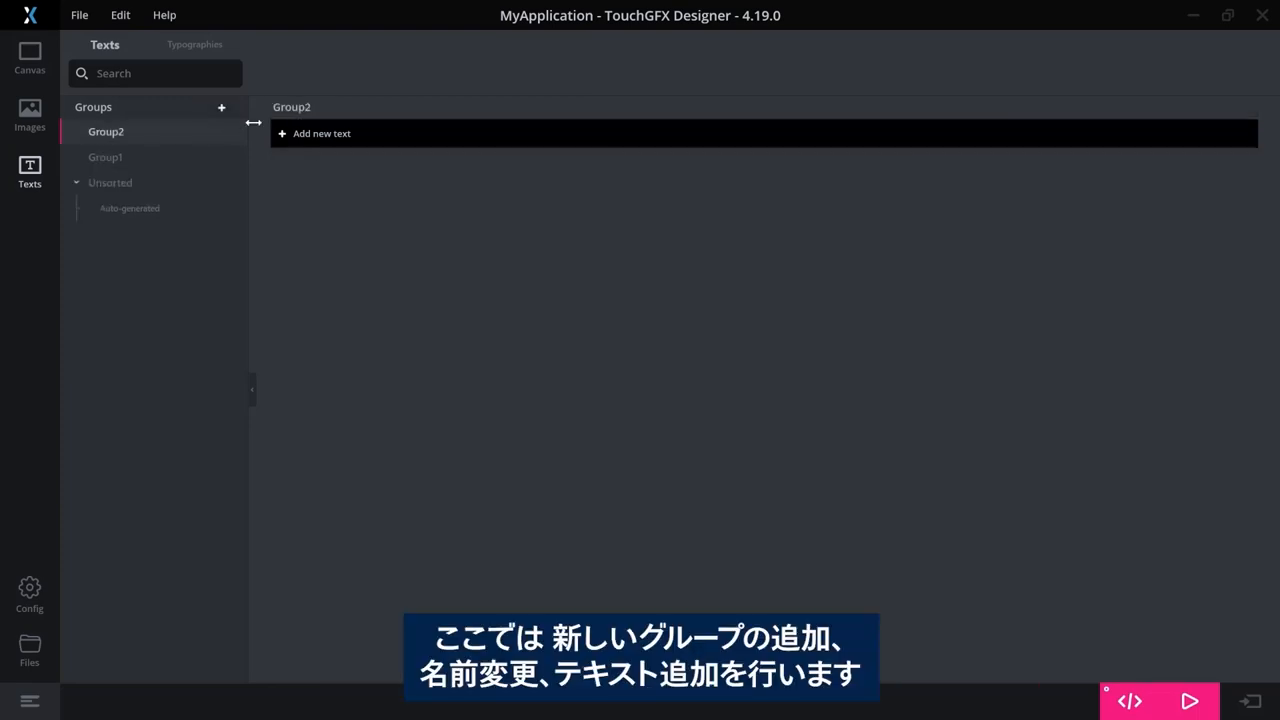
pyautogui.rightClick(105, 131)
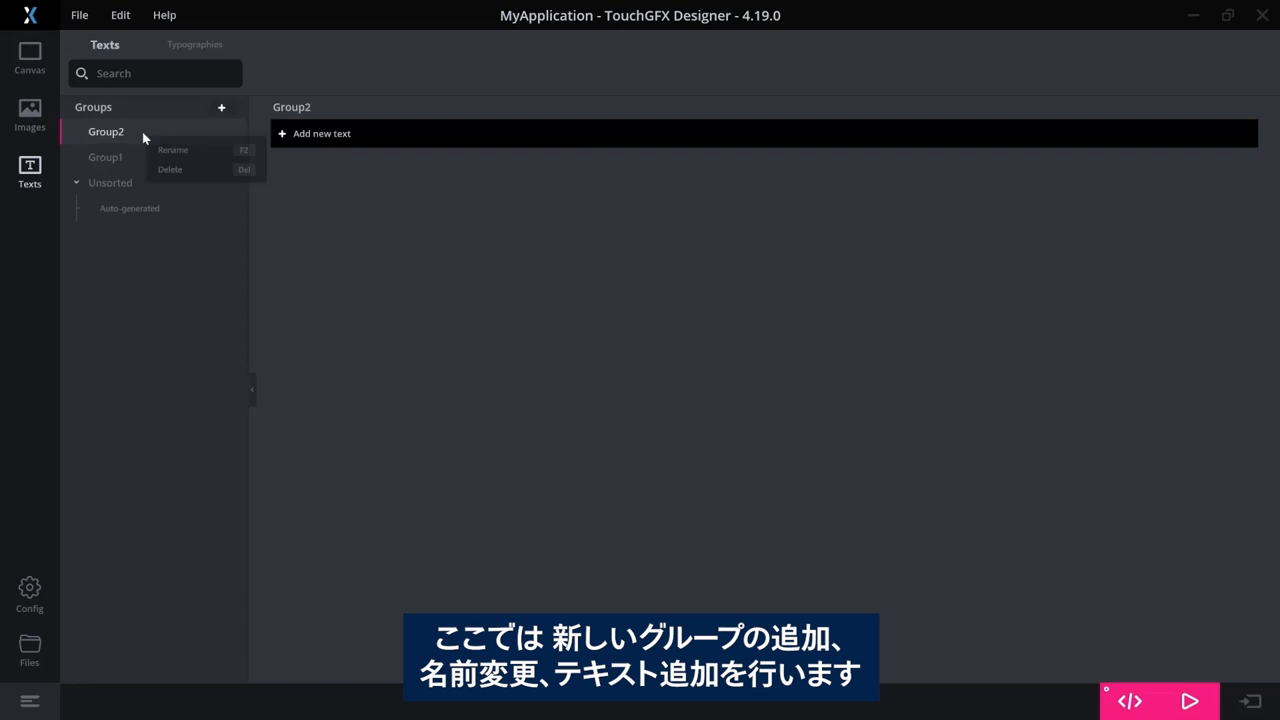
pyautogui.click(172, 149)
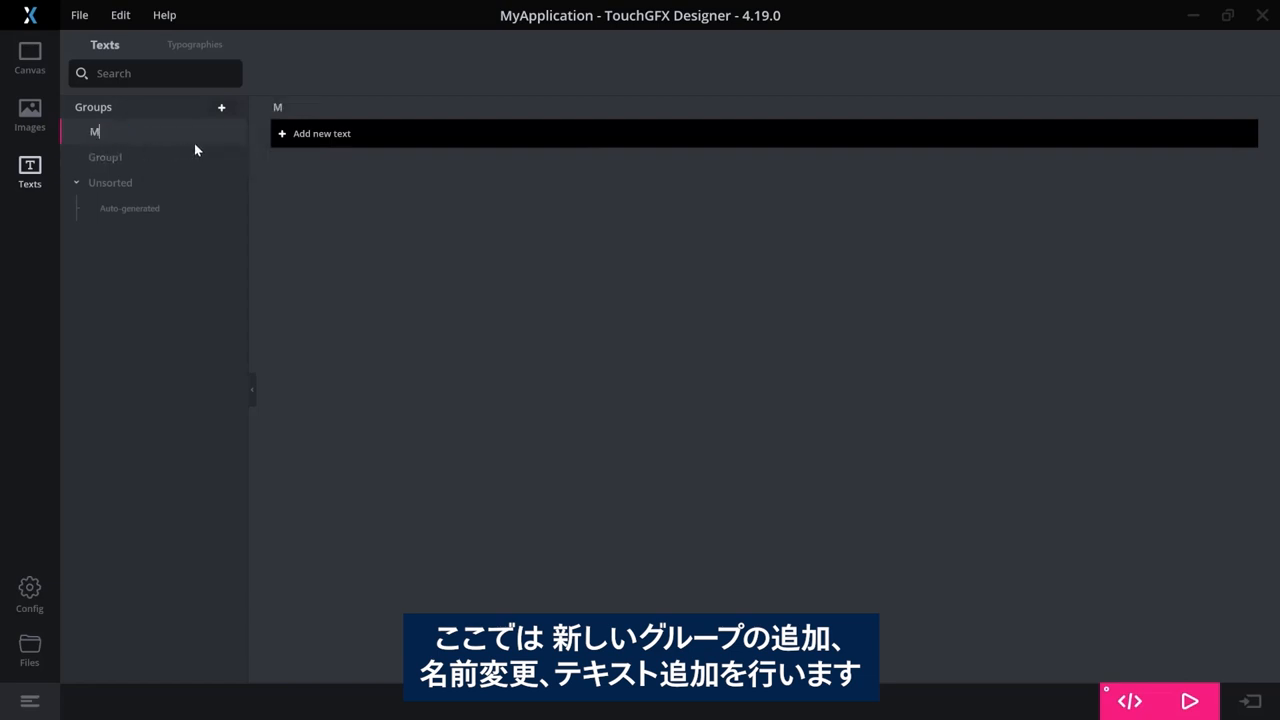
pyautogui.write('yGroup')
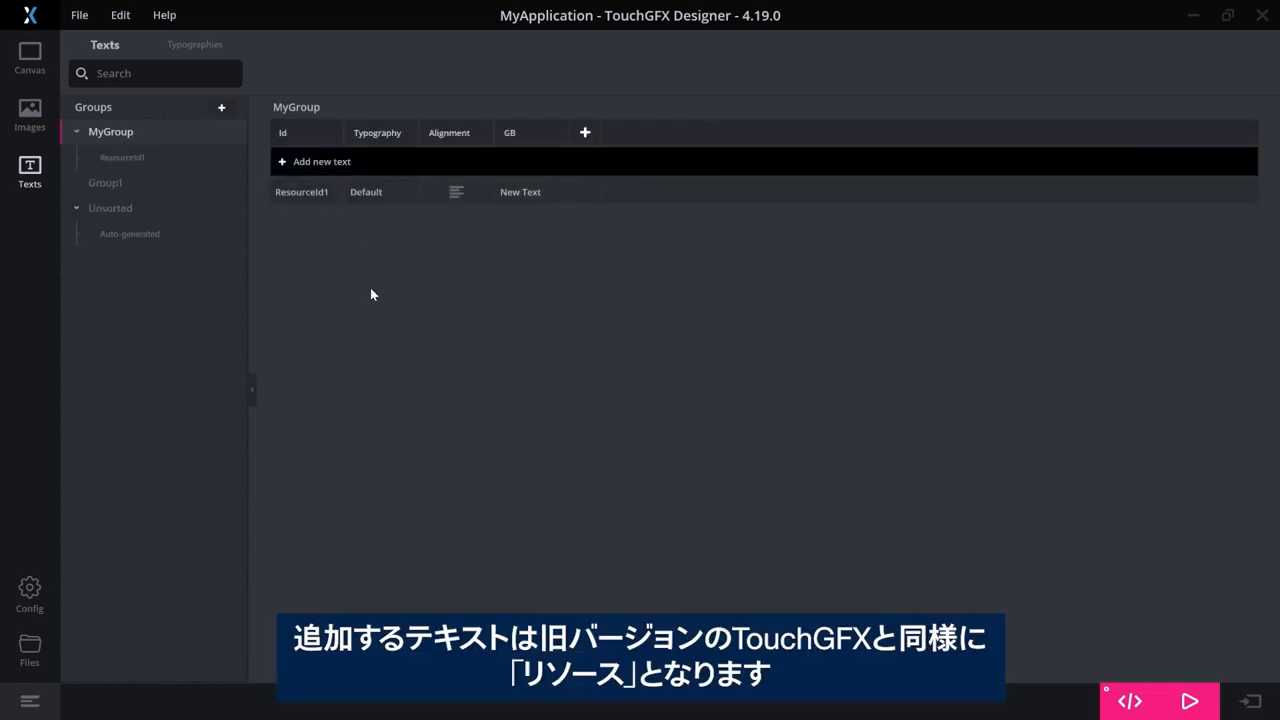
pyautogui.moveTo(364, 309)
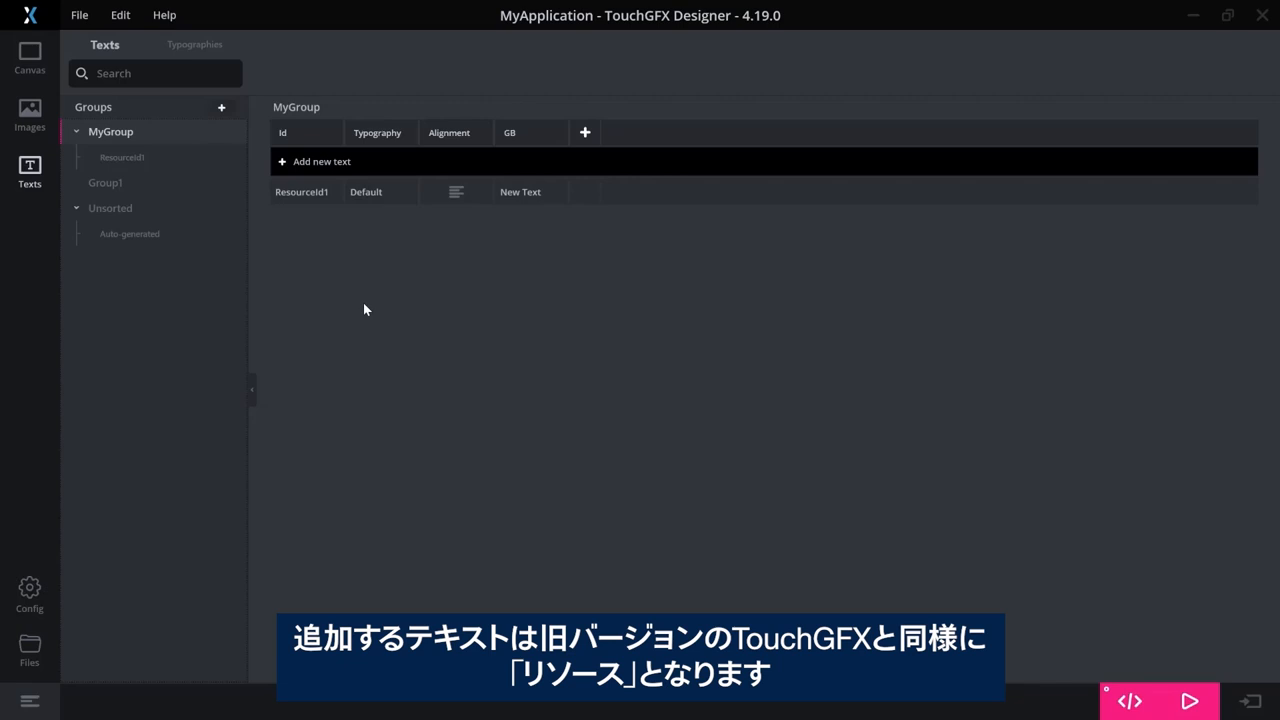
pyautogui.moveTo(388, 299)
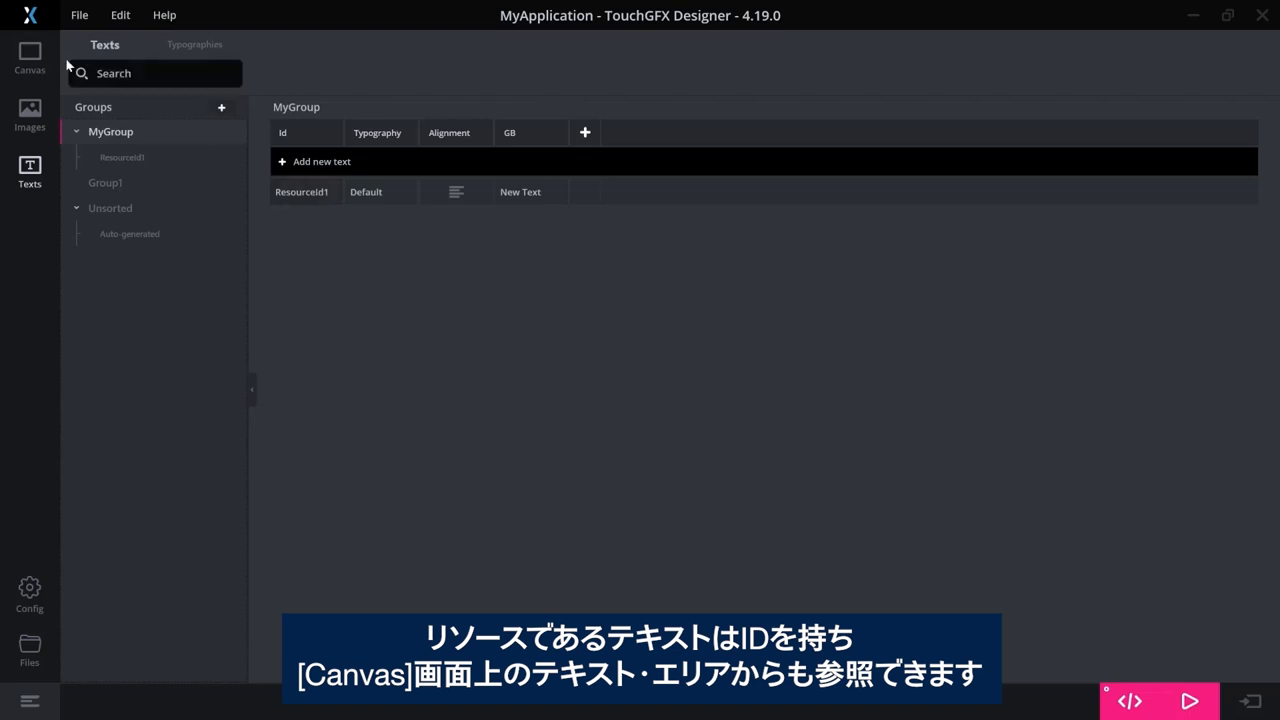
# Add two more text resources to MyGroup and drag ResourceId4 below ResourceId2
pyautogui.click(29, 55)
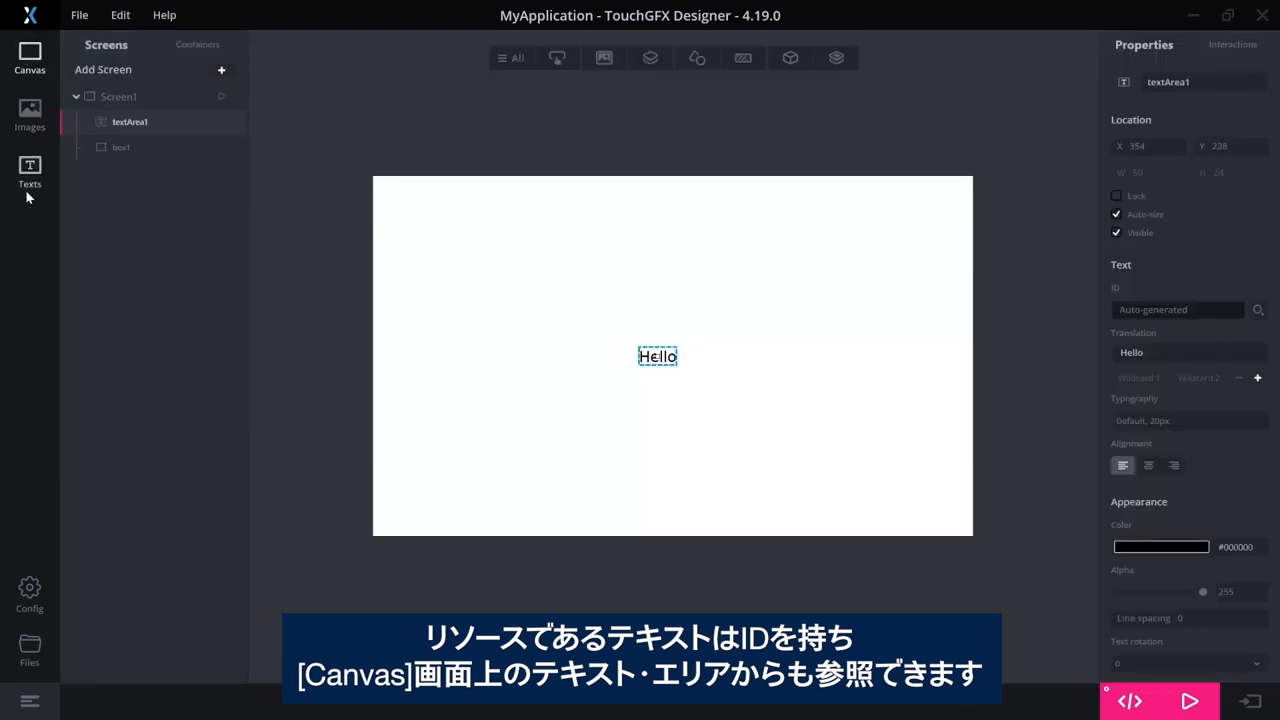
pyautogui.click(29, 170)
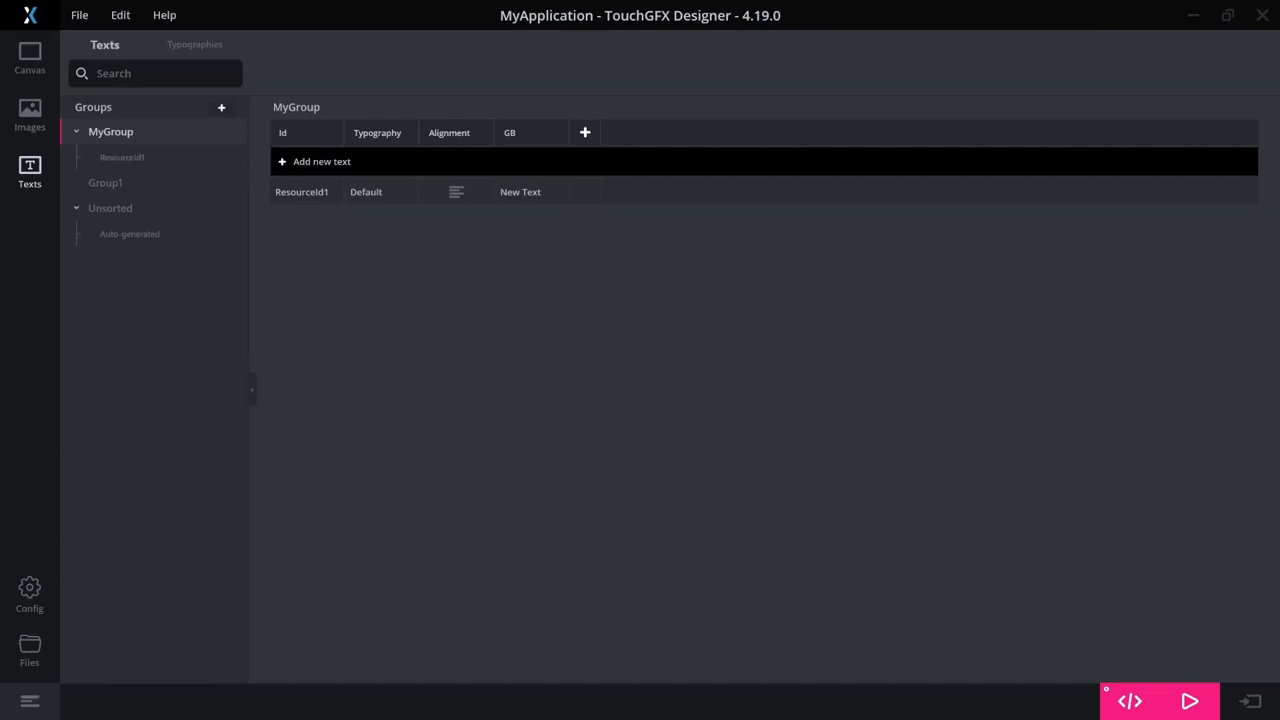
pyautogui.click(321, 161)
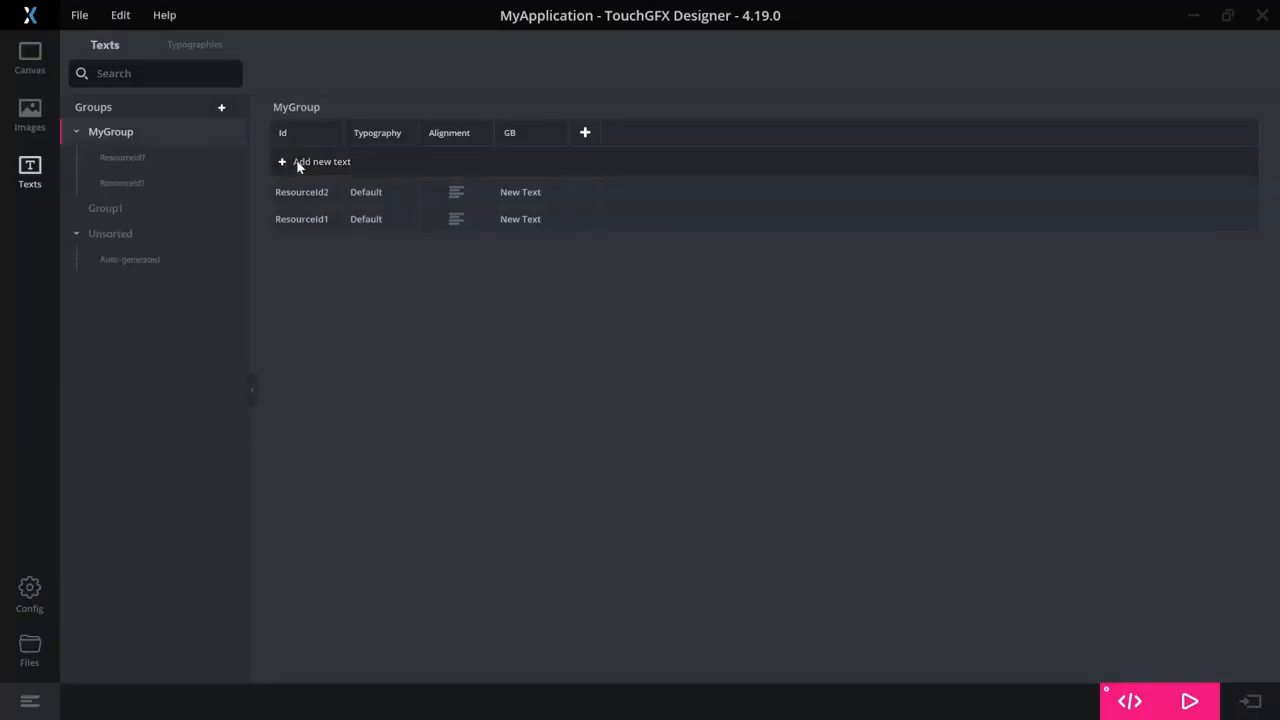
pyautogui.click(321, 161)
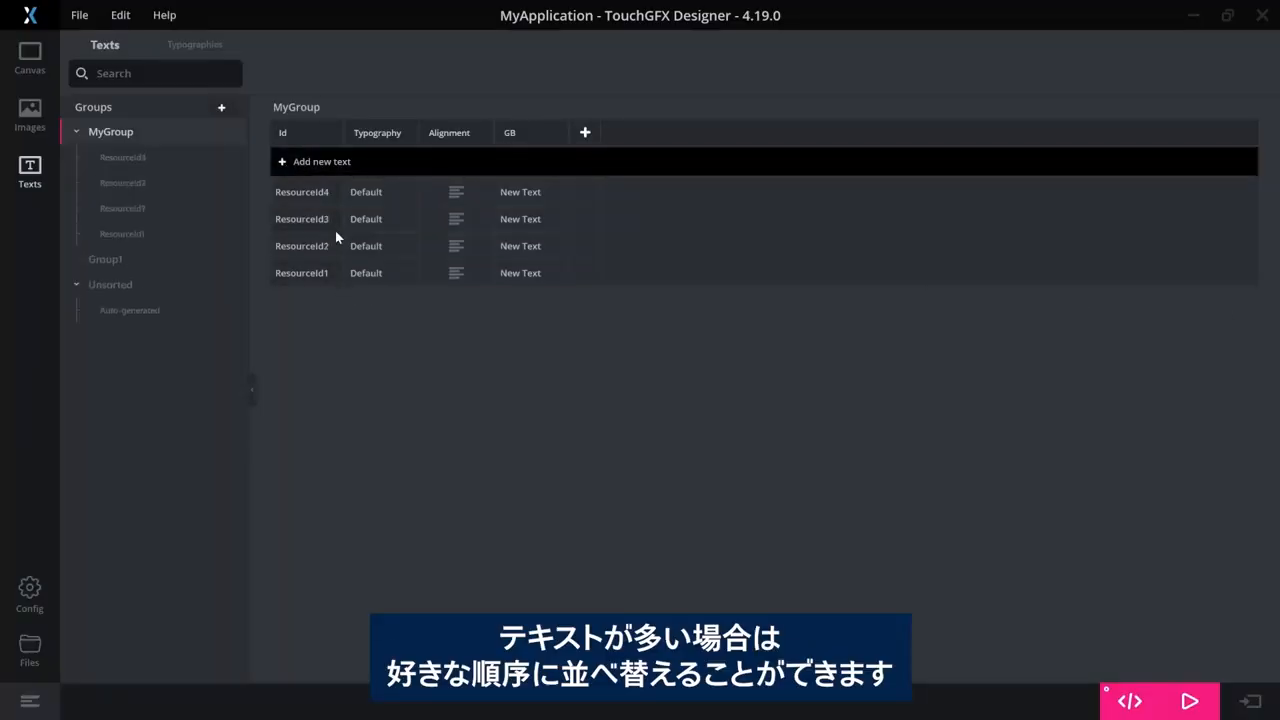
pyautogui.click(122, 157)
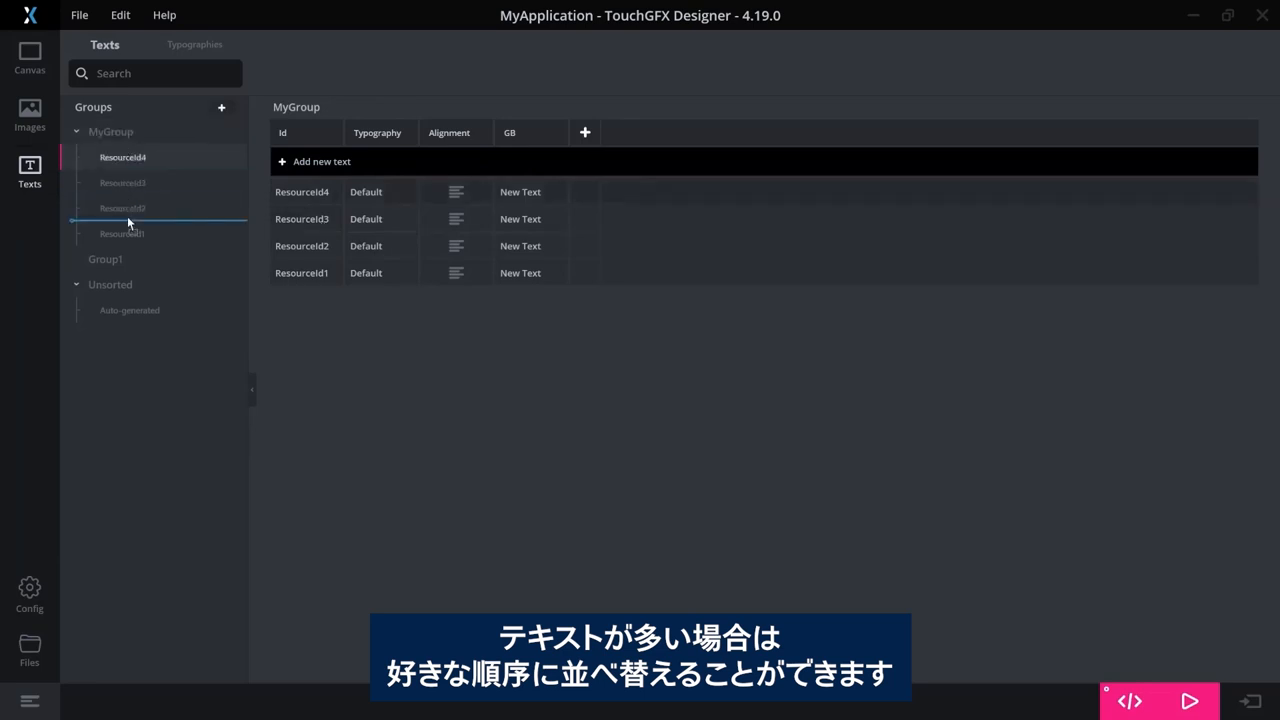
pyautogui.moveTo(122, 157); pyautogui.dragTo(122, 210)
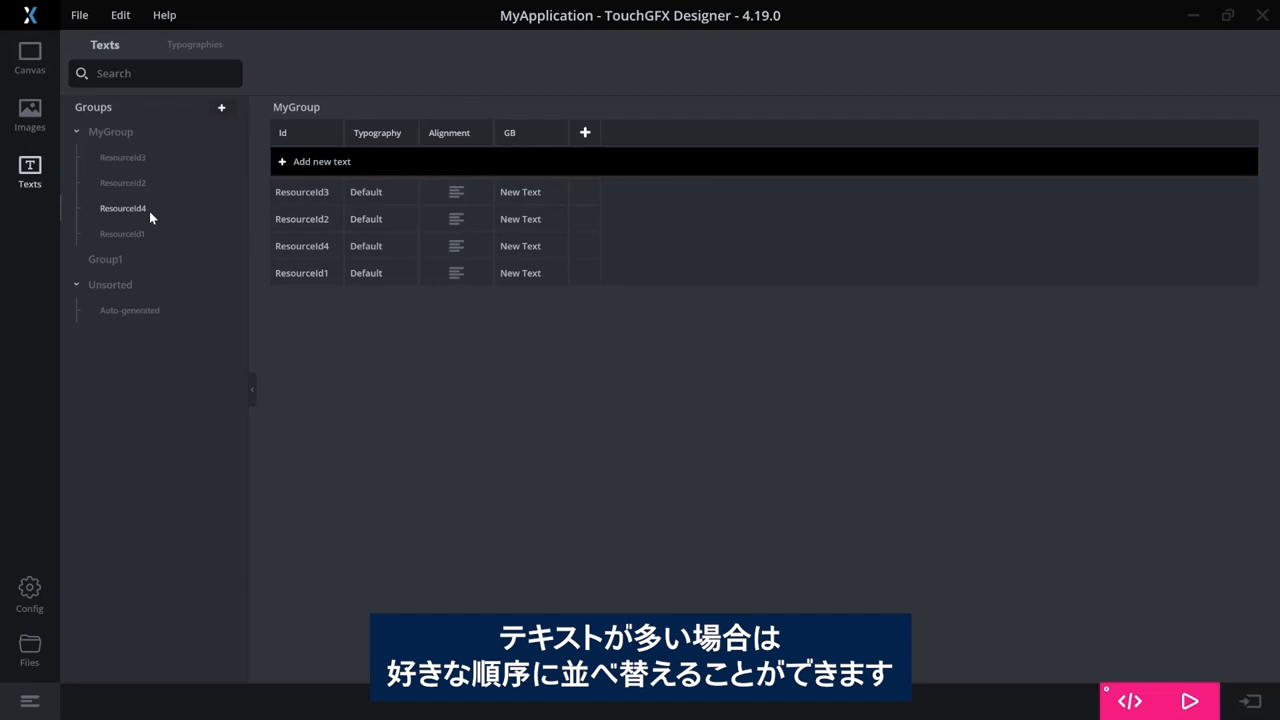
pyautogui.moveTo(173, 216)
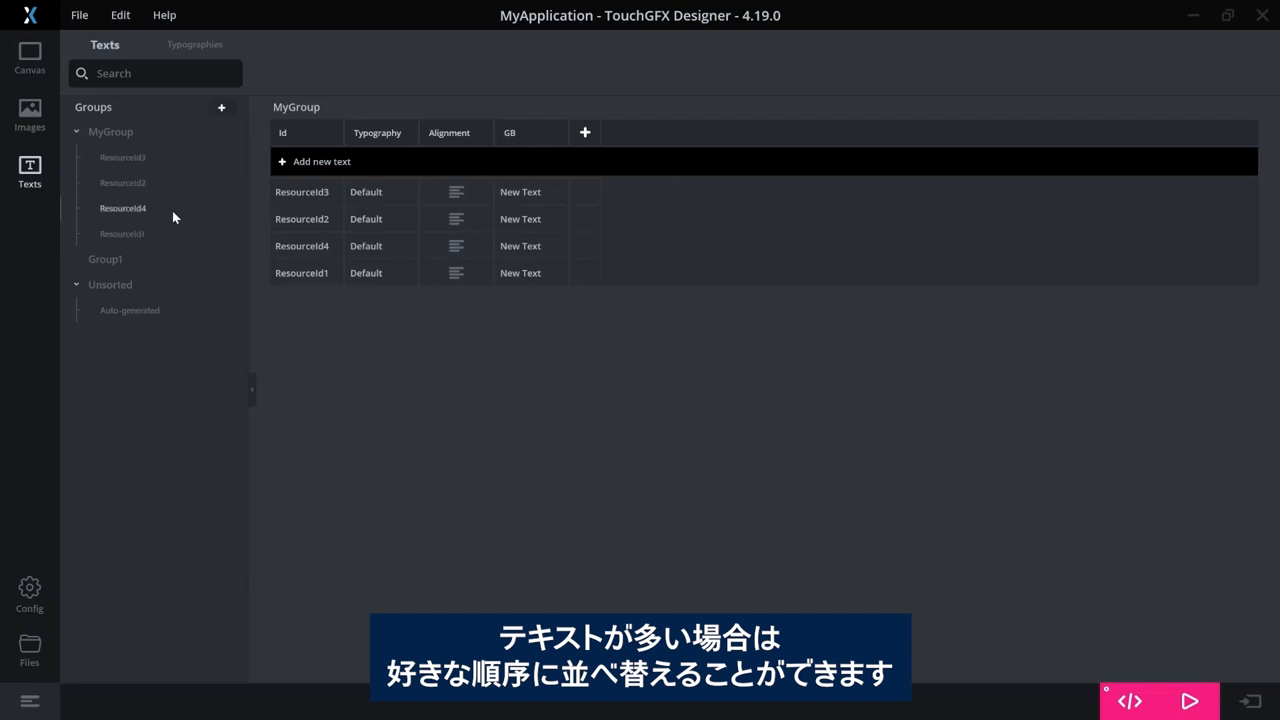
pyautogui.moveTo(668, 109)
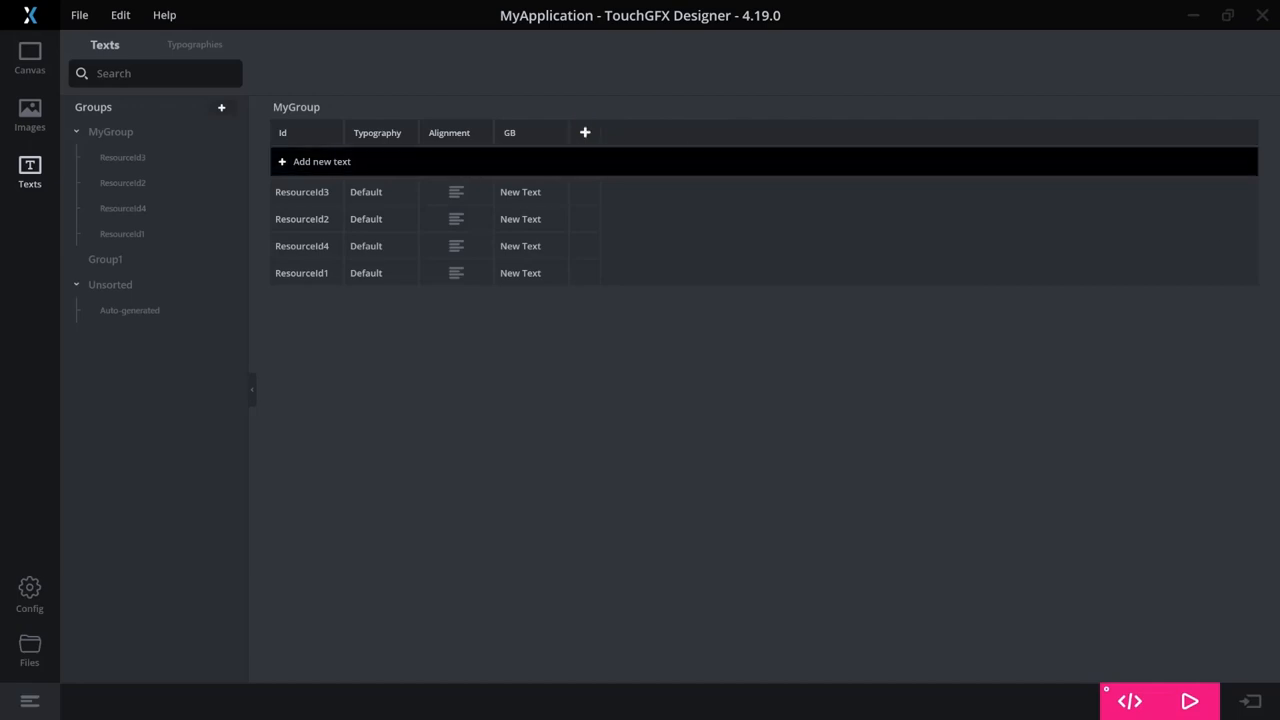
# Add a new text to Group1 and set ResourceId5's GB translation to 'Hello'
pyautogui.click(105, 259)
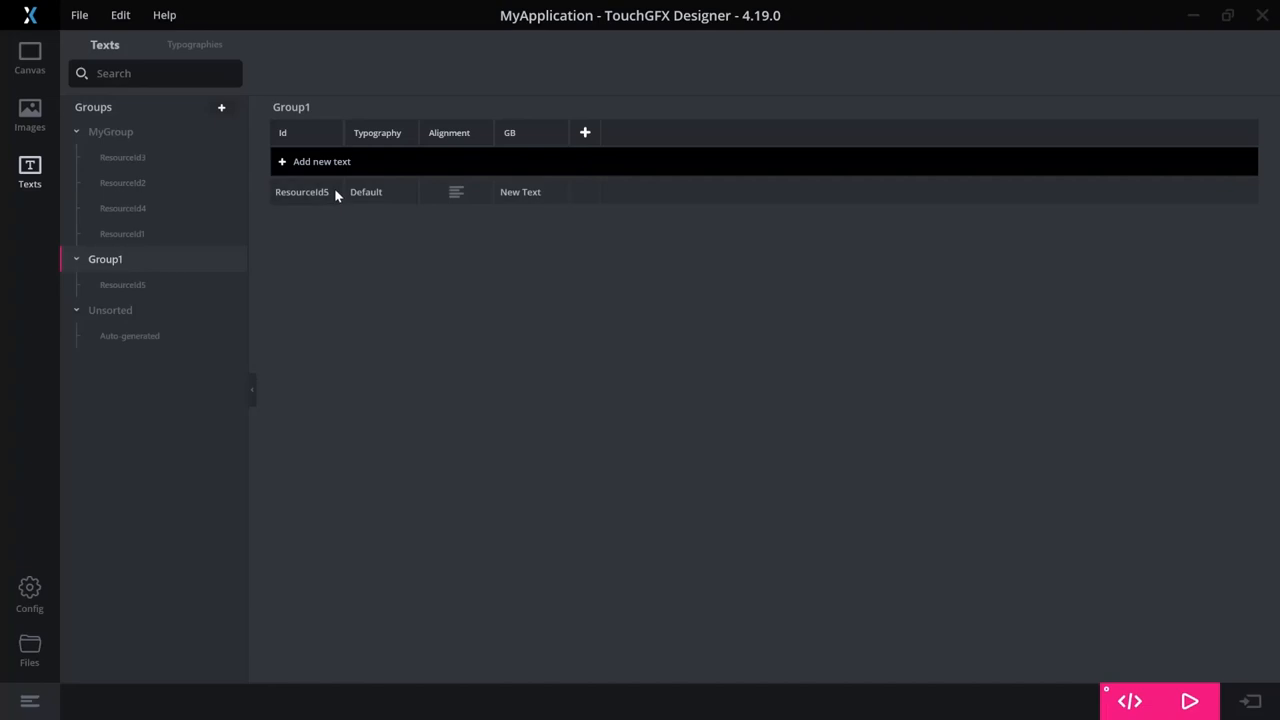
pyautogui.click(321, 161)
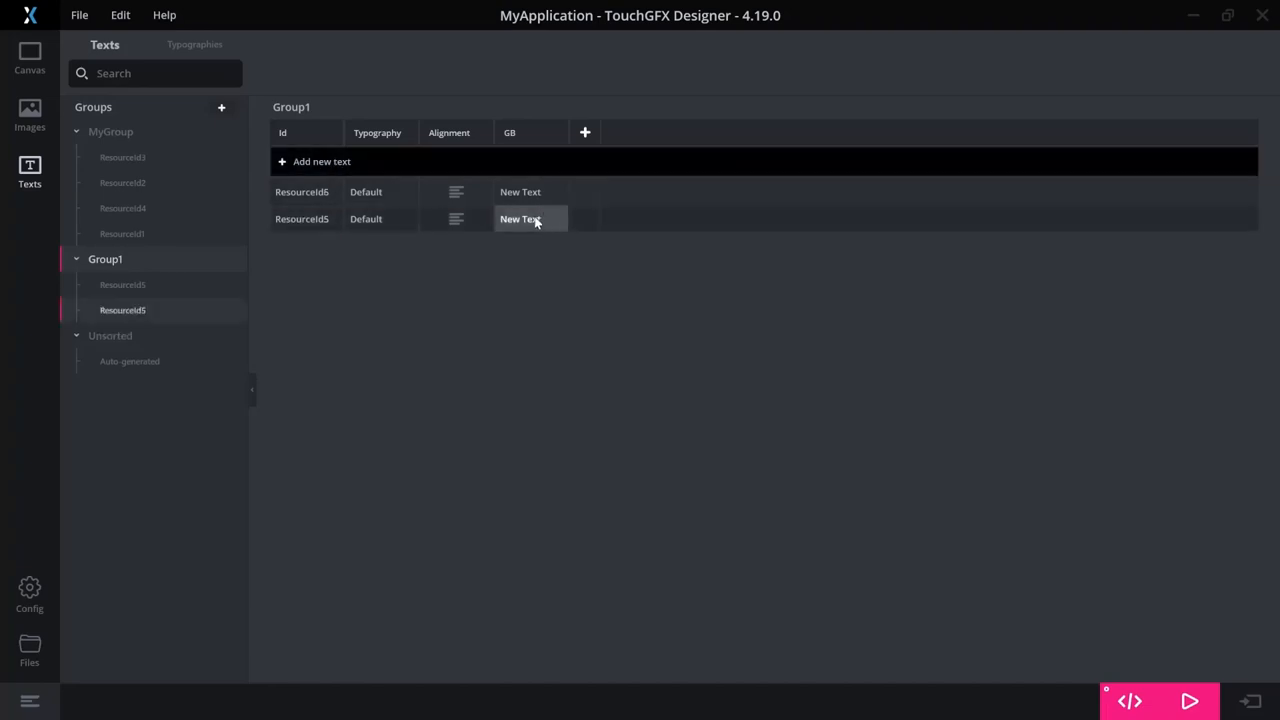
pyautogui.doubleClick(520, 219)
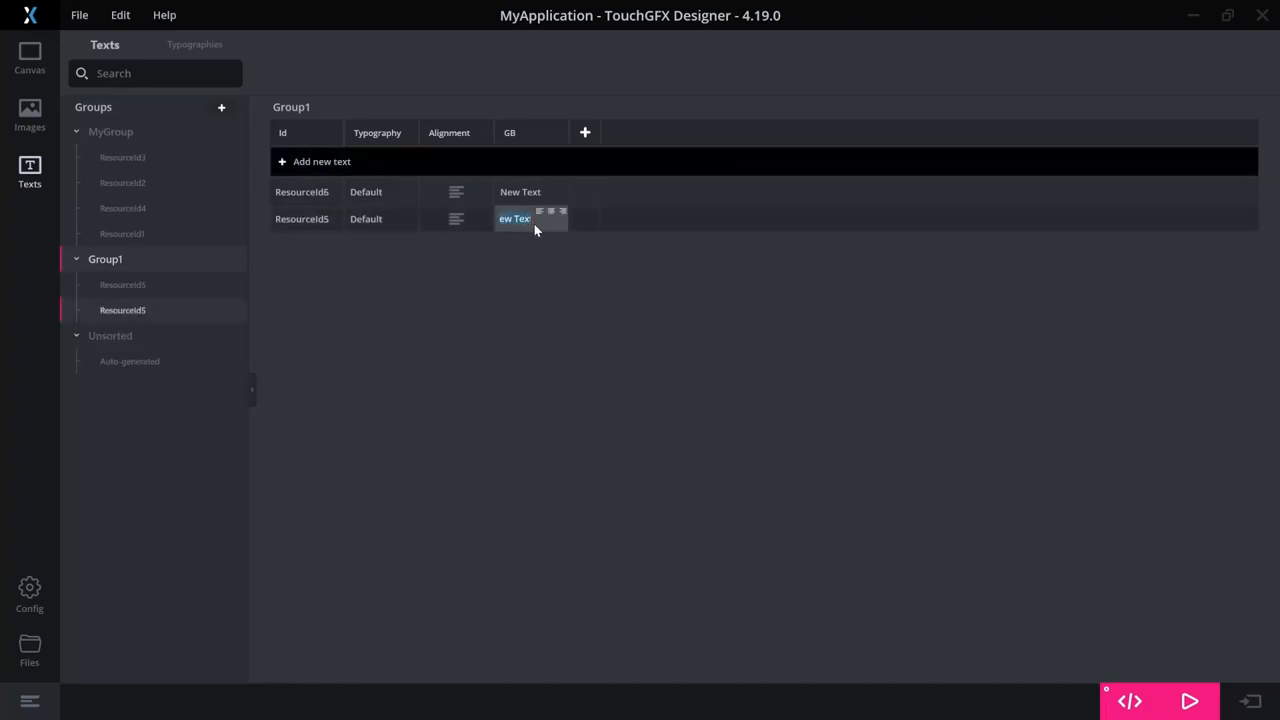
pyautogui.write('Hello')
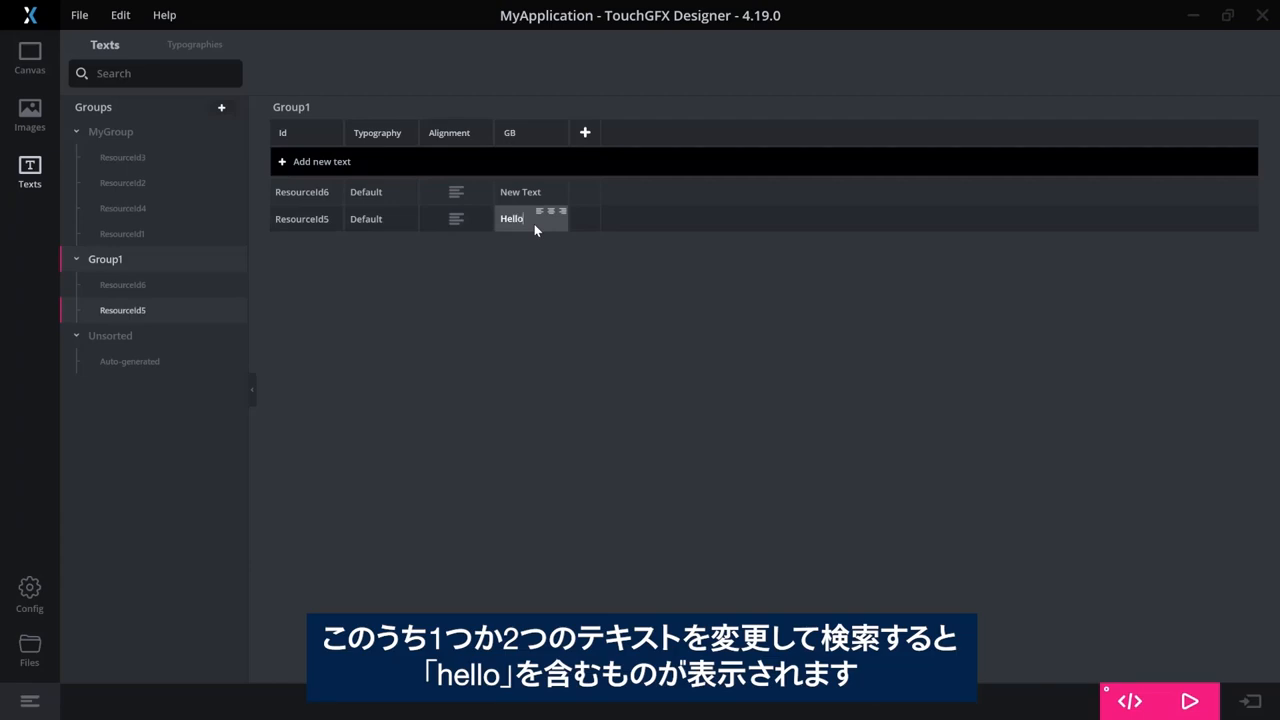
pyautogui.moveTo(122, 183)
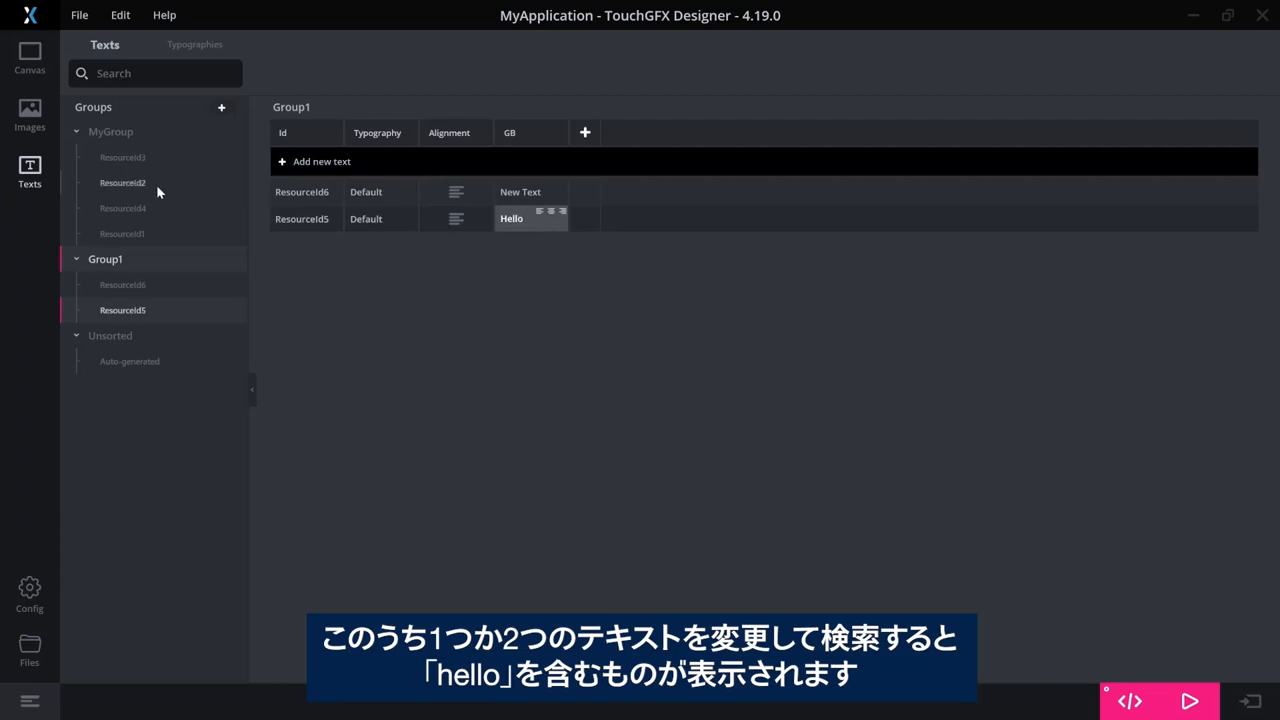
# Set ResourceId4's GB translation to 'hello 2' and enter 'h' in the texts search
pyautogui.click(122, 208)
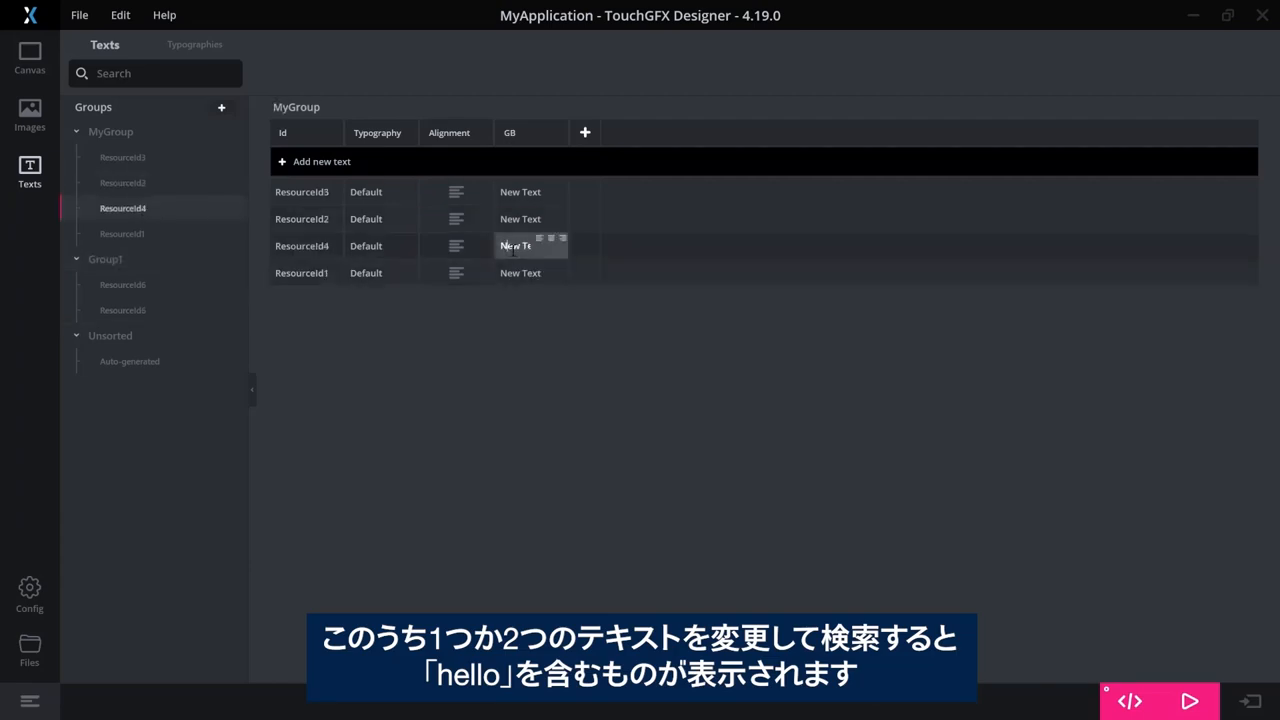
pyautogui.write('hello 2')
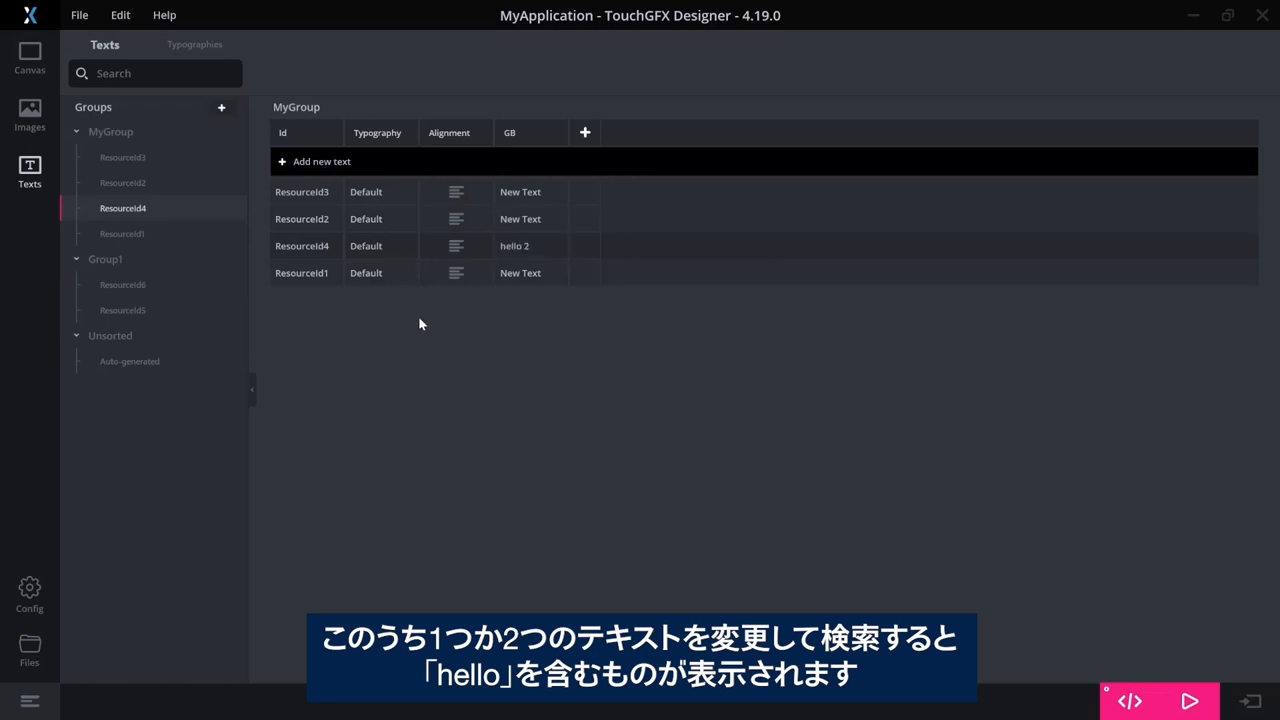
pyautogui.write('h')
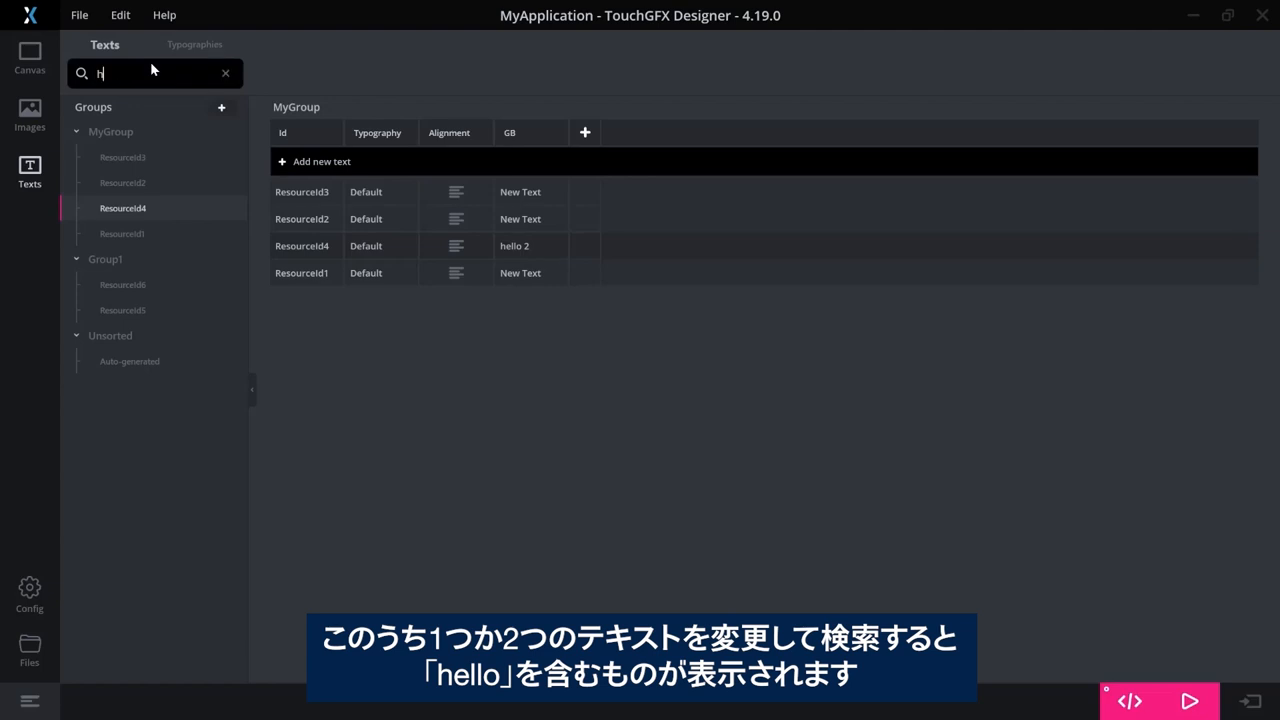
pyautogui.write('ello')
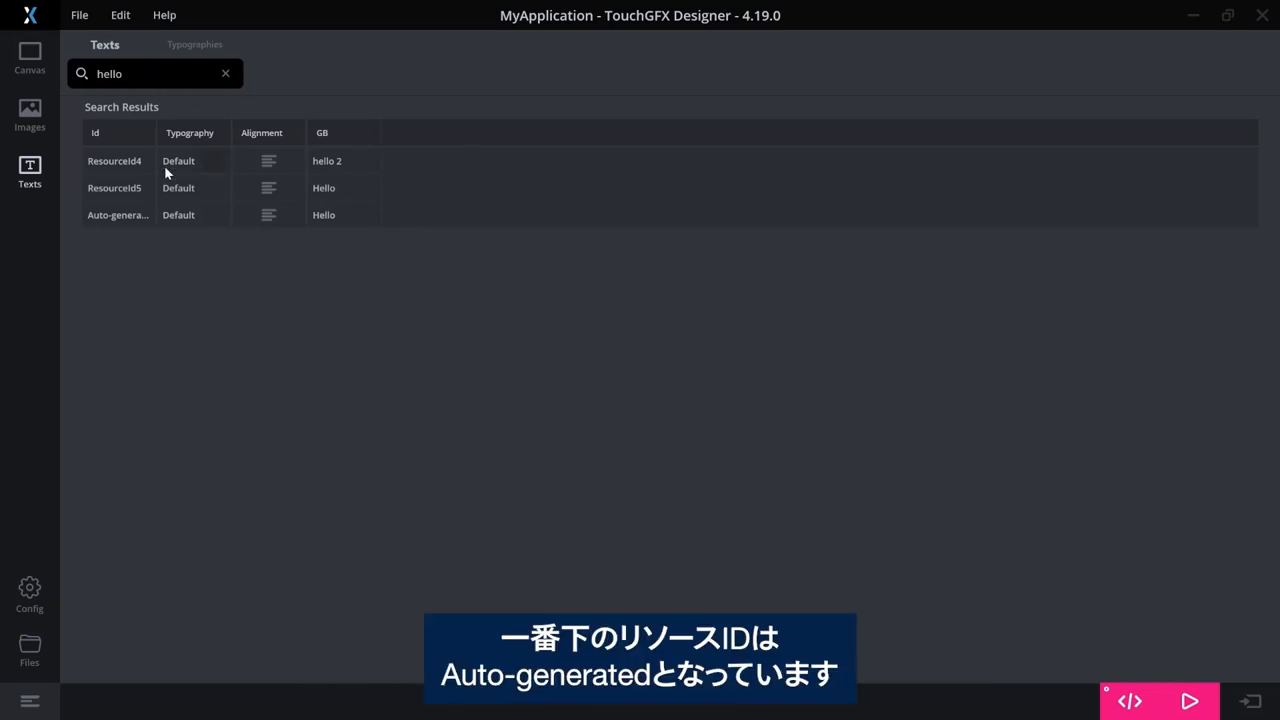
pyautogui.moveTo(145, 221)
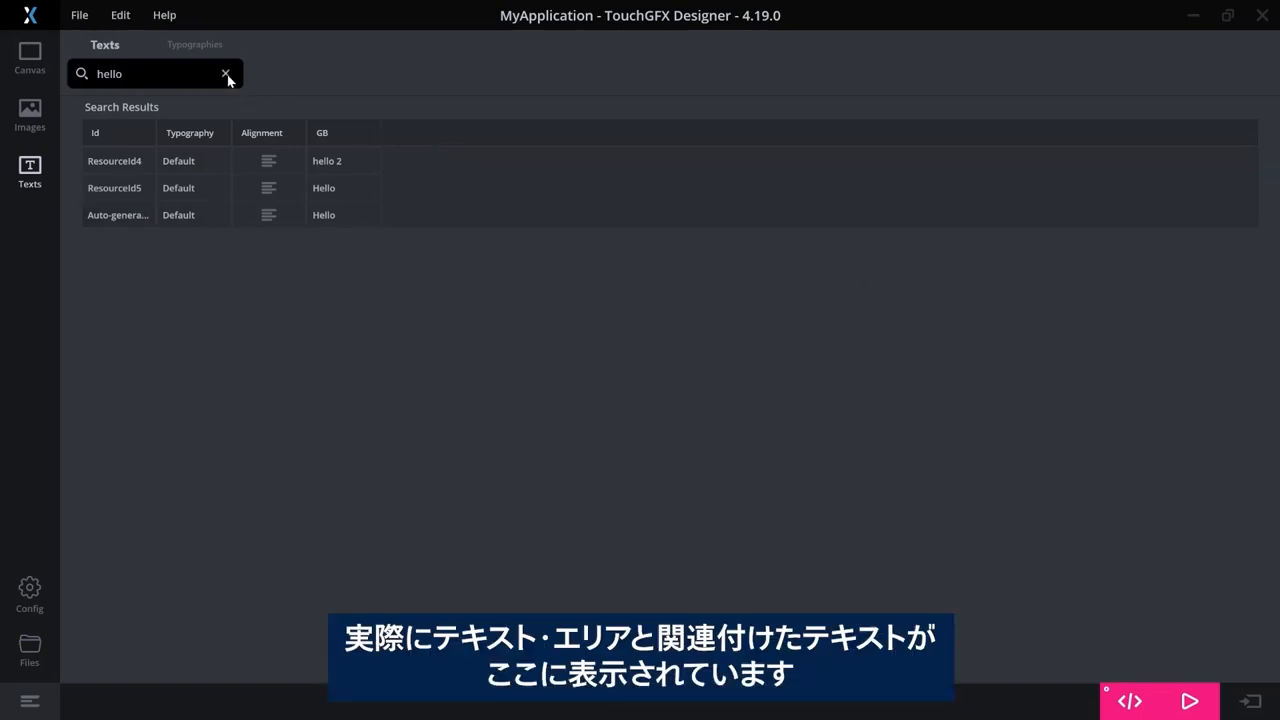
pyautogui.click(226, 73)
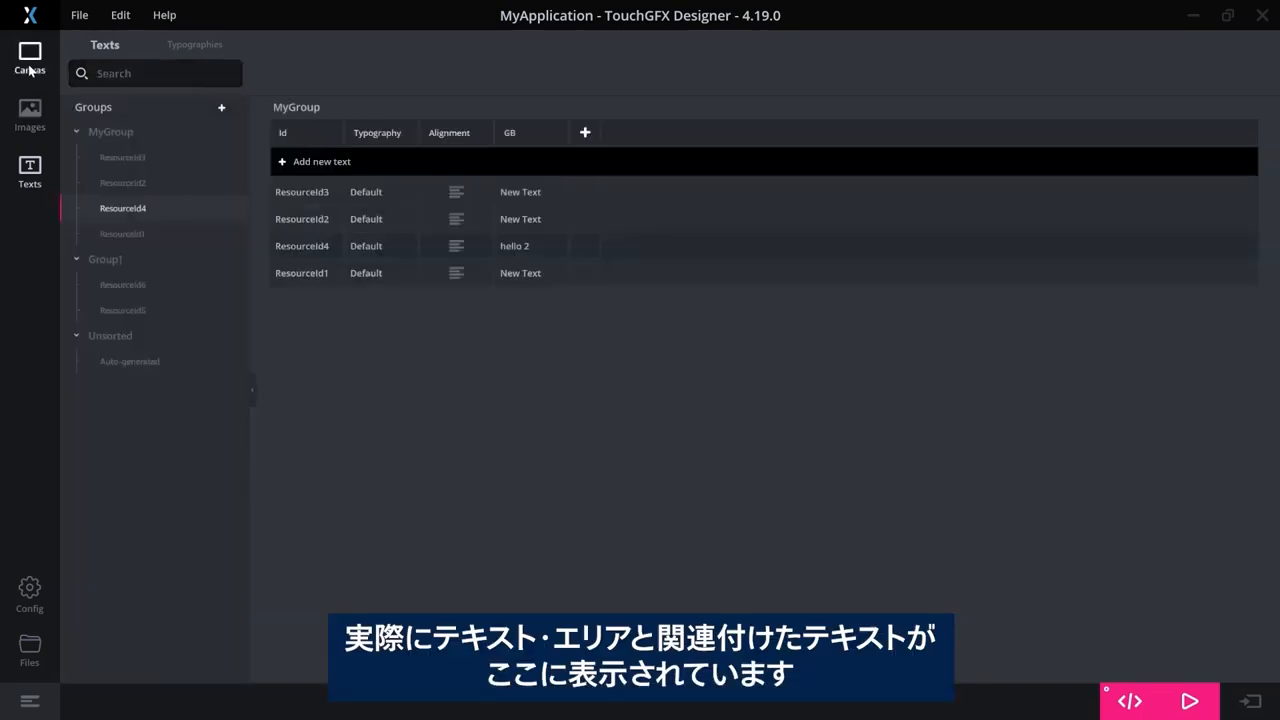
pyautogui.click(29, 57)
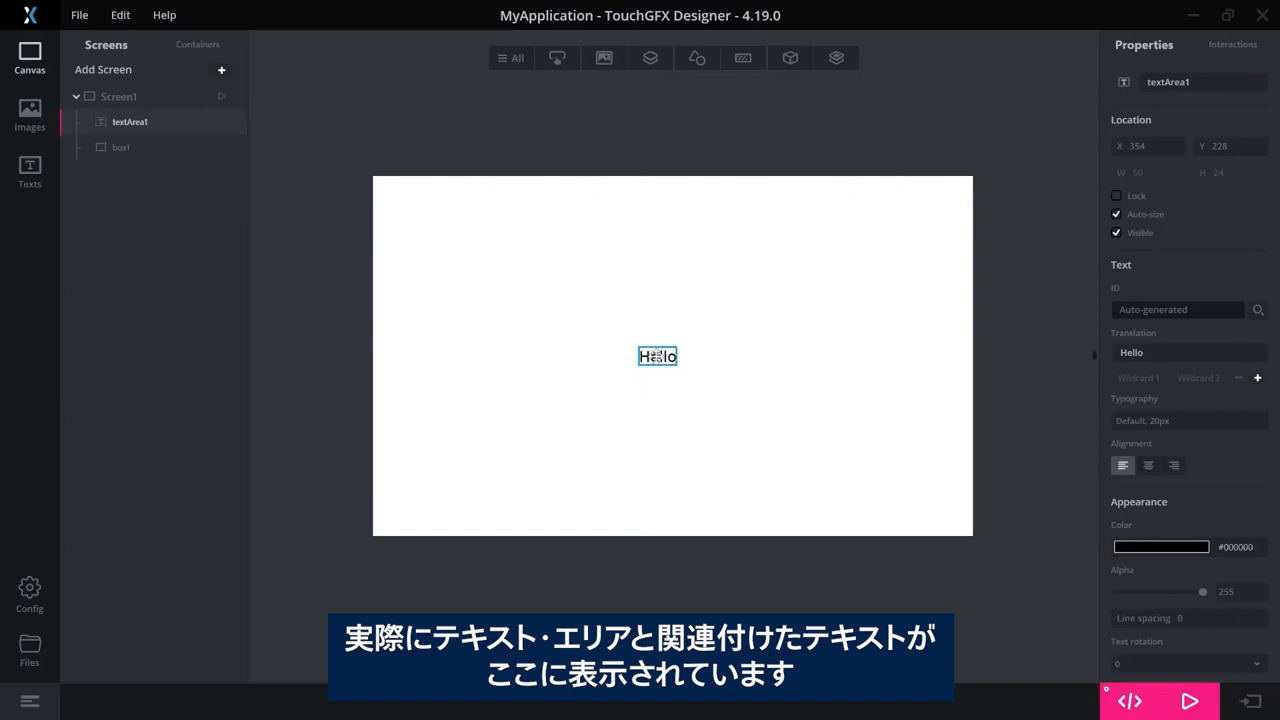
pyautogui.moveTo(843, 413)
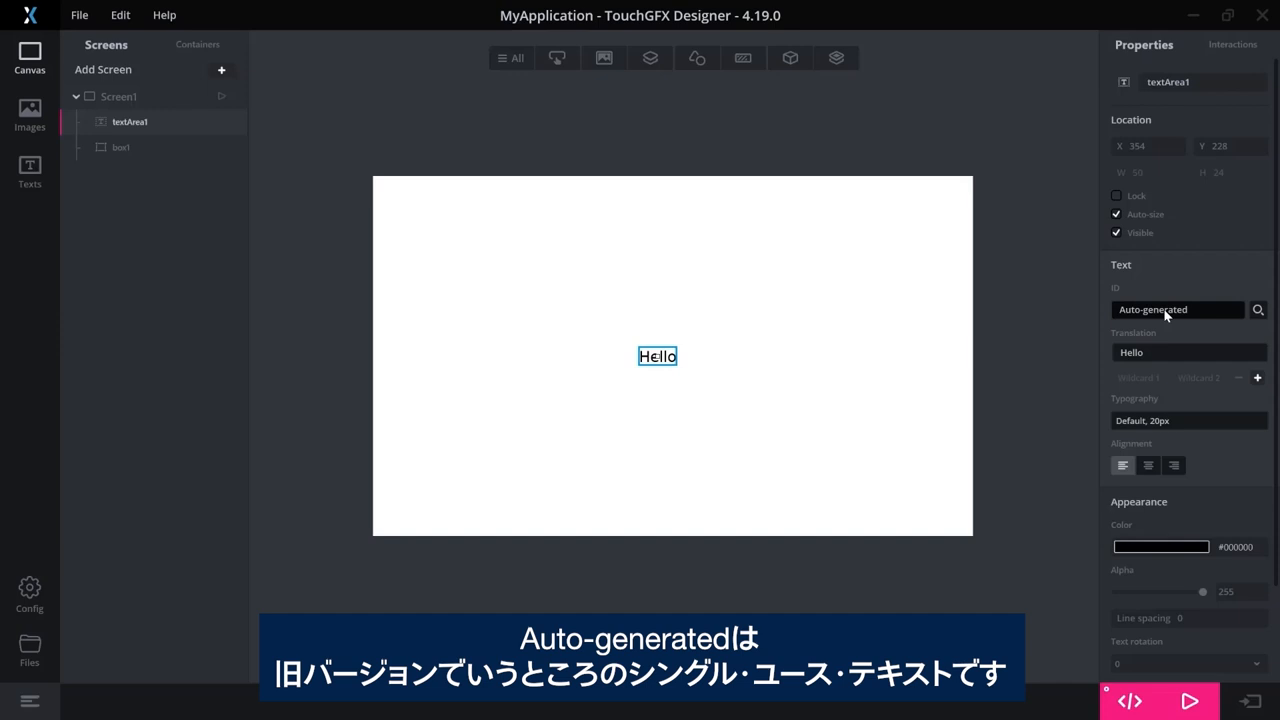
pyautogui.moveTo(1160, 316)
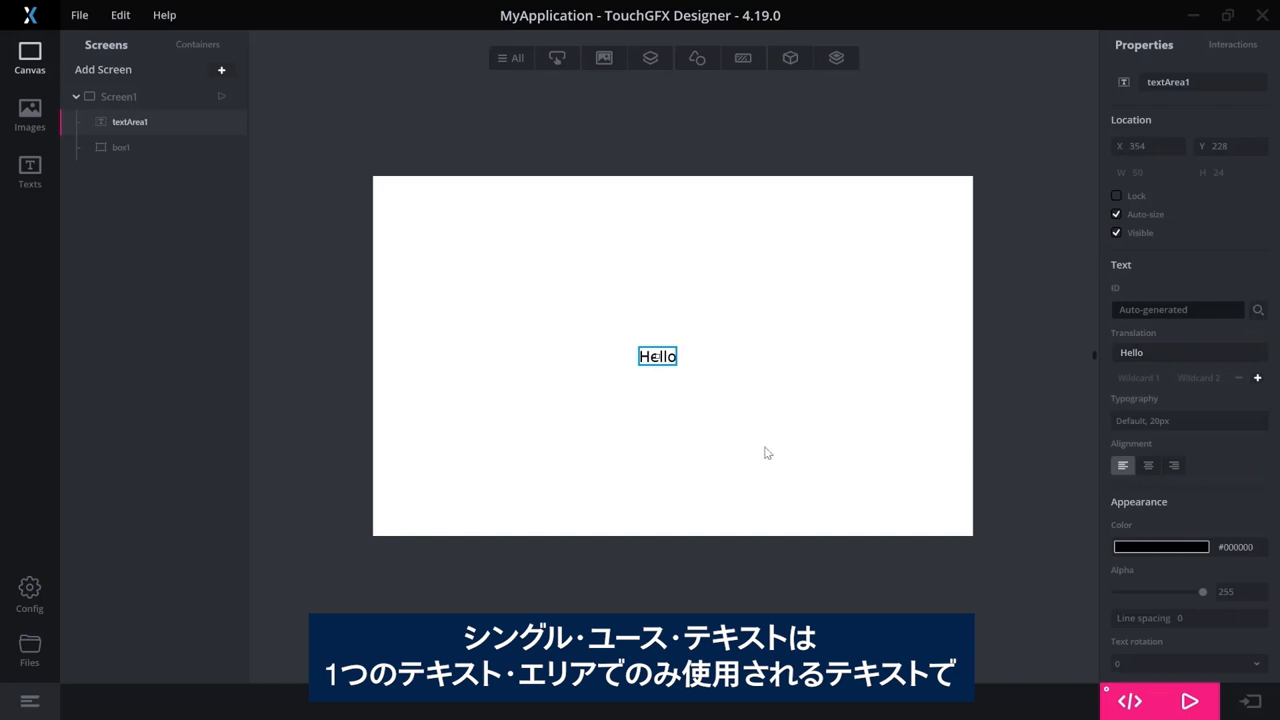
pyautogui.moveTo(767, 436)
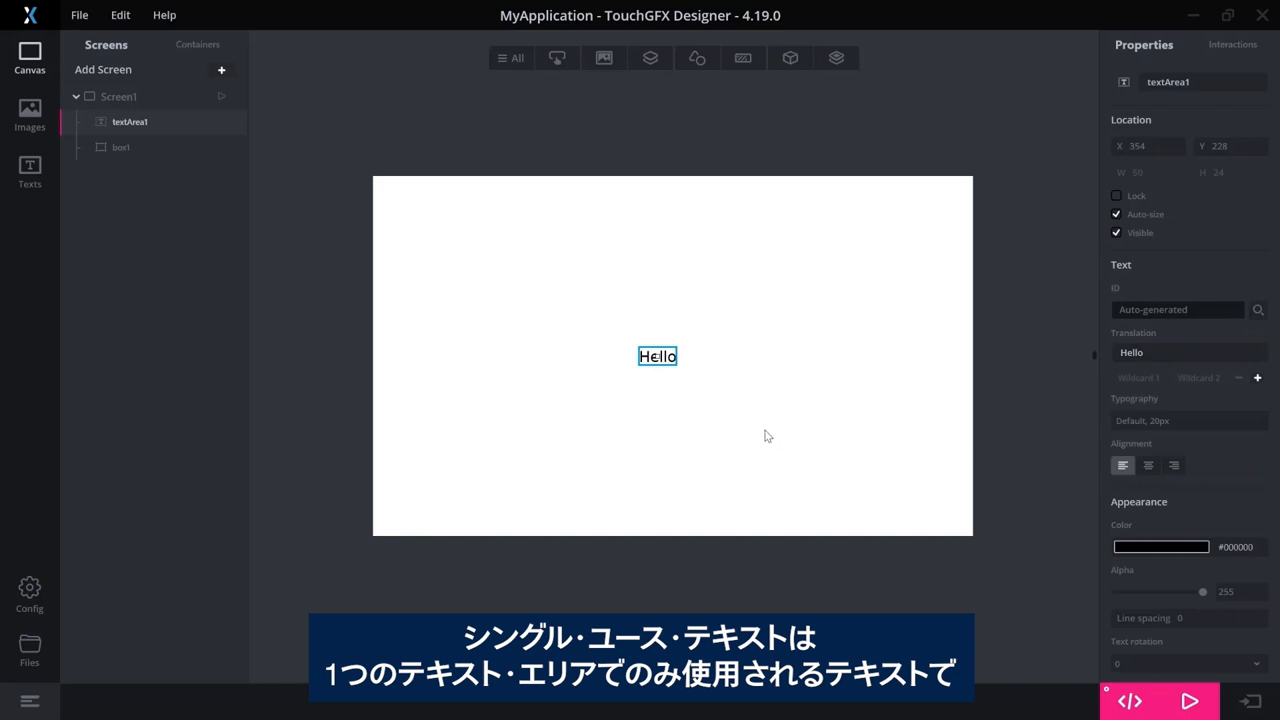
pyautogui.moveTo(767, 424)
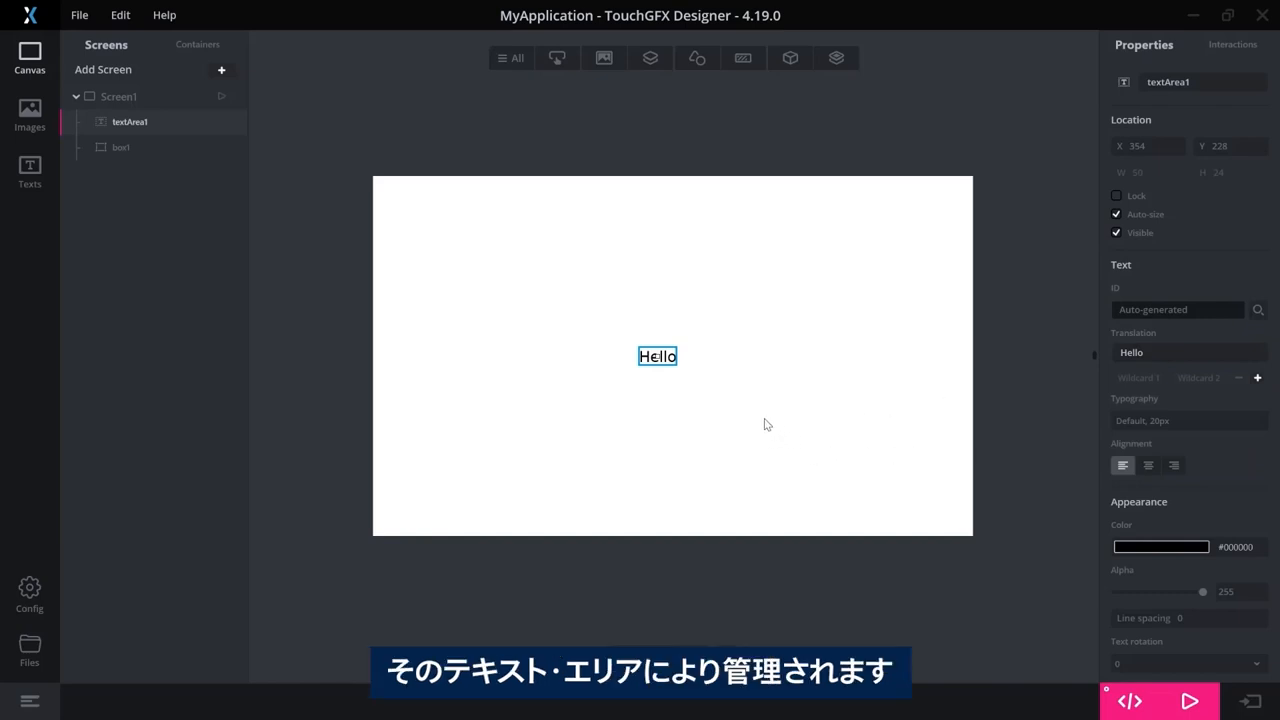
pyautogui.moveTo(686, 387)
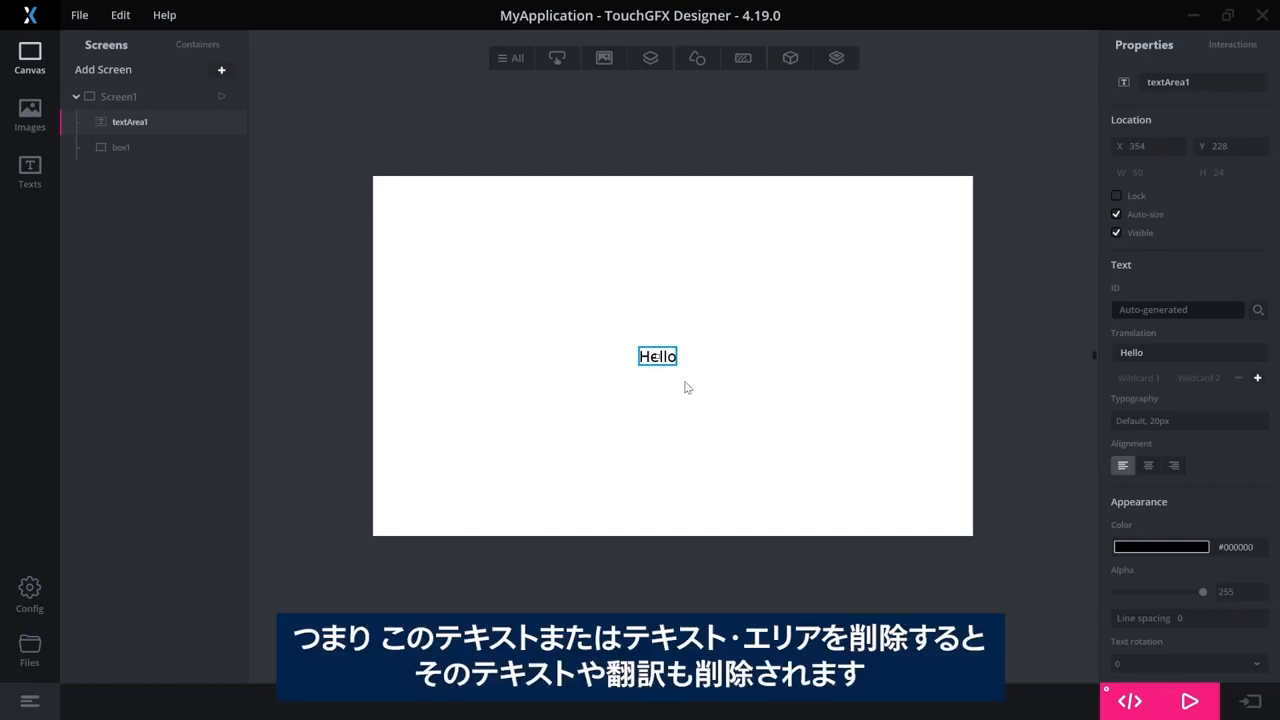
pyautogui.moveTo(657, 356)
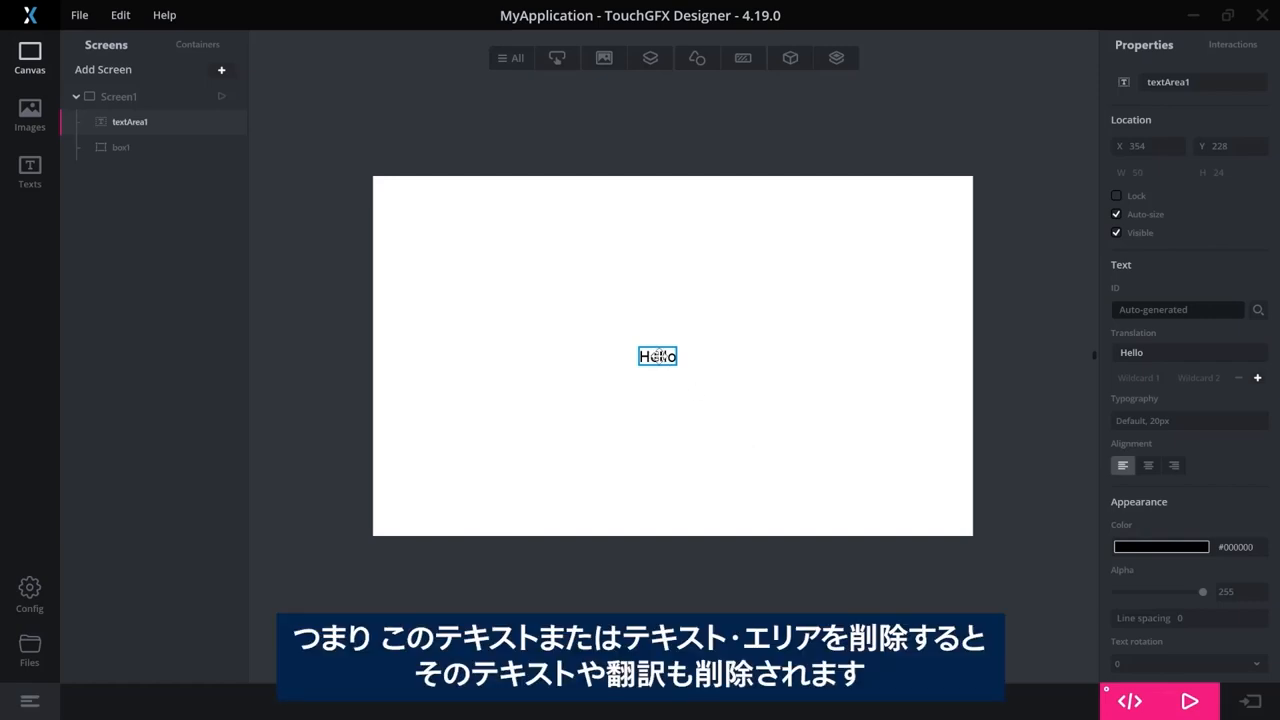
pyautogui.click(1188, 352)
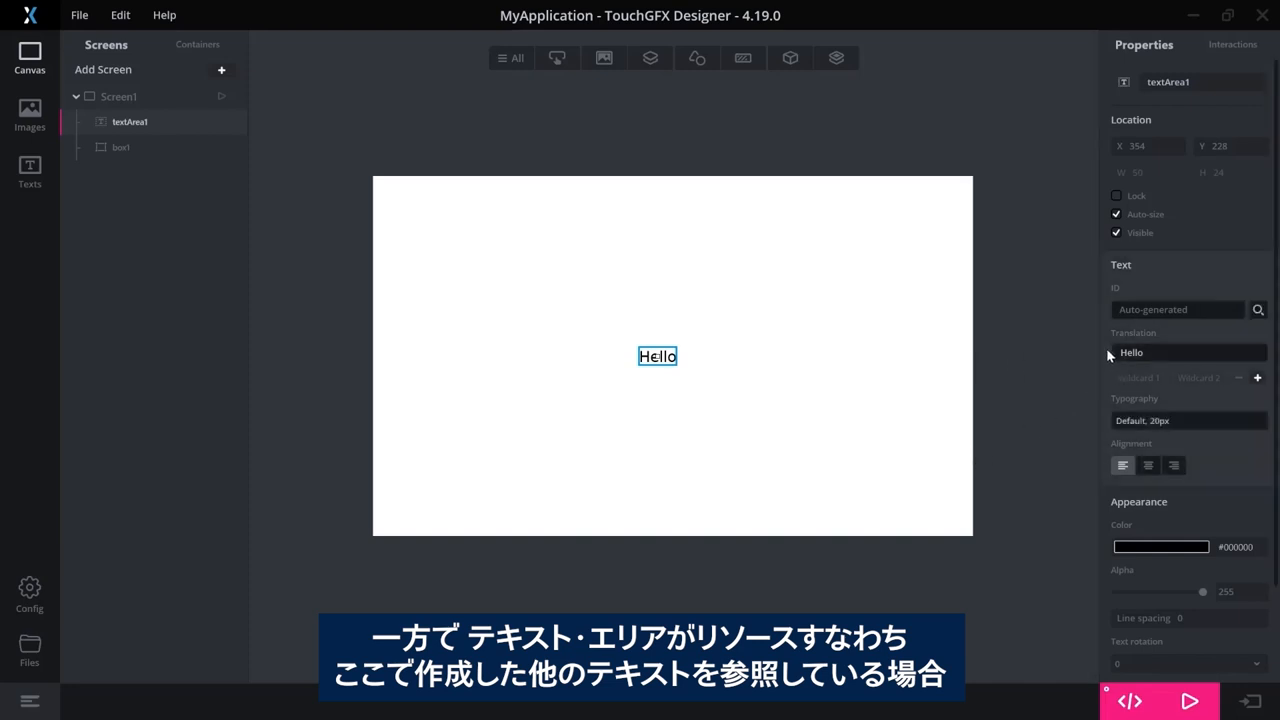
pyautogui.click(1188, 352)
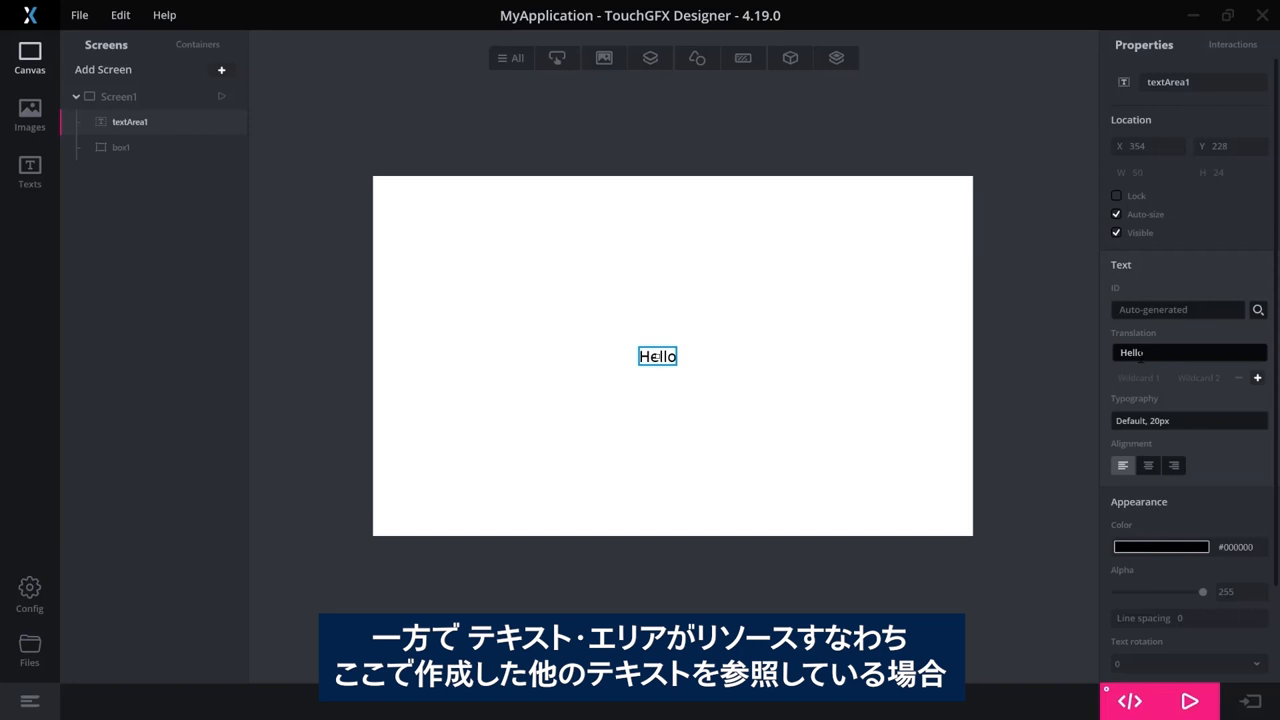
pyautogui.click(29, 170)
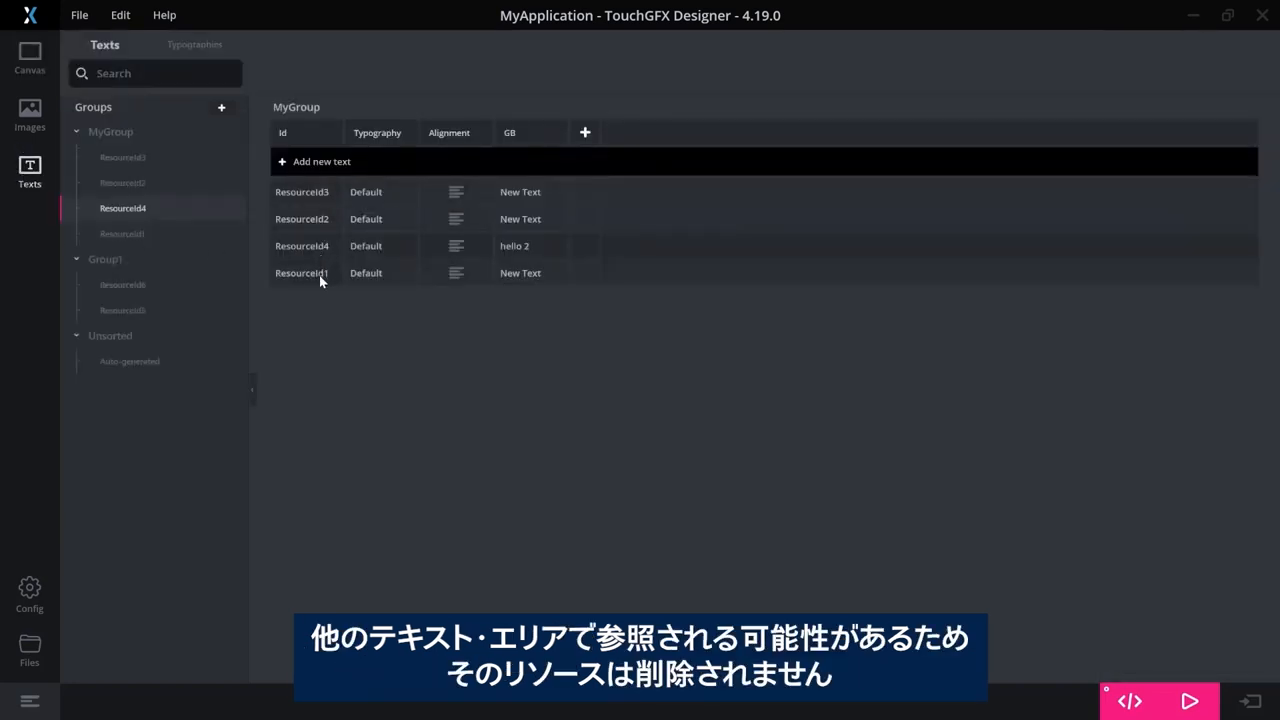
pyautogui.moveTo(560, 283)
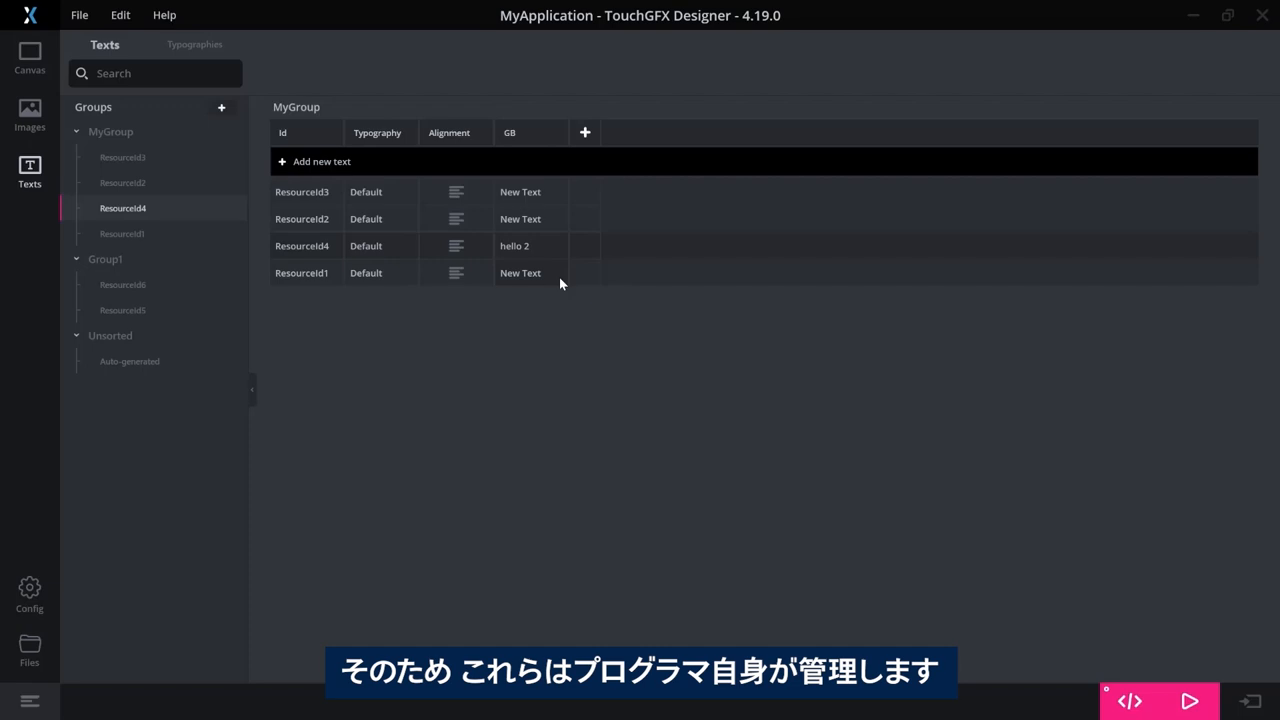
pyautogui.moveTo(547, 273)
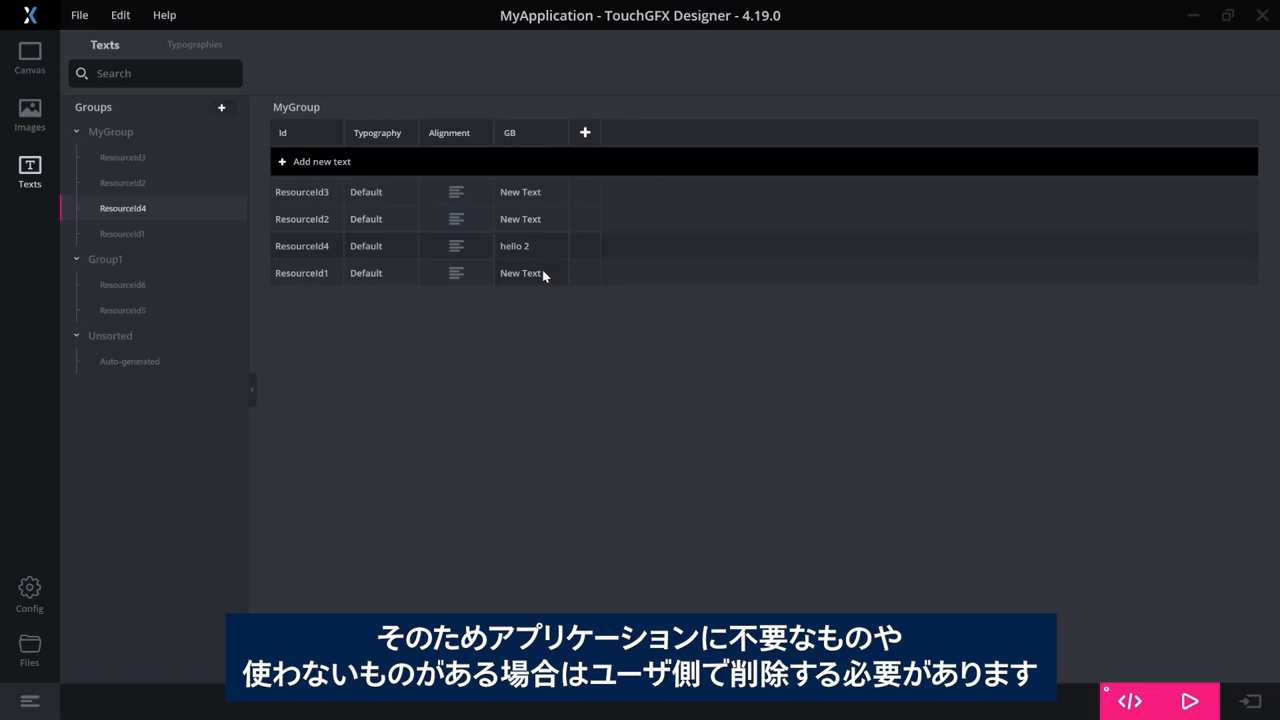
pyautogui.moveTo(423, 293)
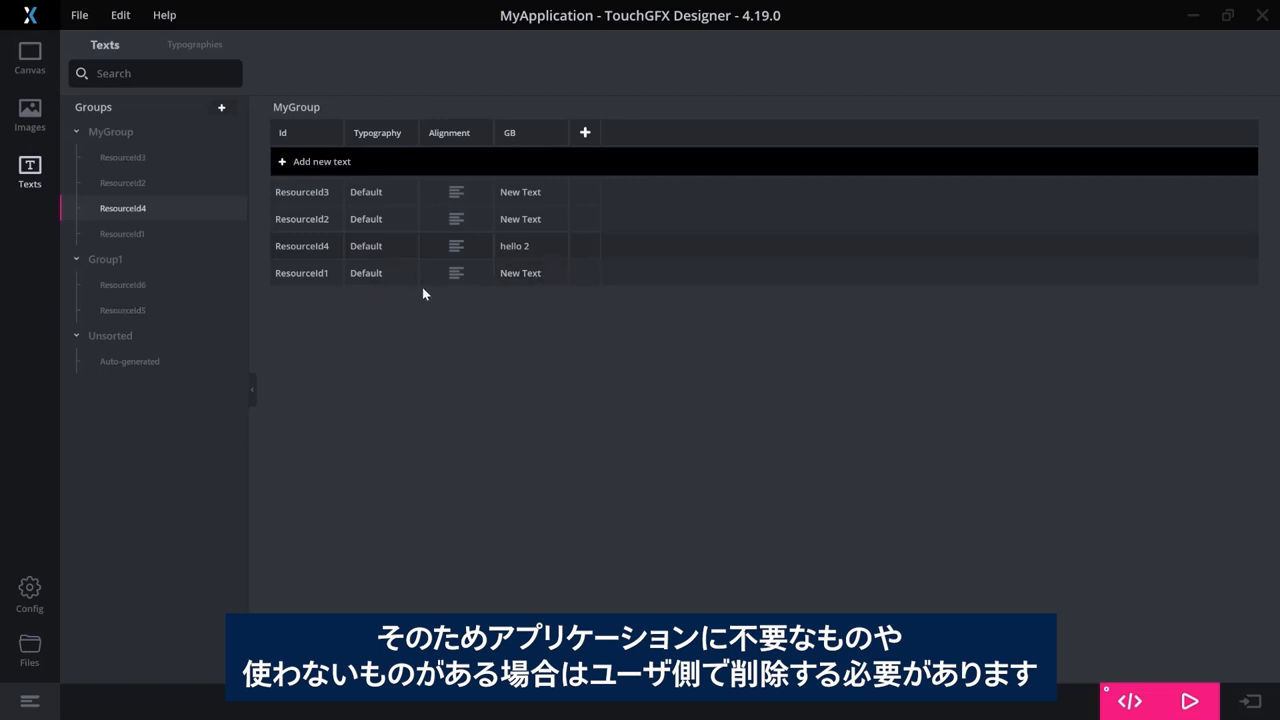
pyautogui.moveTo(492, 337)
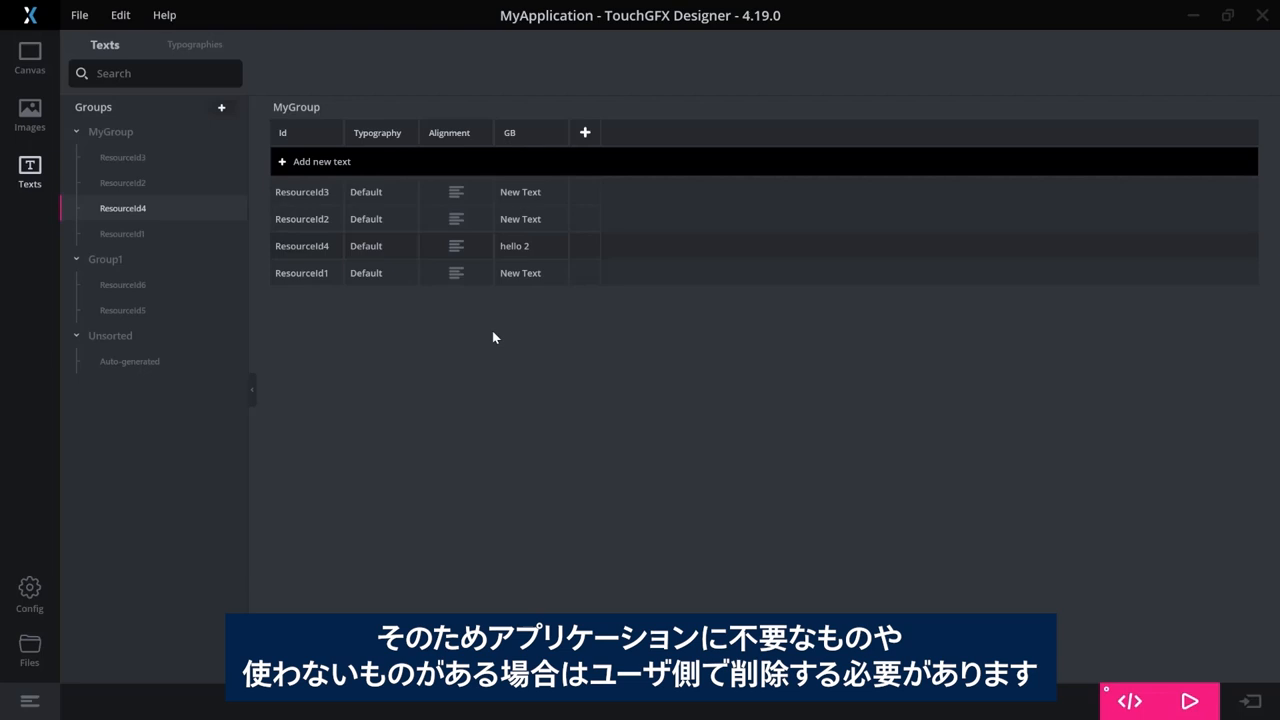
pyautogui.moveTo(515, 313)
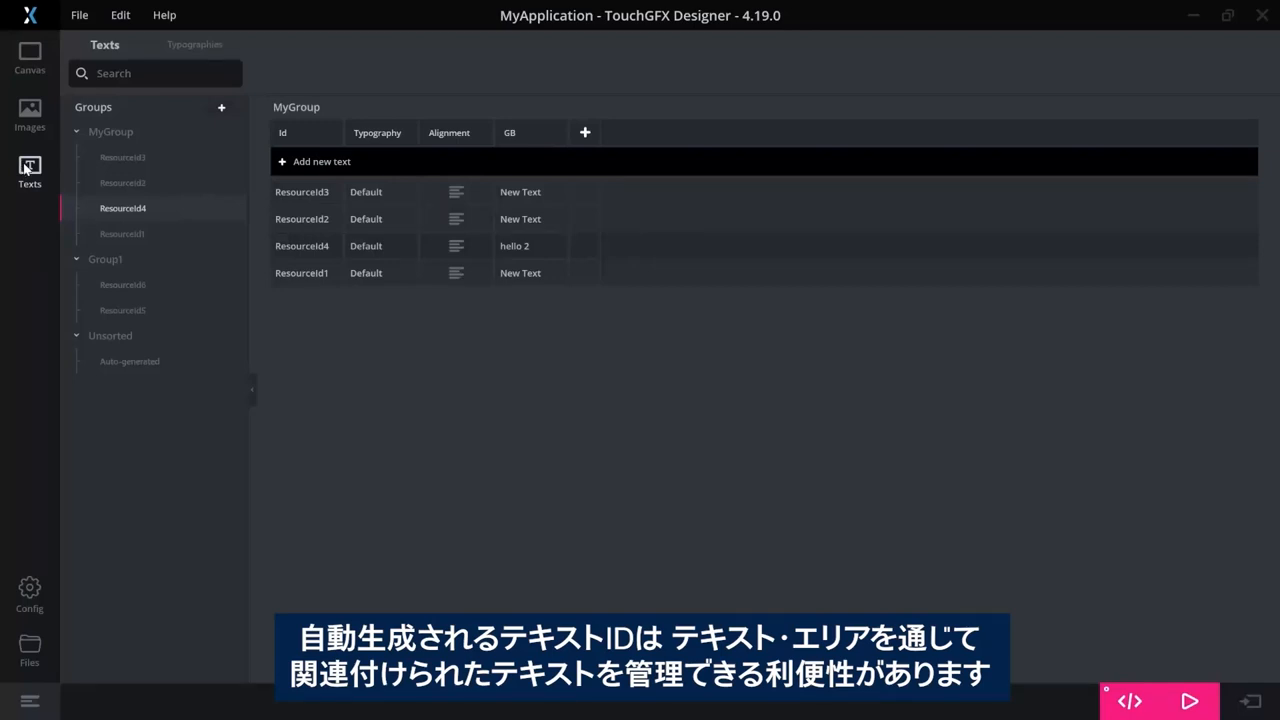
pyautogui.click(29, 55)
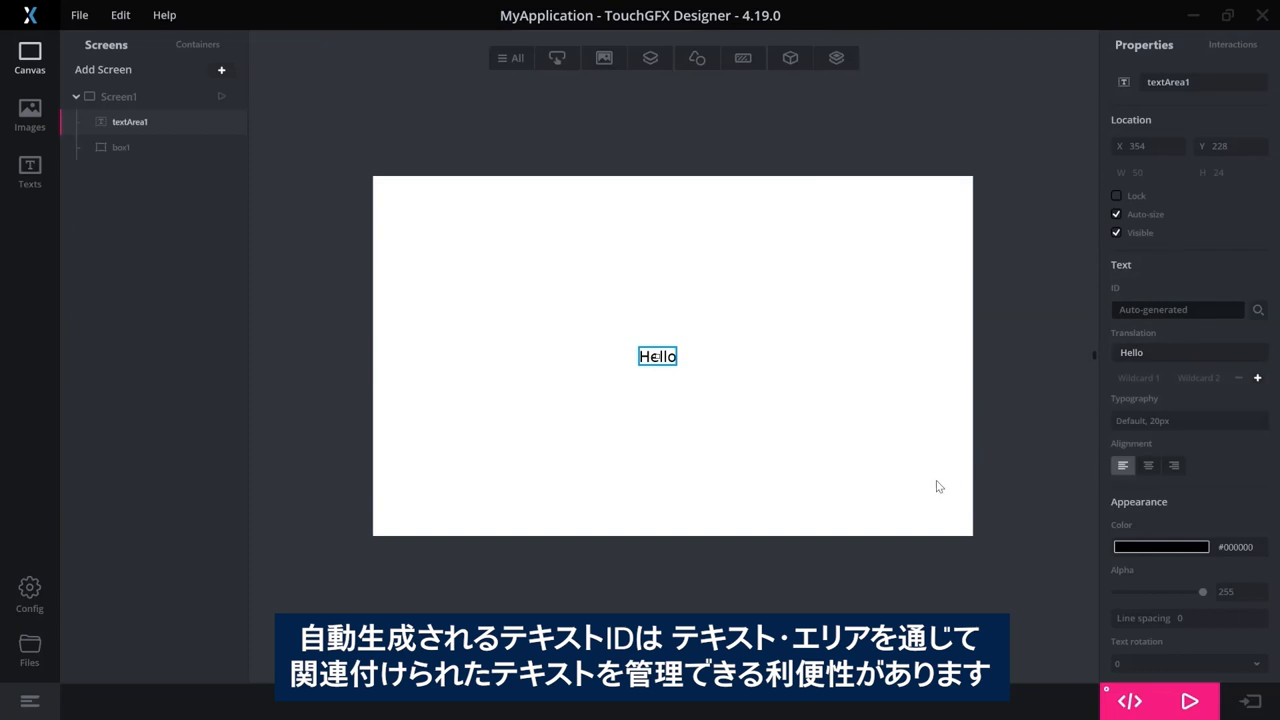
pyautogui.moveTo(1051, 460)
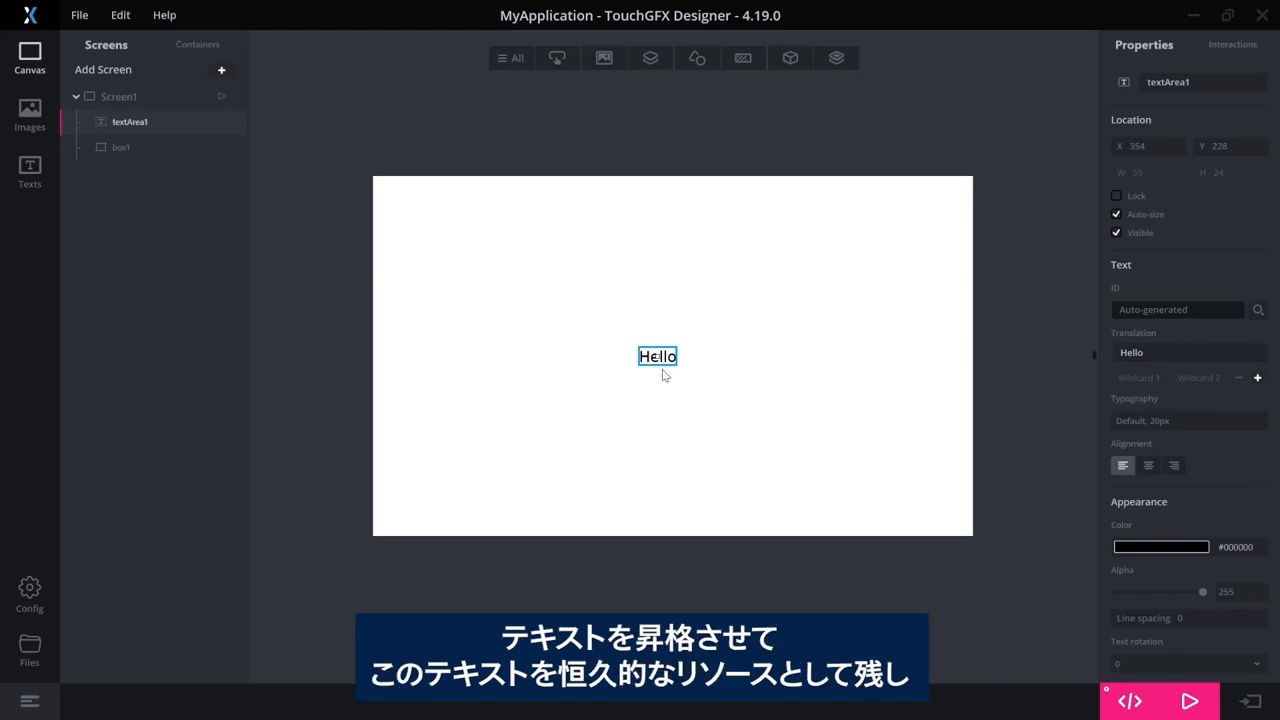
pyautogui.moveTo(676, 366)
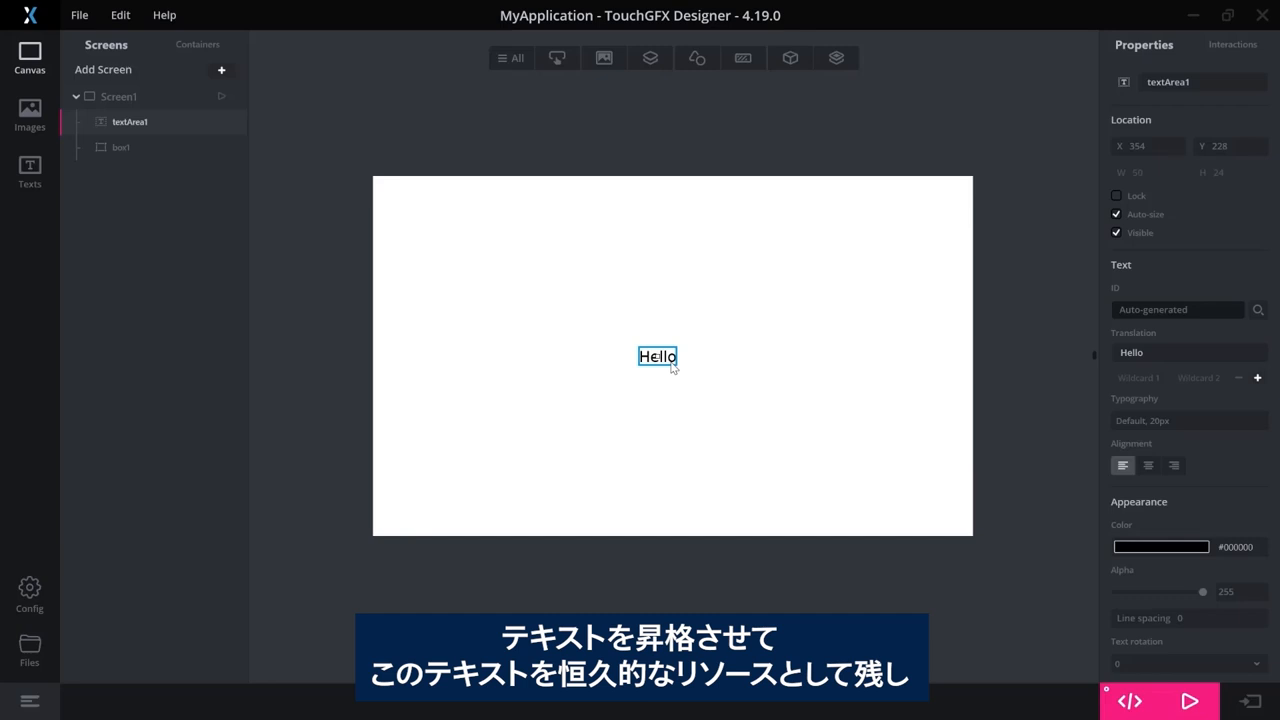
pyautogui.moveTo(680, 368)
pyautogui.write('m')
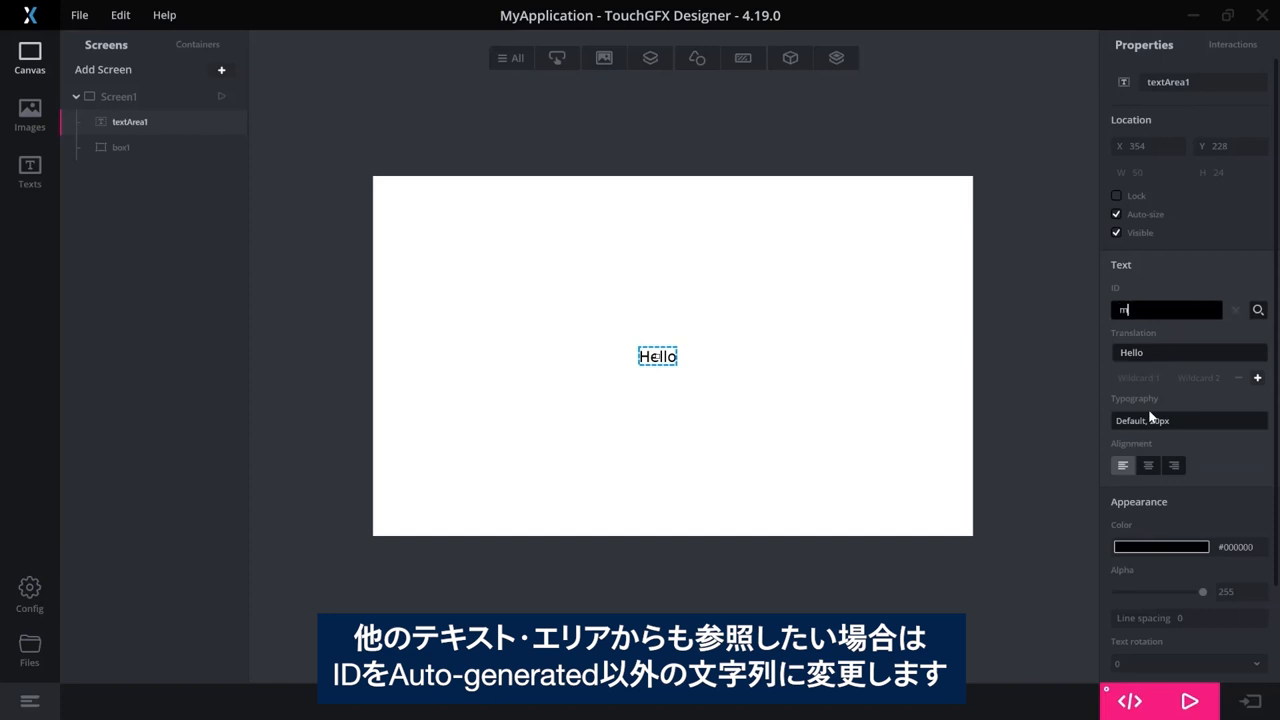
# Set textArea1's Text ID to 'myresource' and check its entry in the Texts view
pyautogui.write('yresource')
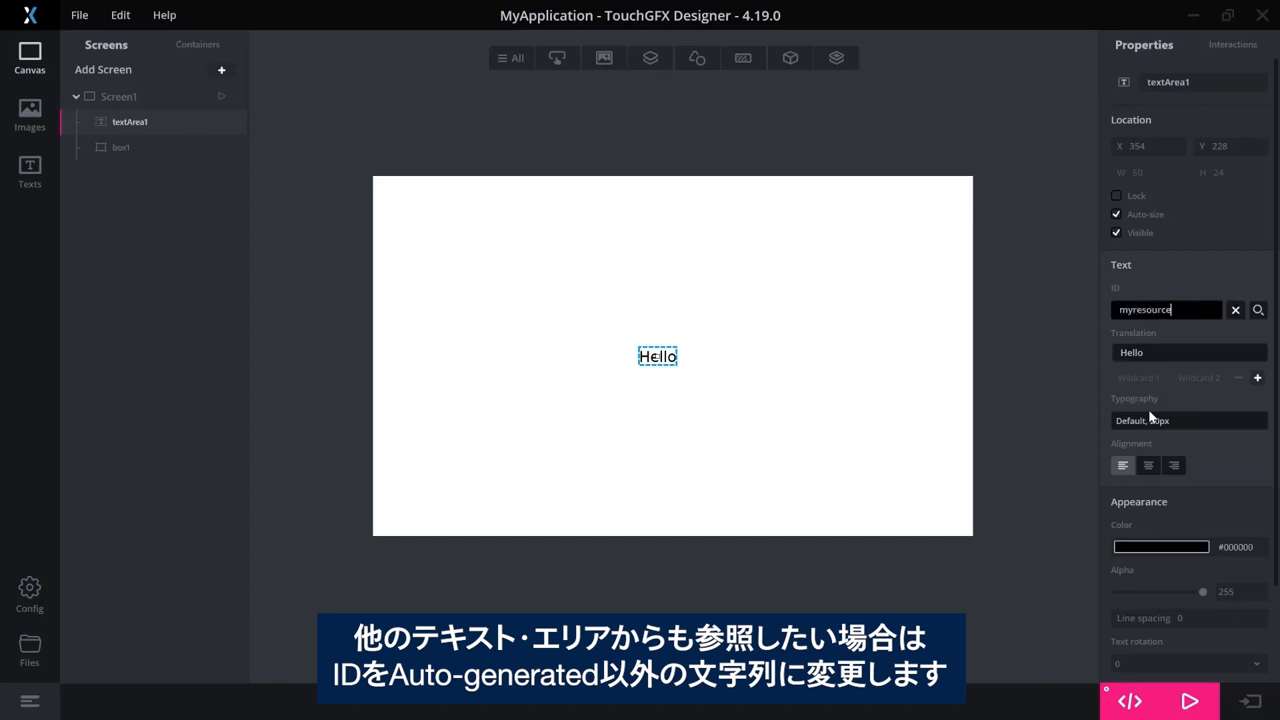
pyautogui.click(118, 96)
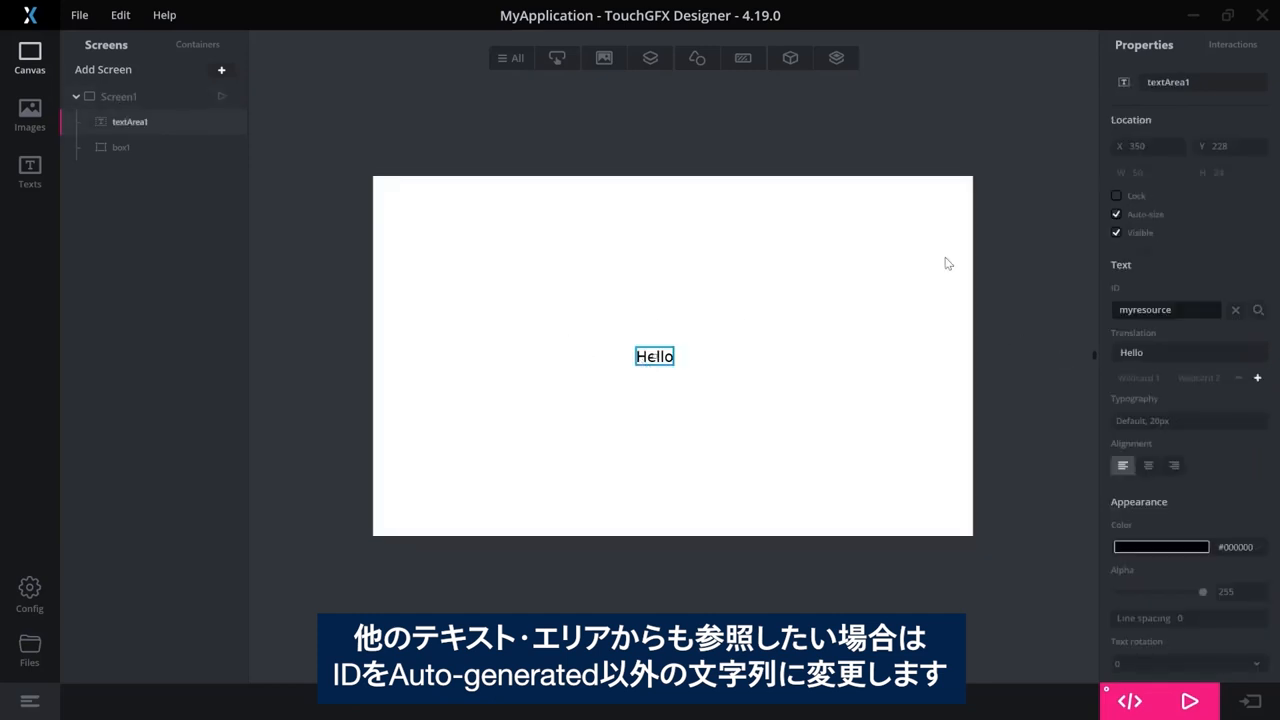
pyautogui.moveTo(29, 170)
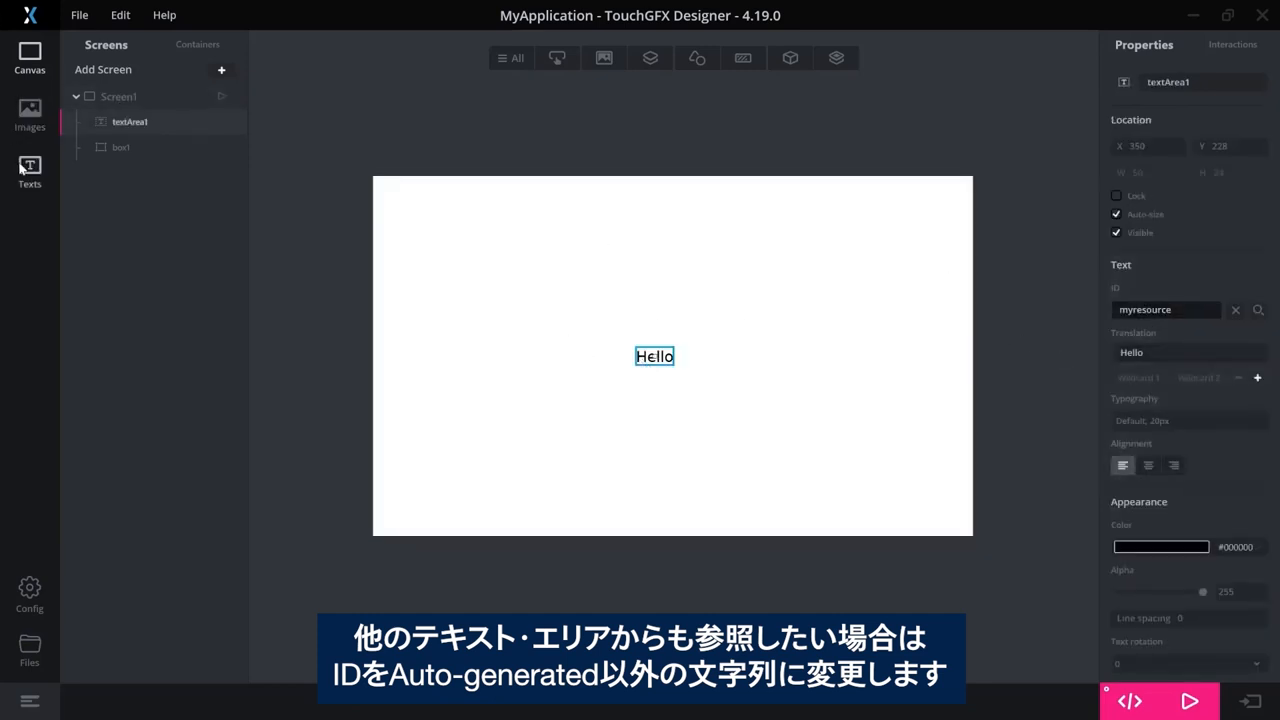
pyautogui.click(29, 170)
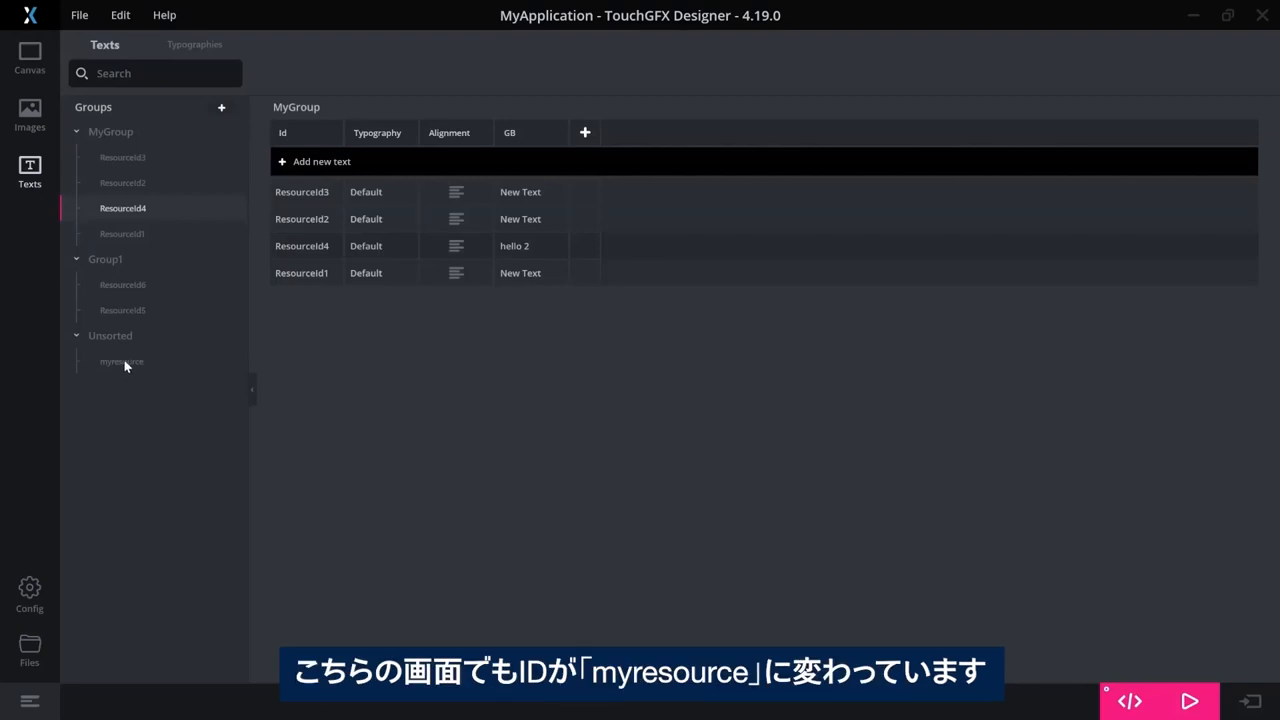
pyautogui.click(121, 361)
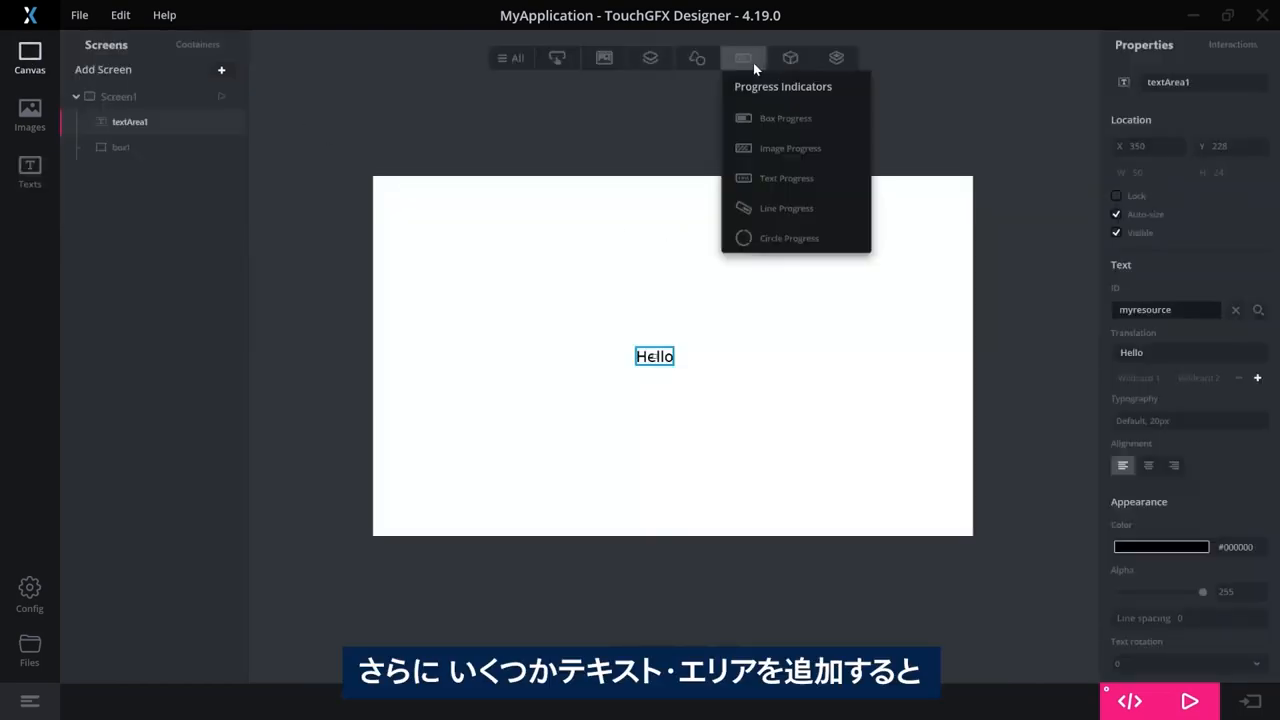
# Add textArea2 from the Miscellaneous widget group, then return to the Texts view
pyautogui.click(789, 57)
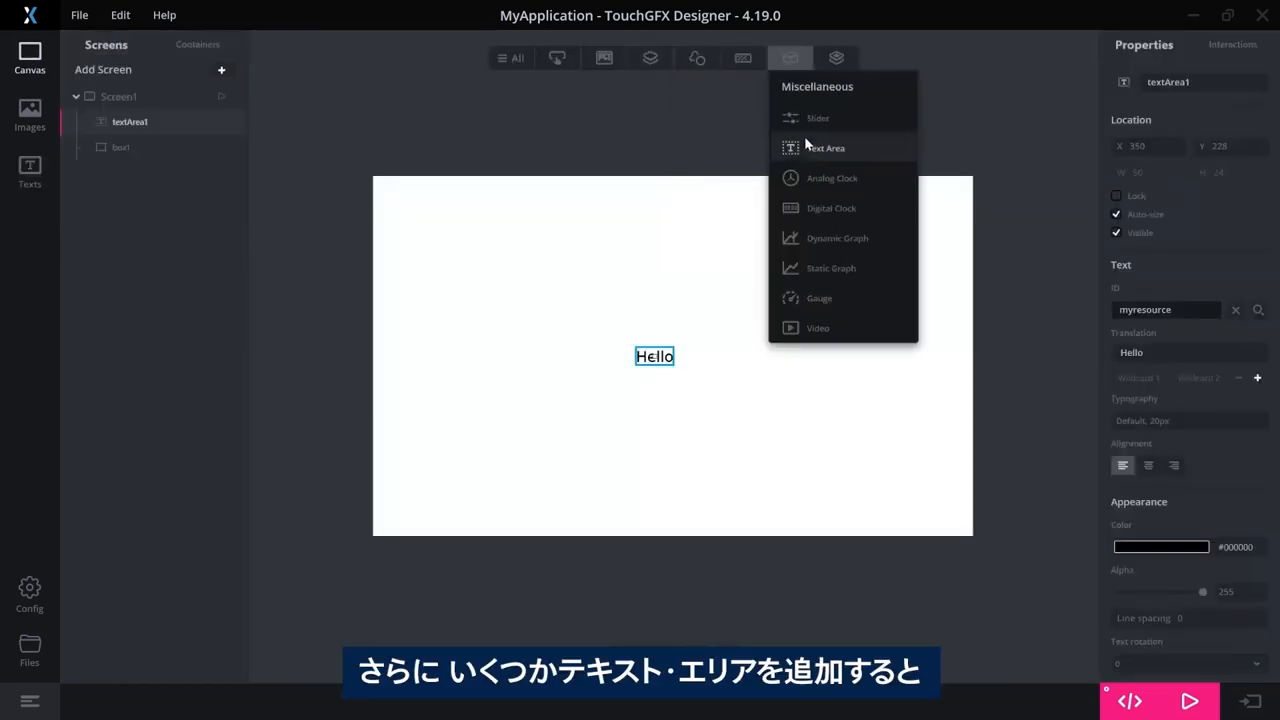
pyautogui.click(825, 147)
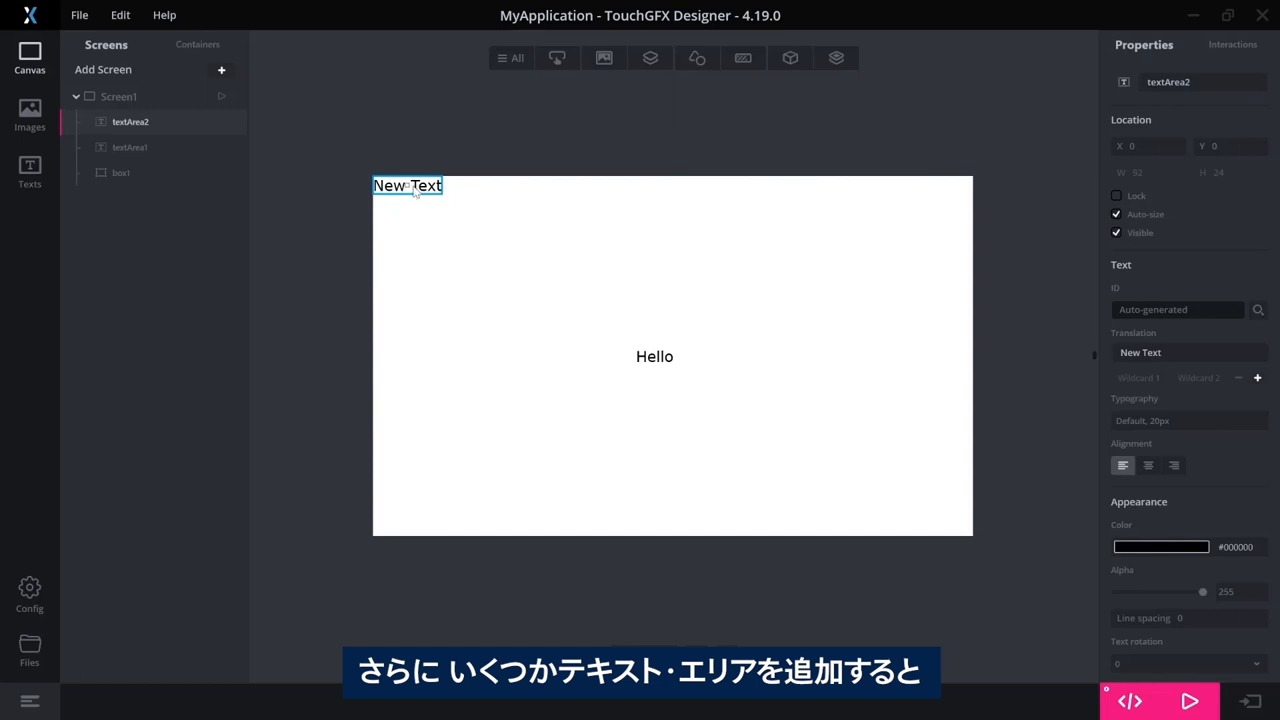
pyautogui.click(790, 57)
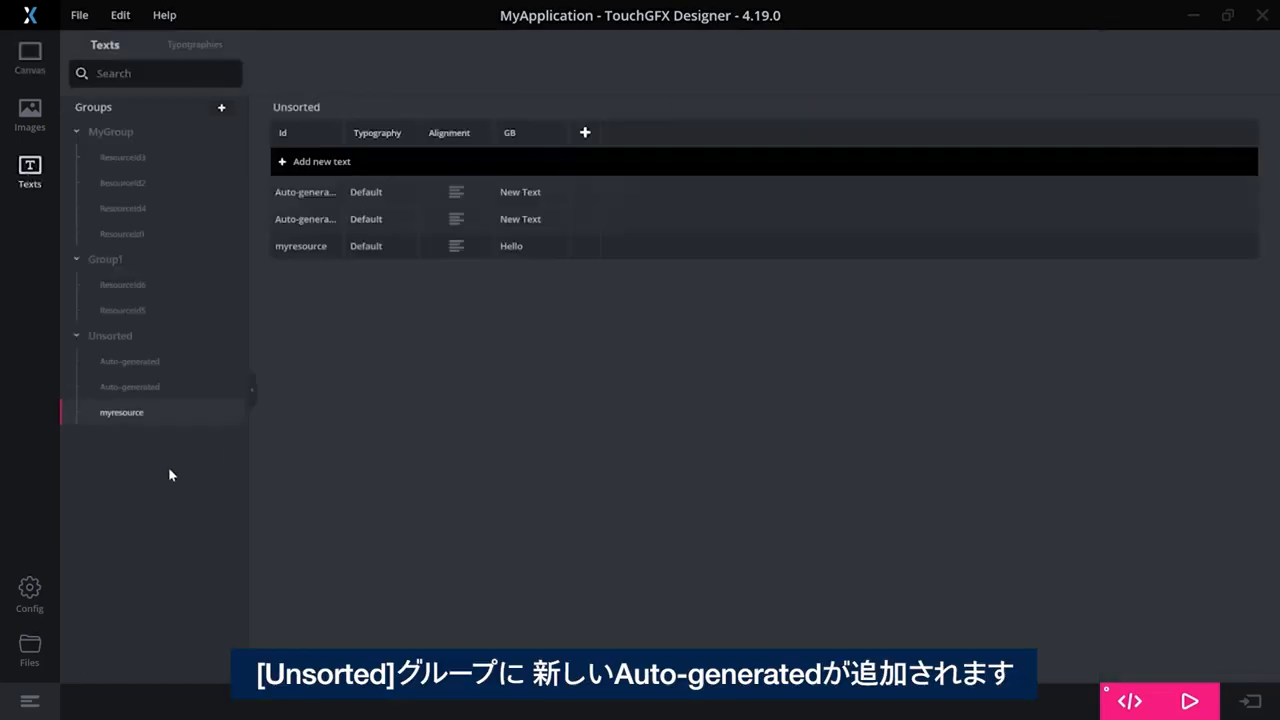
pyautogui.moveTo(128, 343)
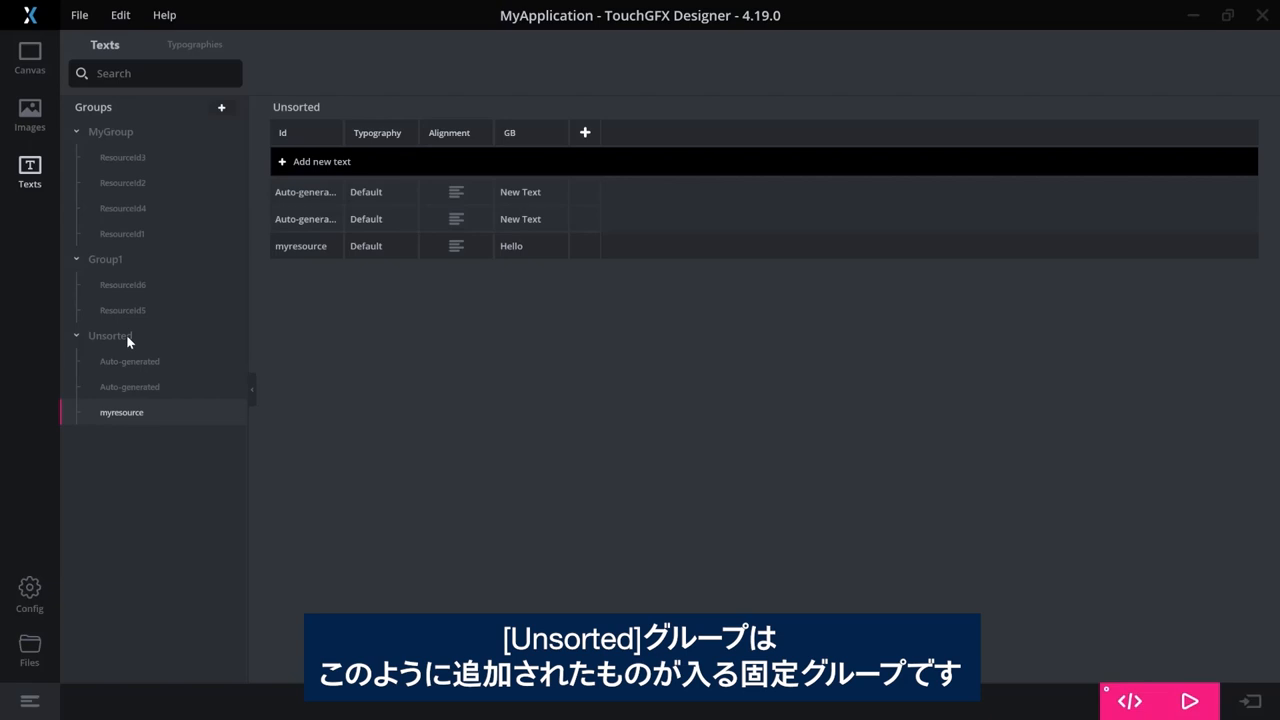
pyautogui.moveTo(130, 423)
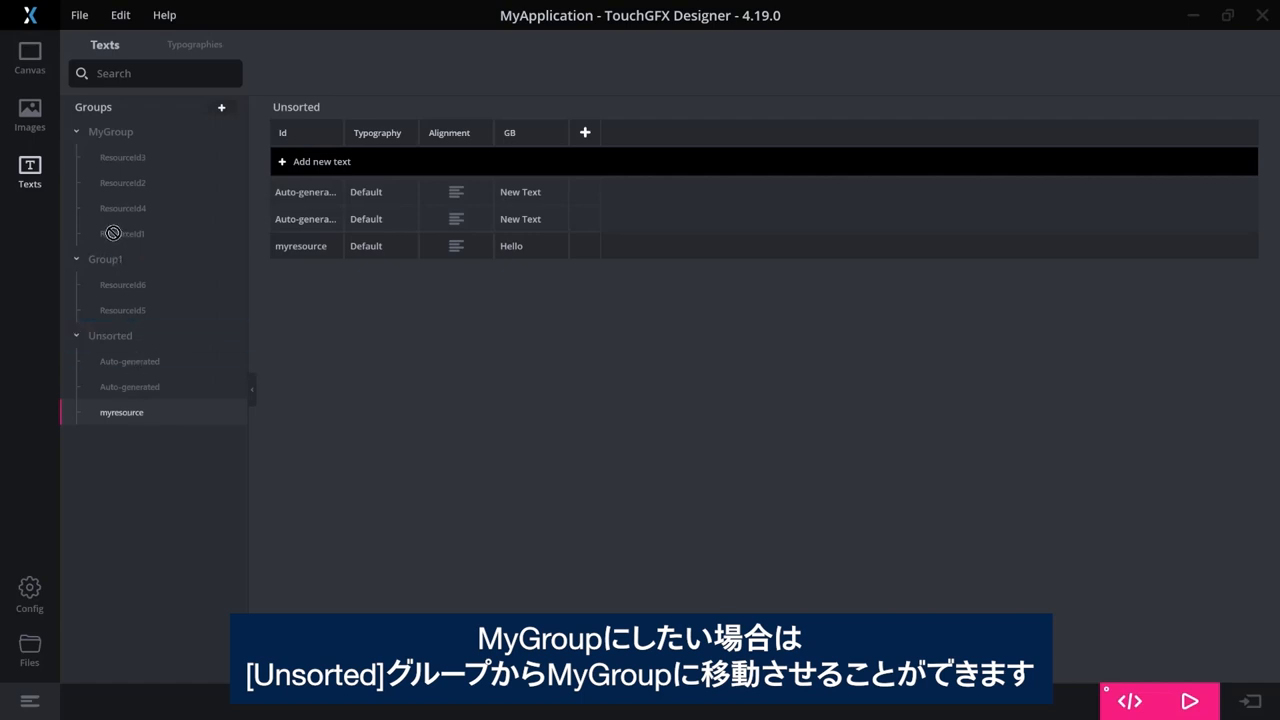
# Drag the myresource entry from Unsorted onto MyGroup in the groups tree
pyautogui.moveTo(121, 412); pyautogui.dragTo(121, 233)
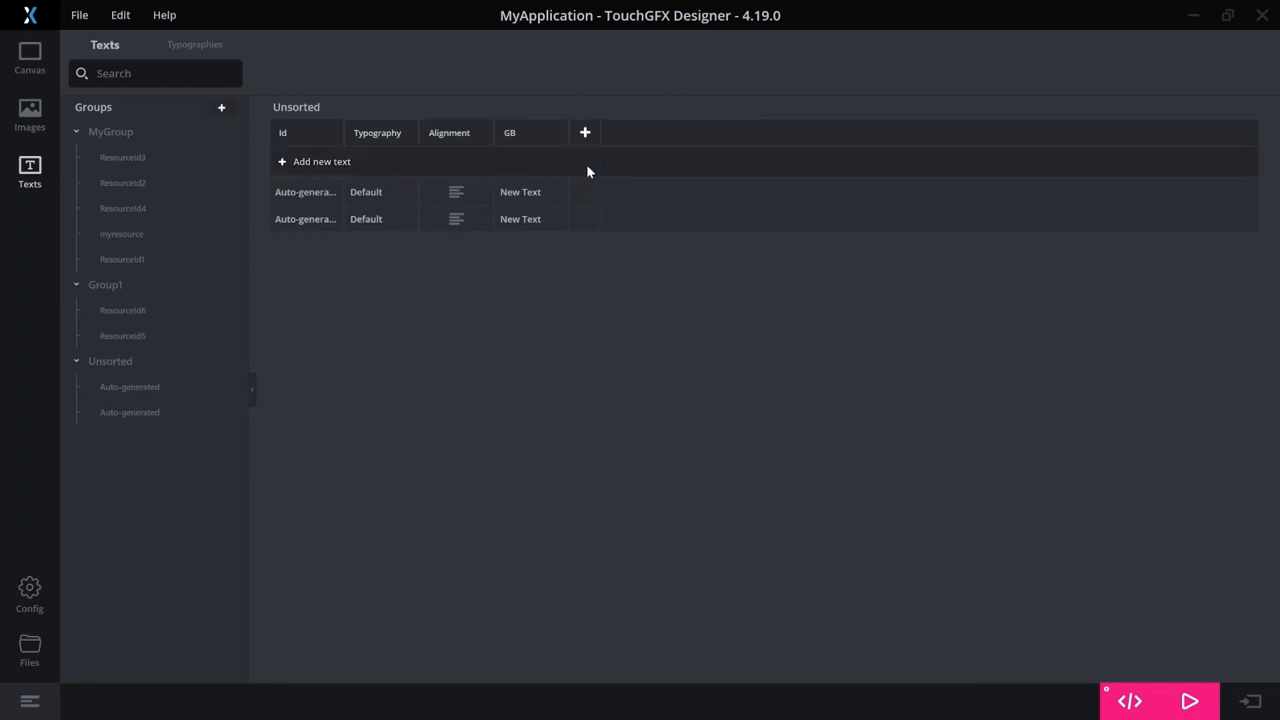
# Add DK from the language list, then enter and add DE
pyautogui.click(585, 132)
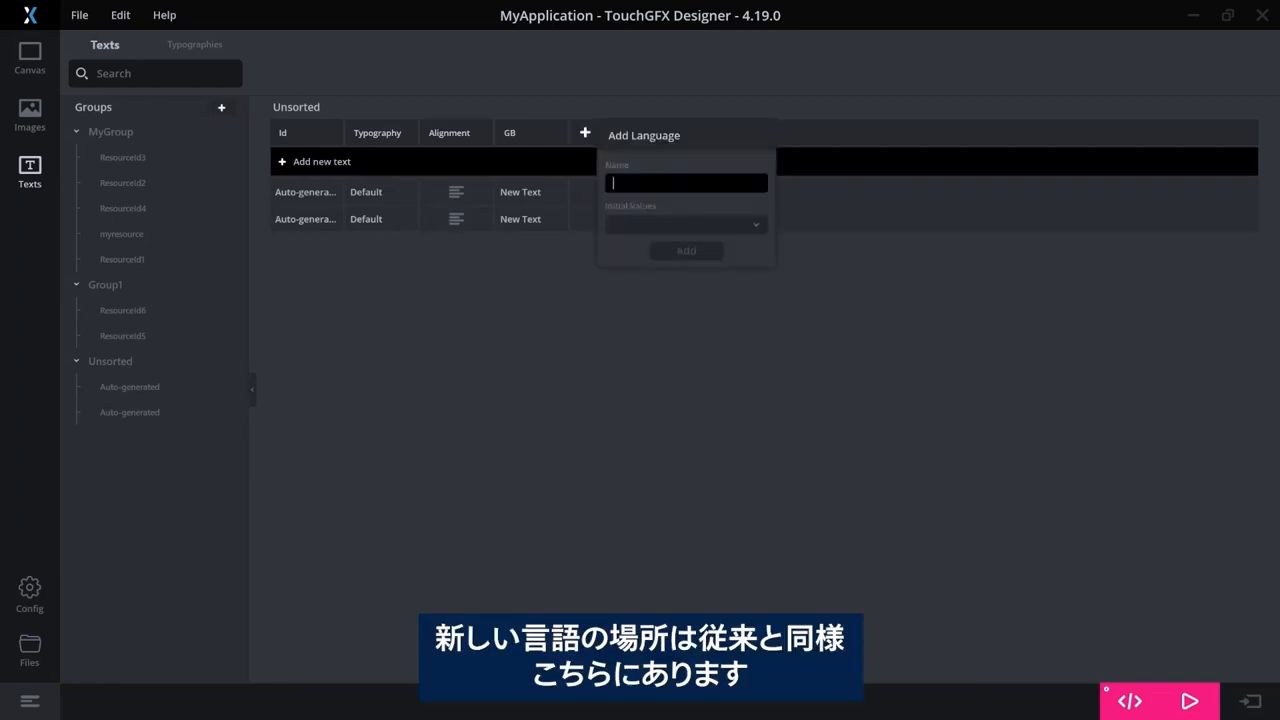
pyautogui.click(686, 250)
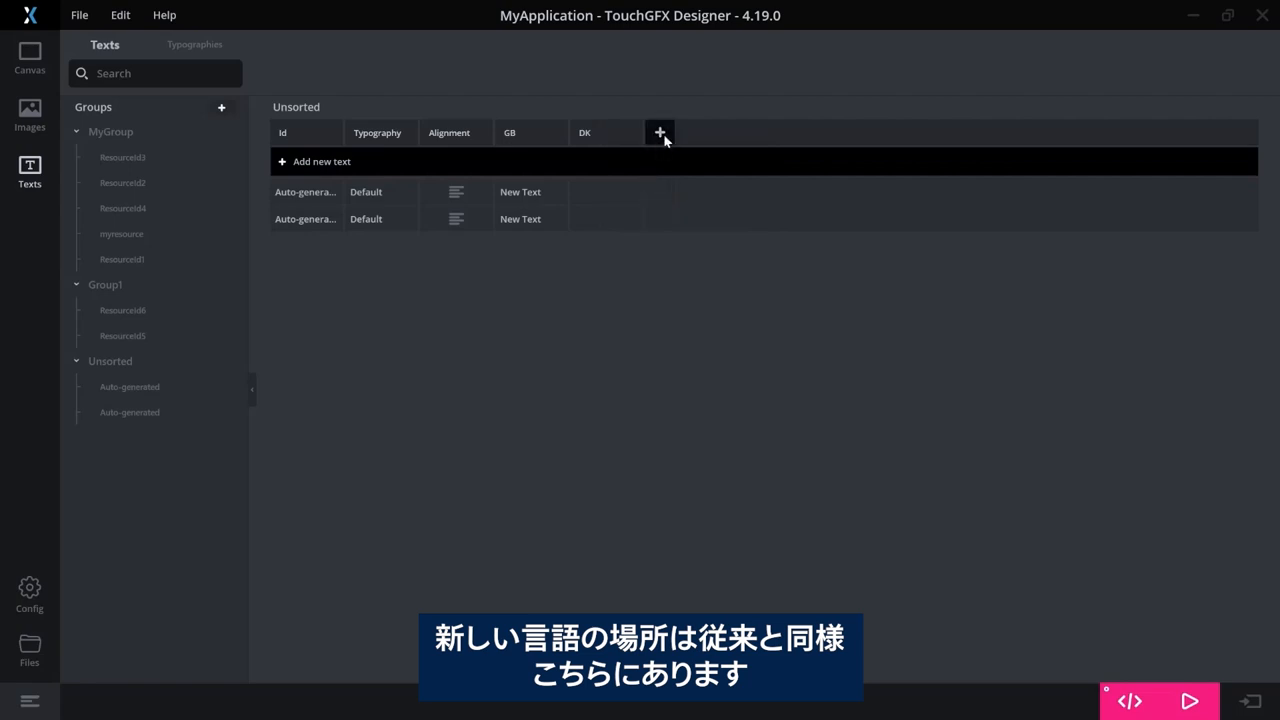
pyautogui.click(659, 132)
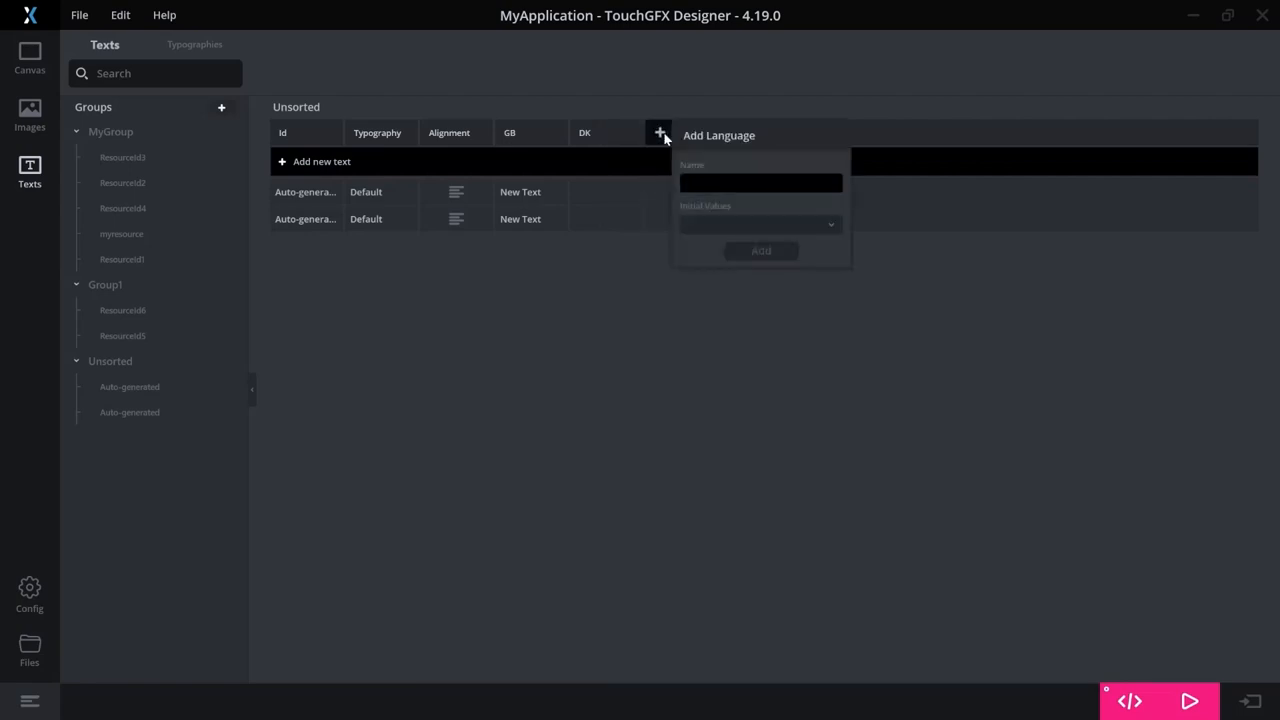
pyautogui.write('DE')
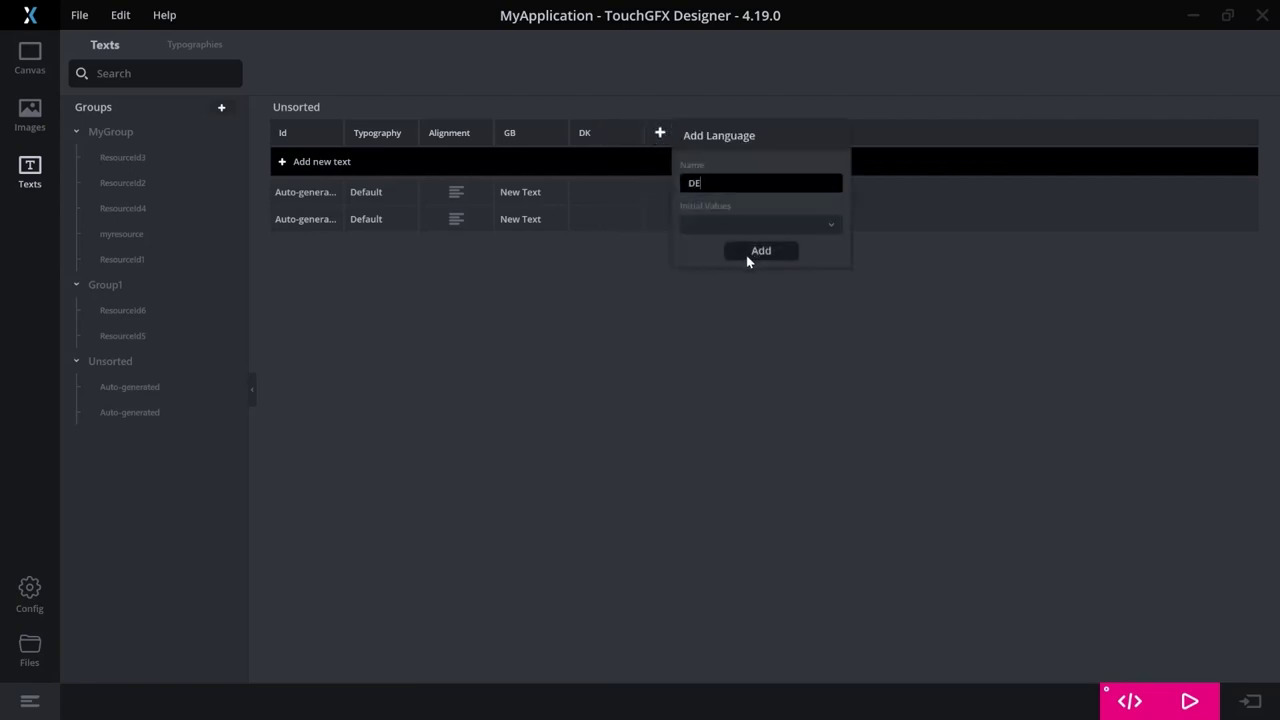
pyautogui.click(760, 250)
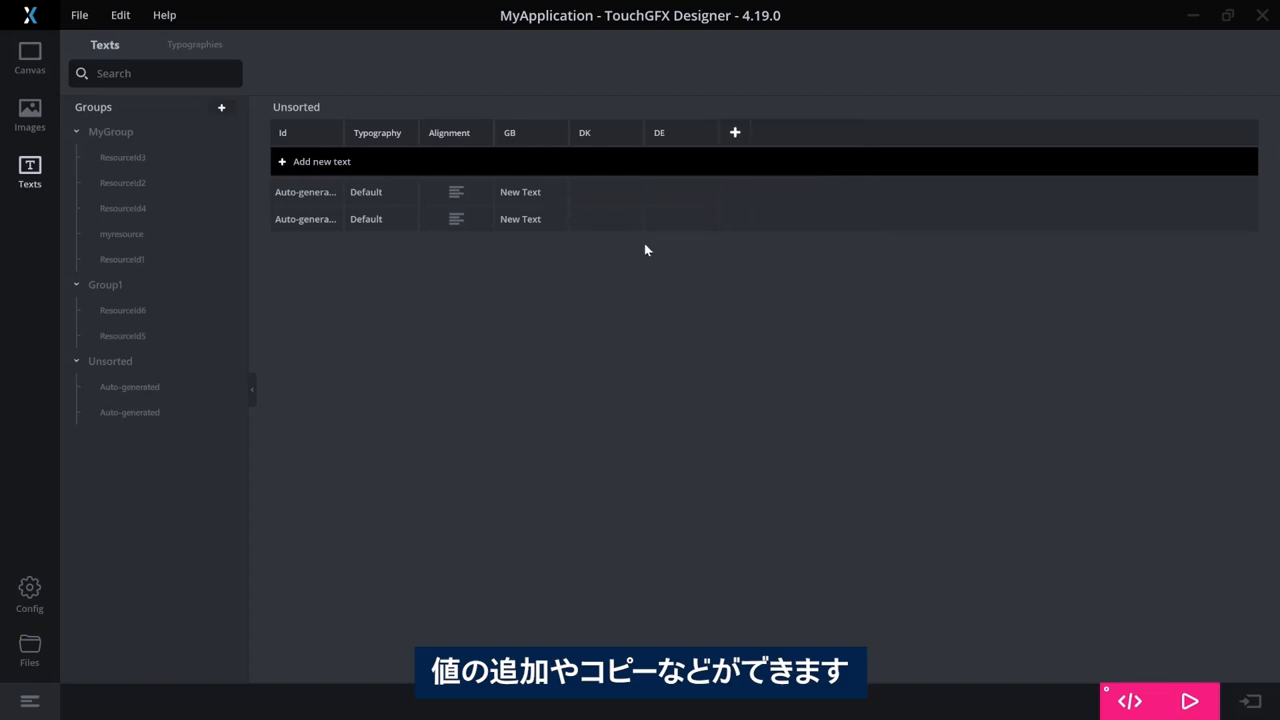
pyautogui.moveTo(589, 202)
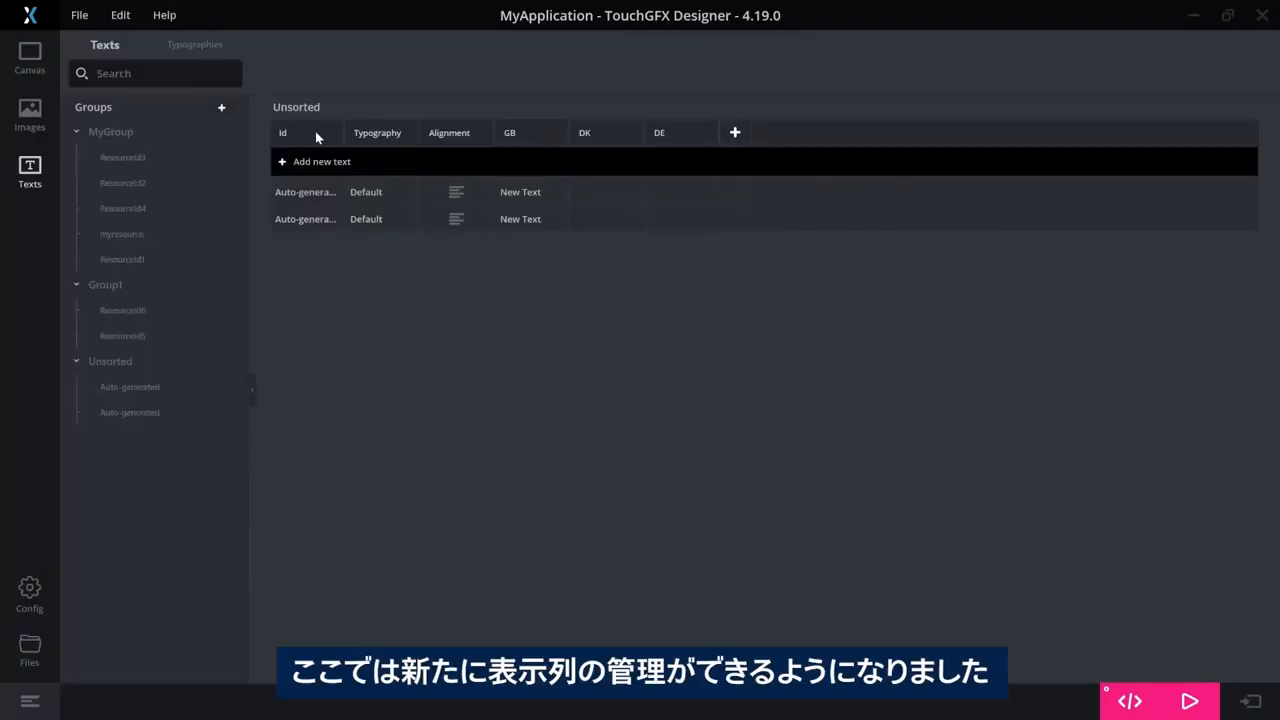
pyautogui.rightClick(658, 132)
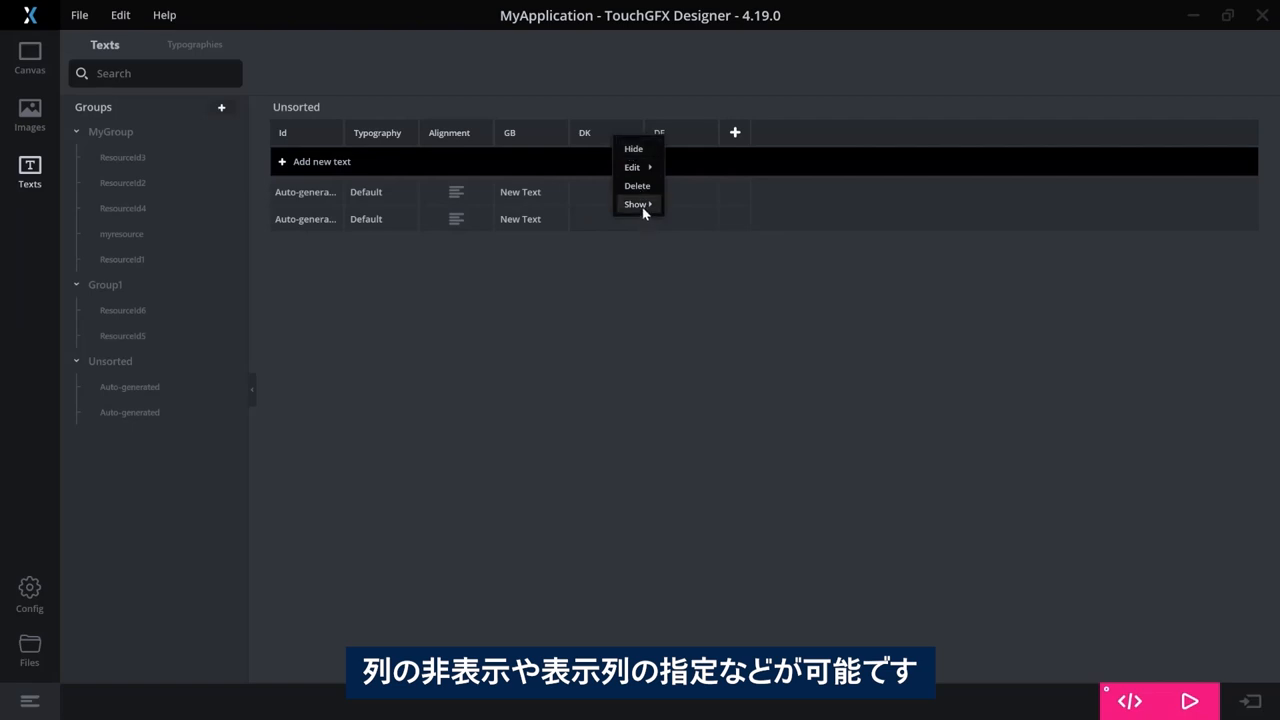
pyautogui.click(636, 204)
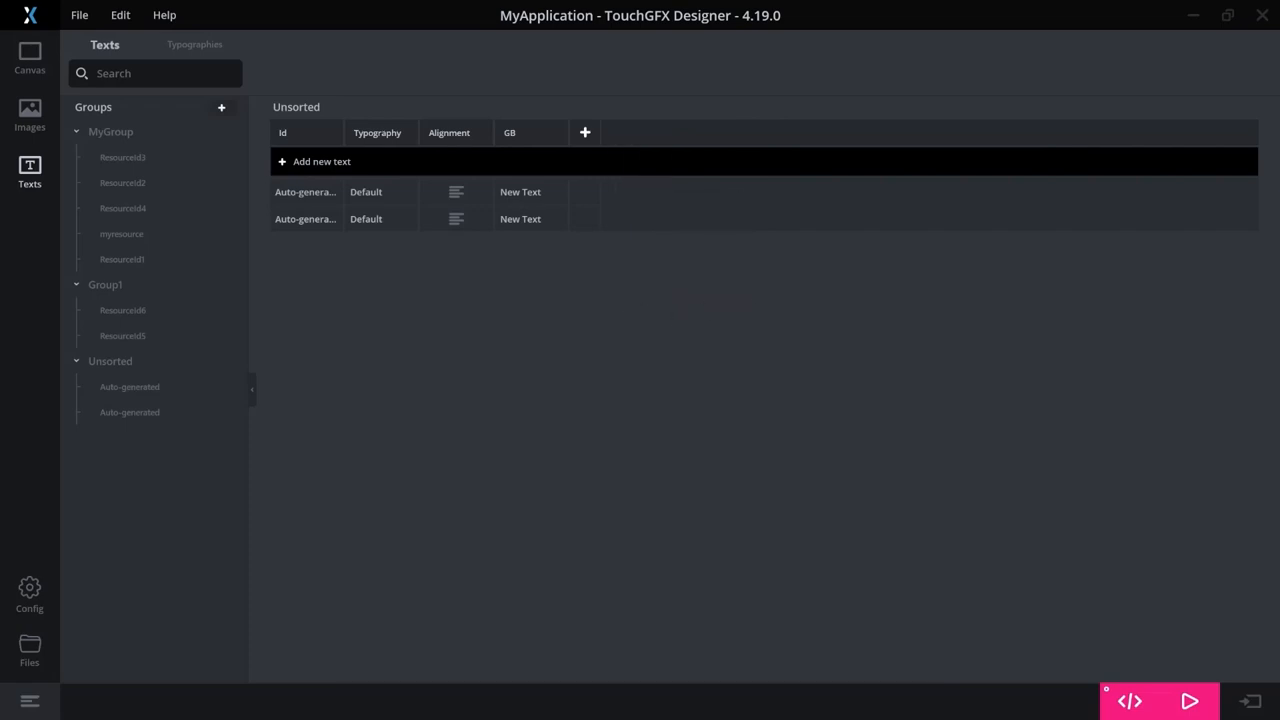
pyautogui.rightClick(510, 132)
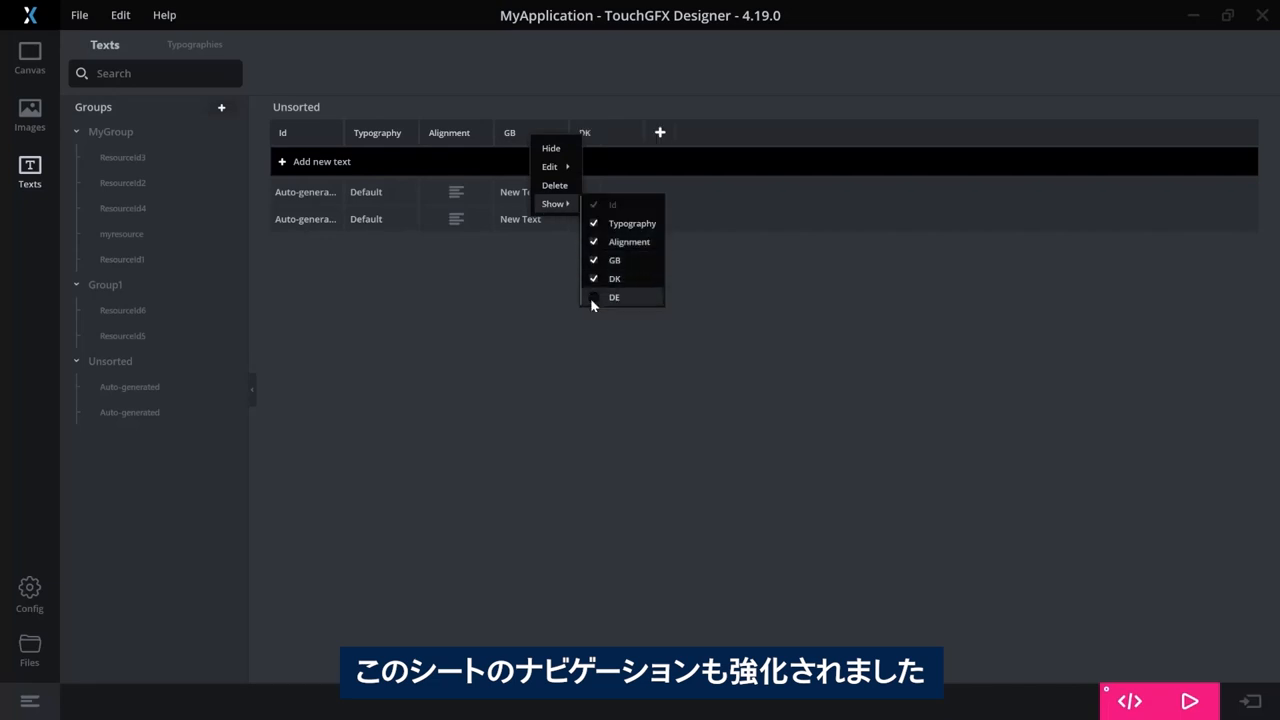
pyautogui.click(615, 297)
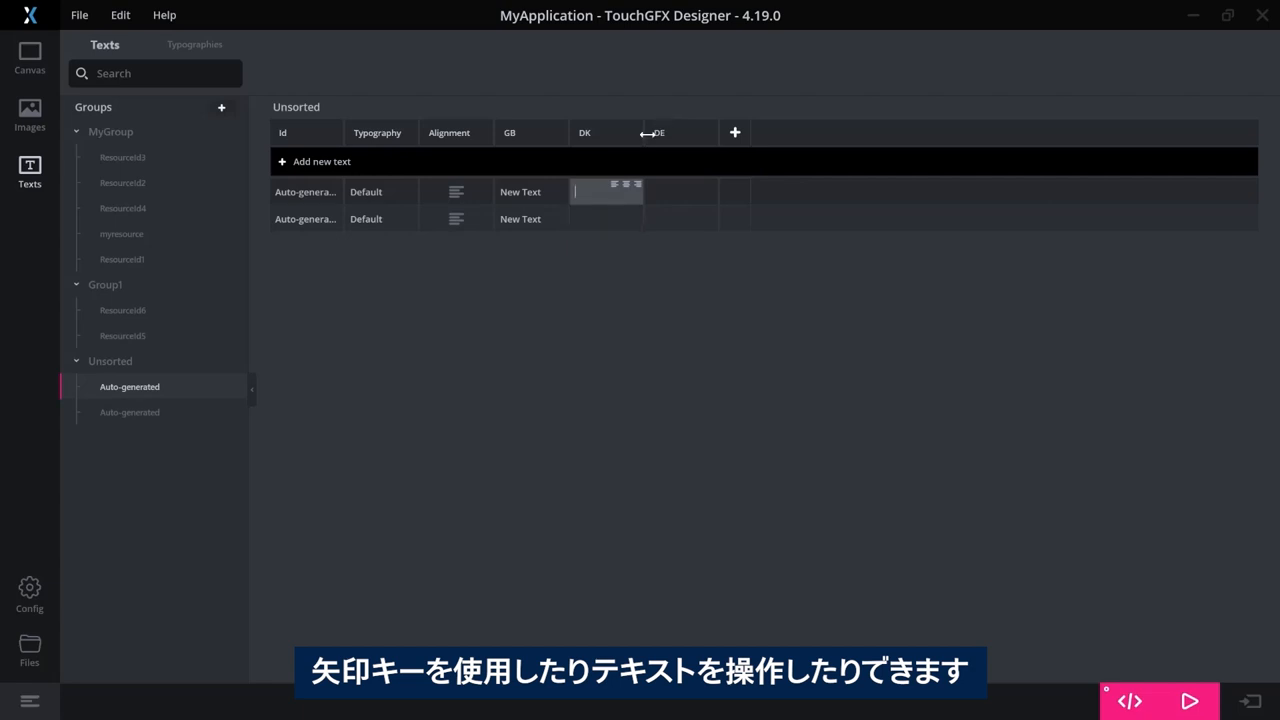
# Widen the DK column and bring up the context menu for a MyGroup text resource
pyautogui.moveTo(648, 132); pyautogui.dragTo(792, 132)
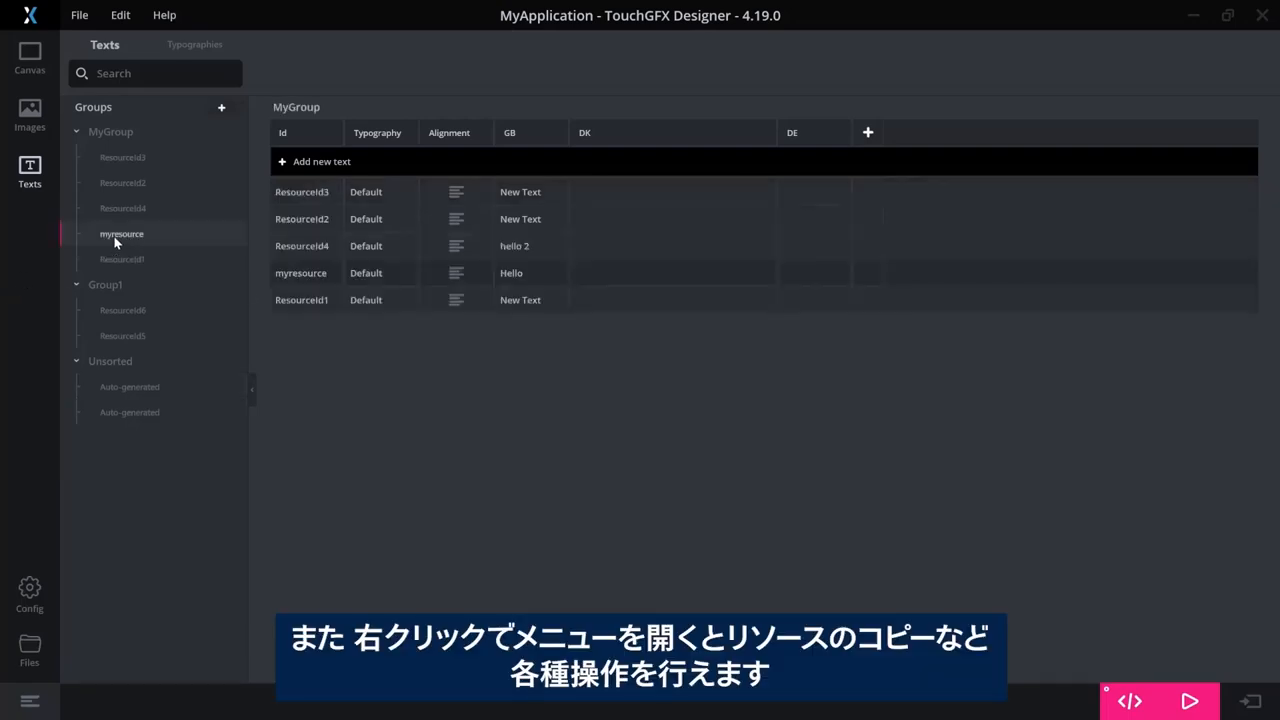
pyautogui.rightClick(301, 219)
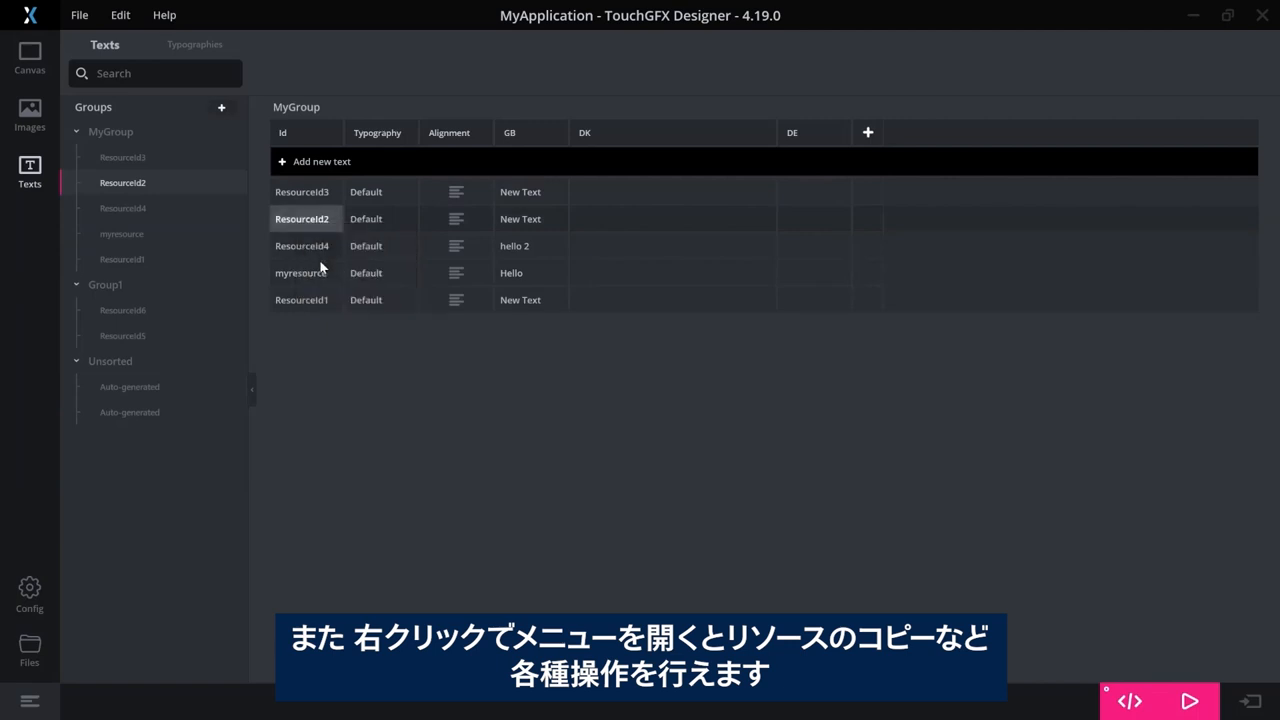
pyautogui.moveTo(915, 348)
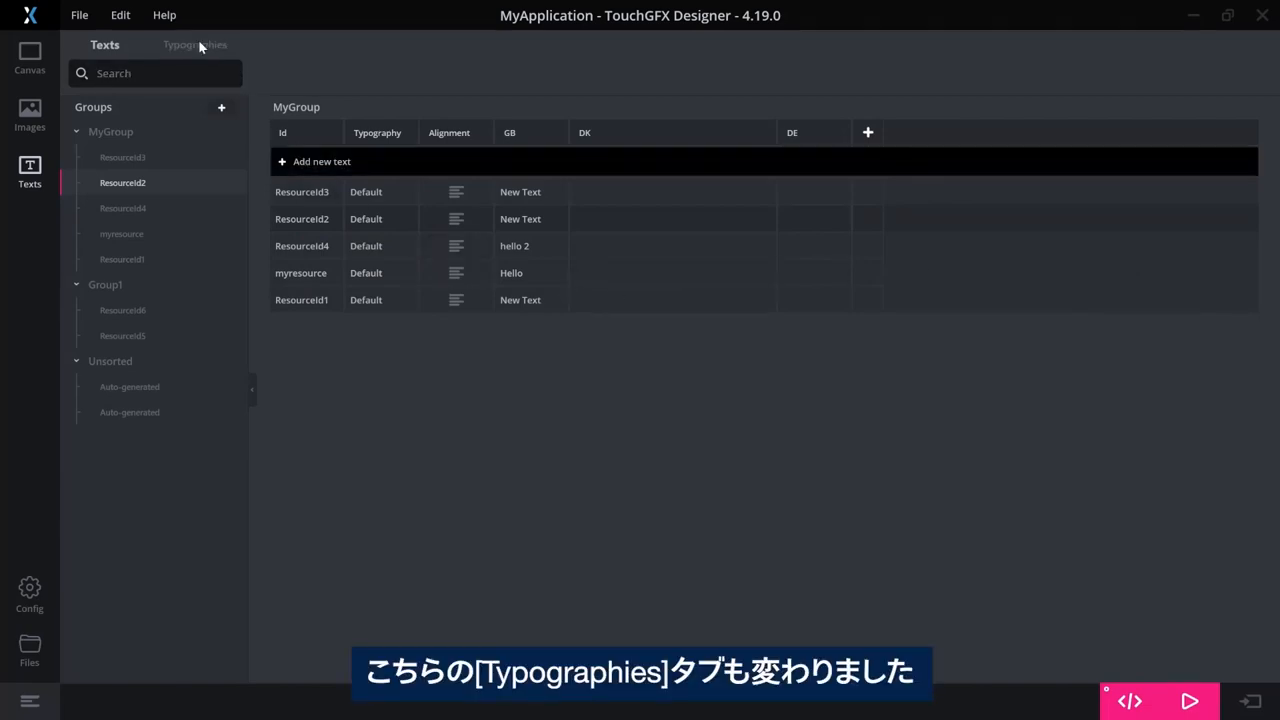
# Browse the Large (40px) and Default (20px) Verdana typographies, then go back to Texts
pyautogui.click(194, 44)
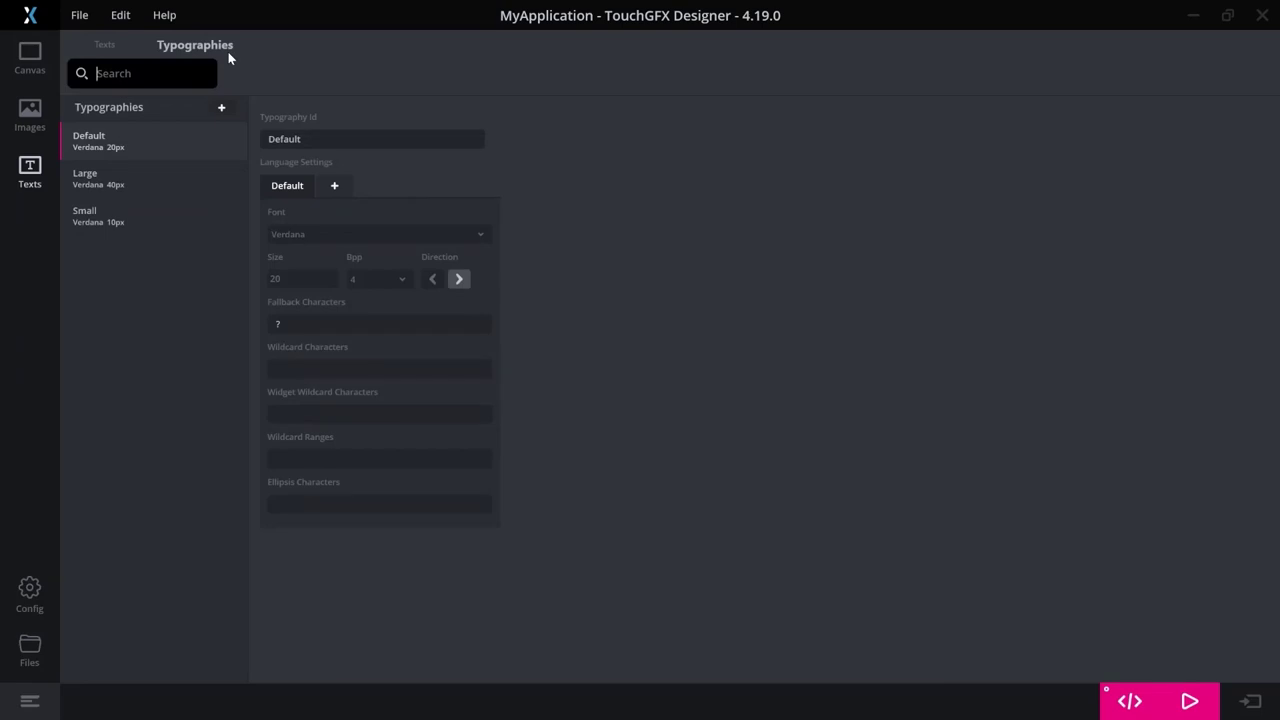
pyautogui.moveTo(141, 156)
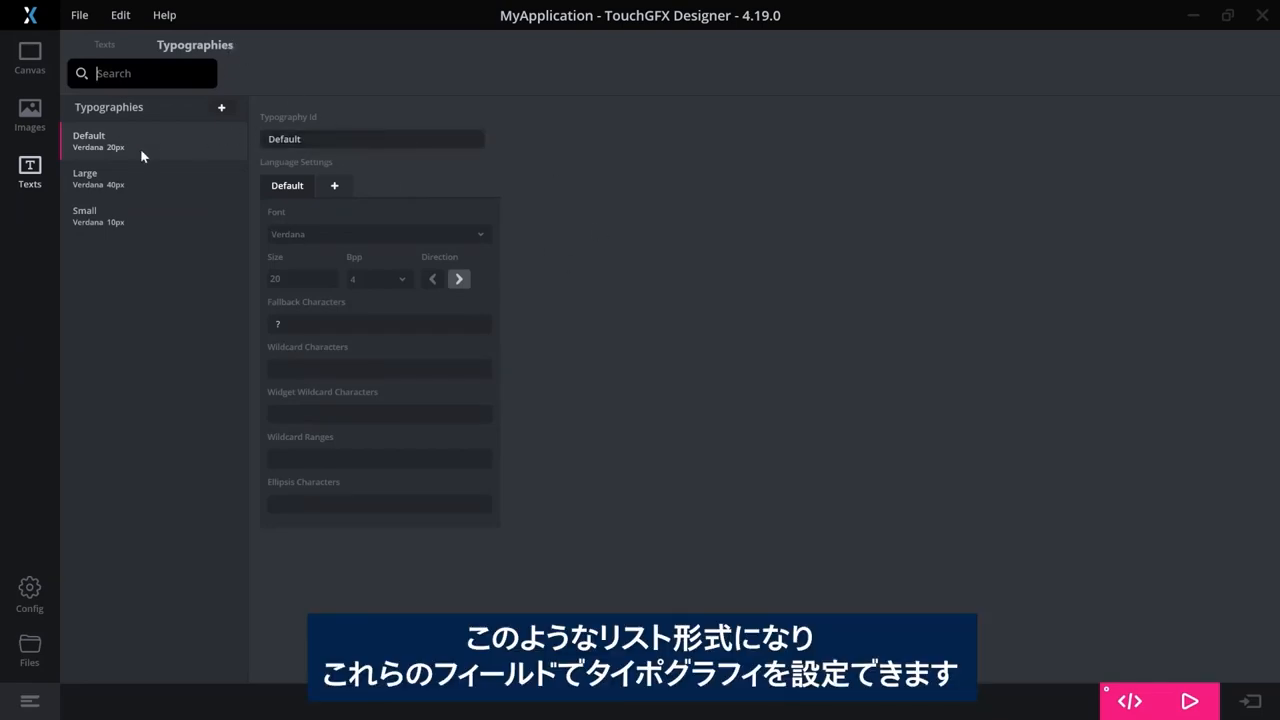
pyautogui.click(100, 178)
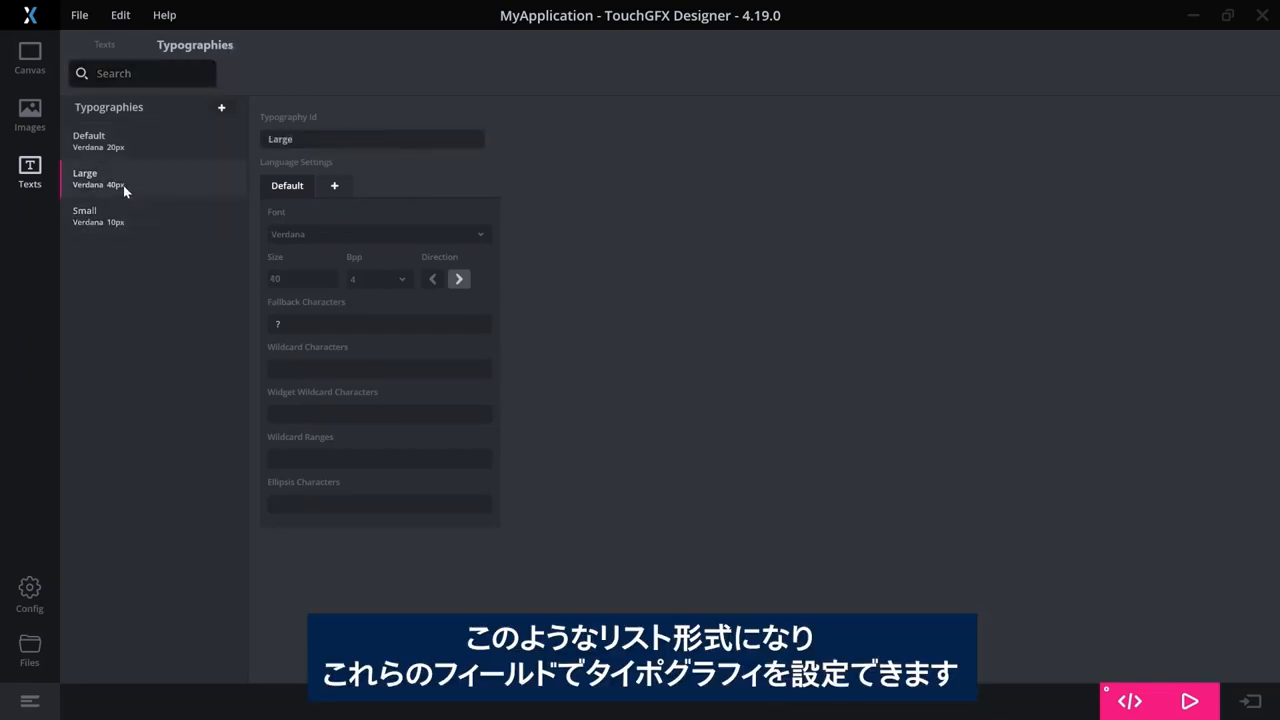
pyautogui.click(89, 140)
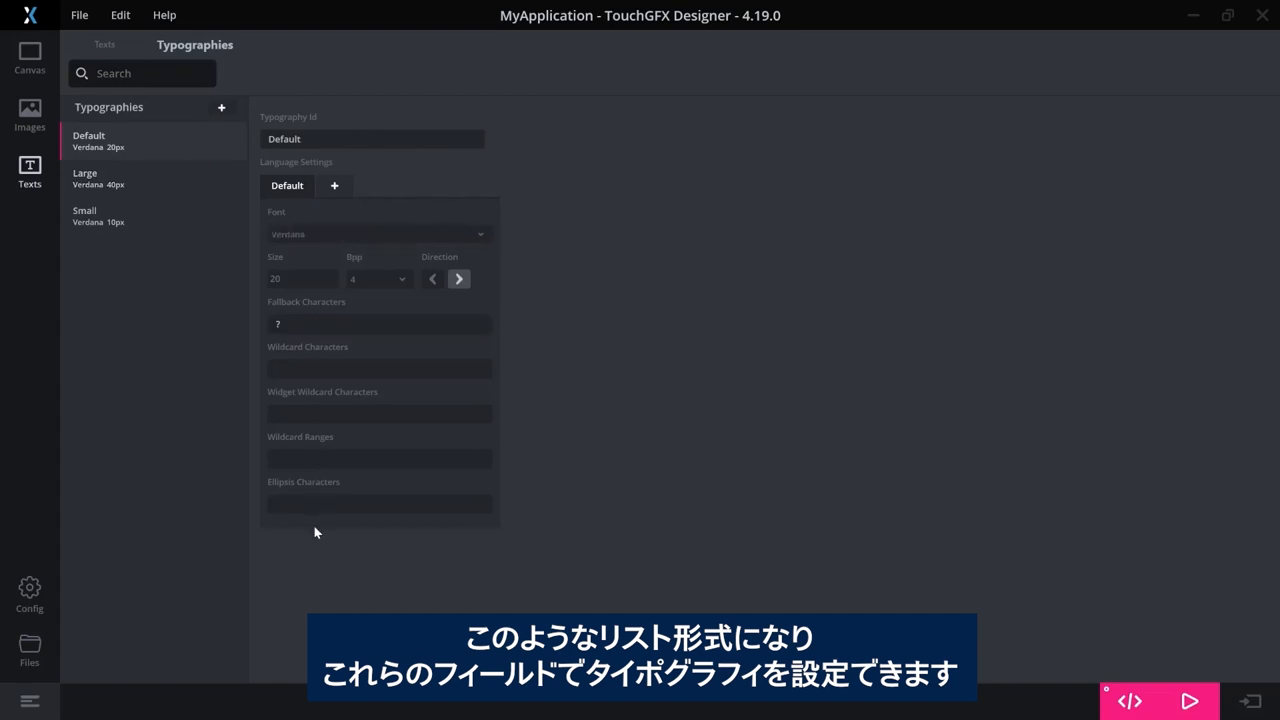
pyautogui.moveTo(310, 278)
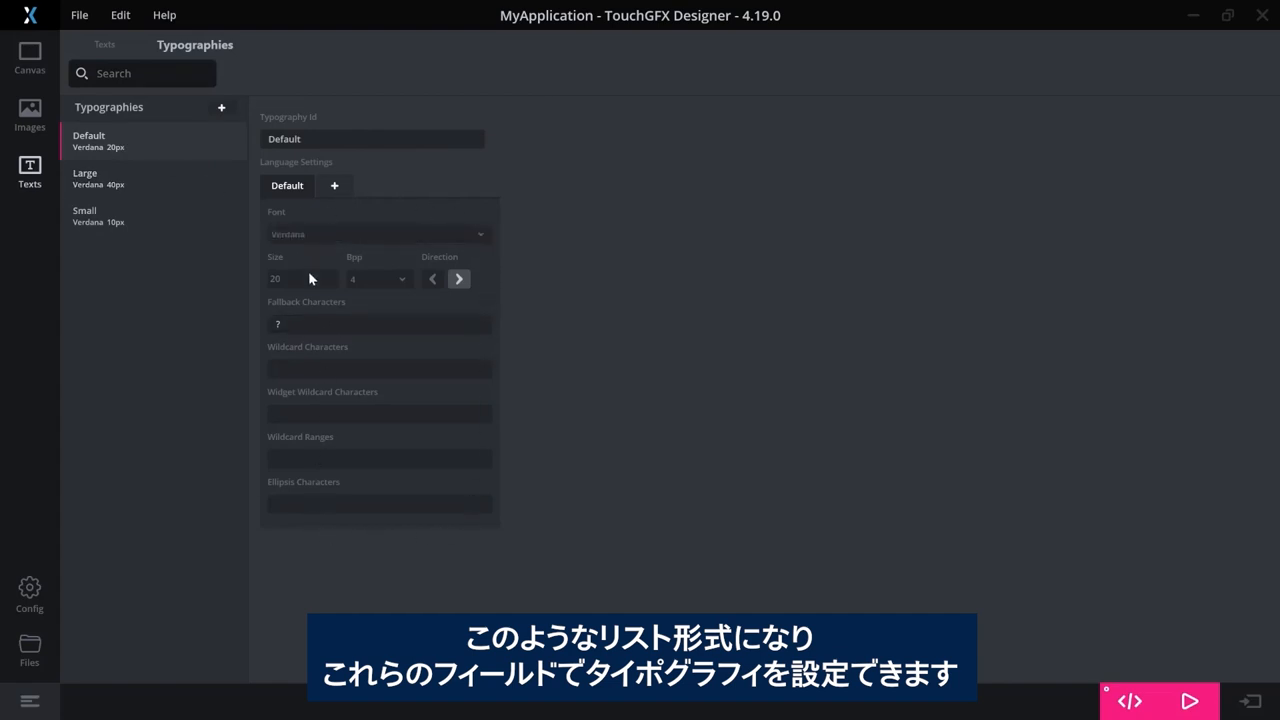
pyautogui.moveTo(442, 208)
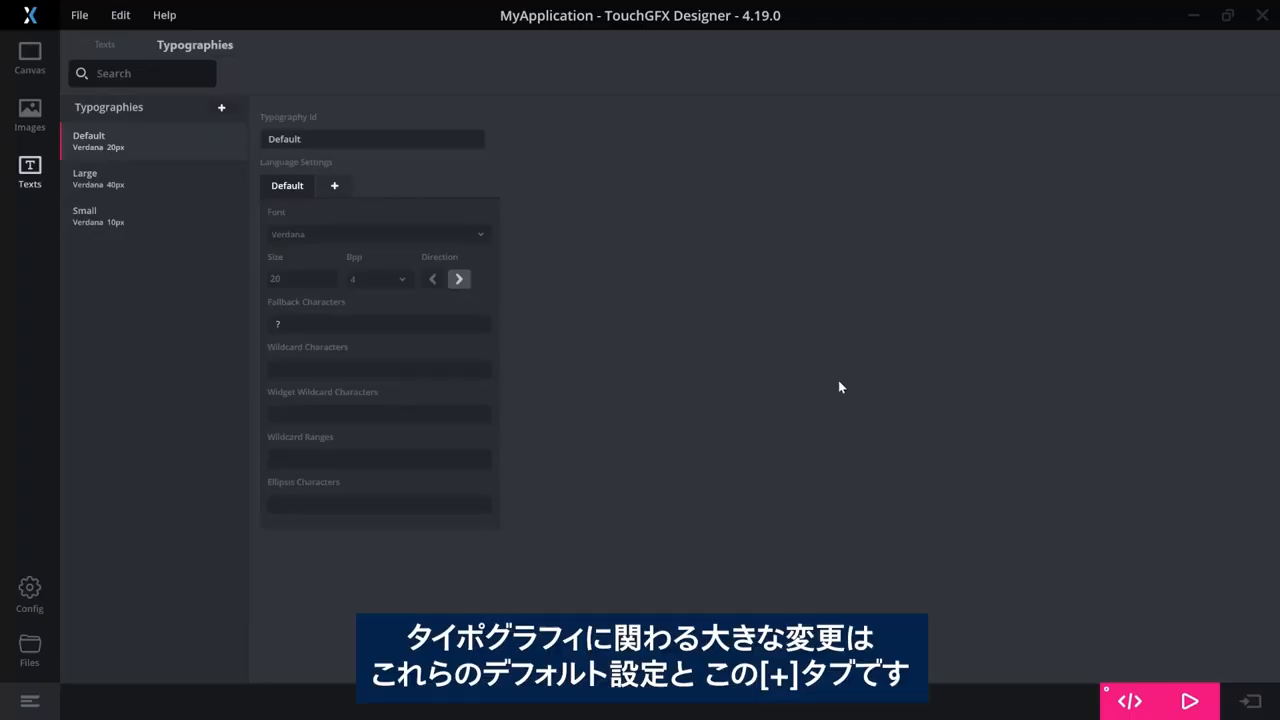
pyautogui.moveTo(210, 160)
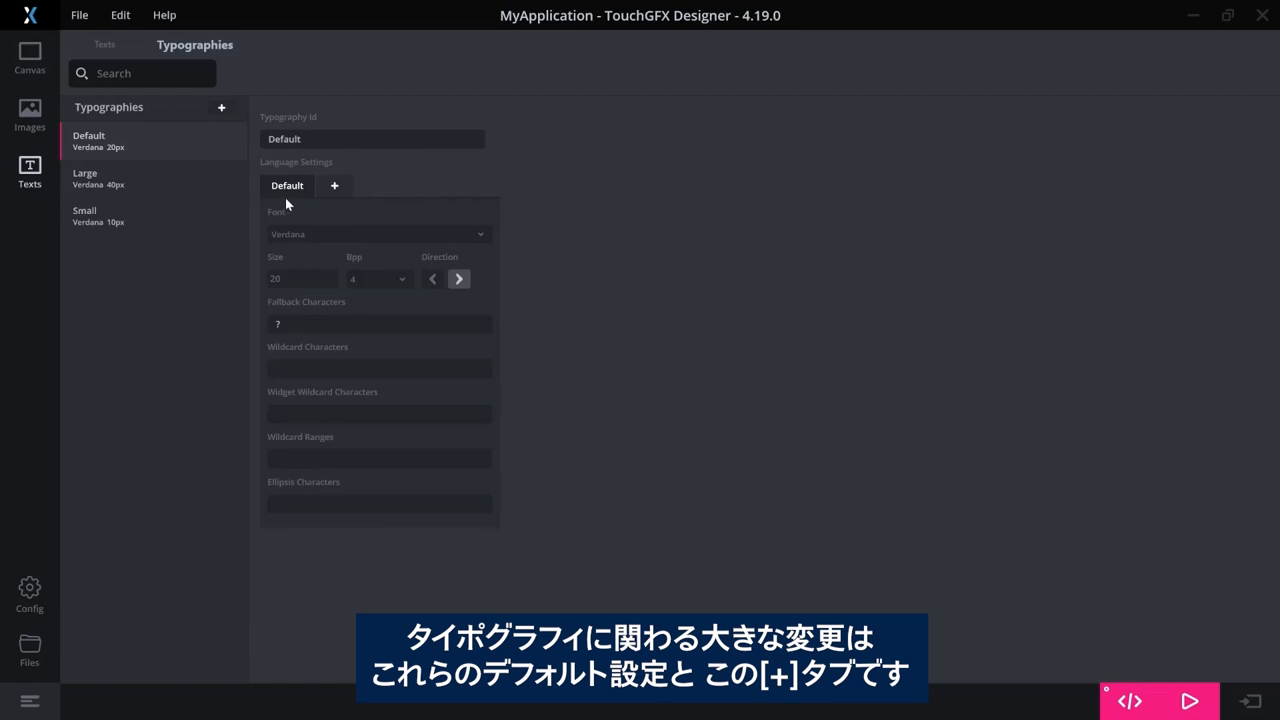
pyautogui.moveTo(335, 185)
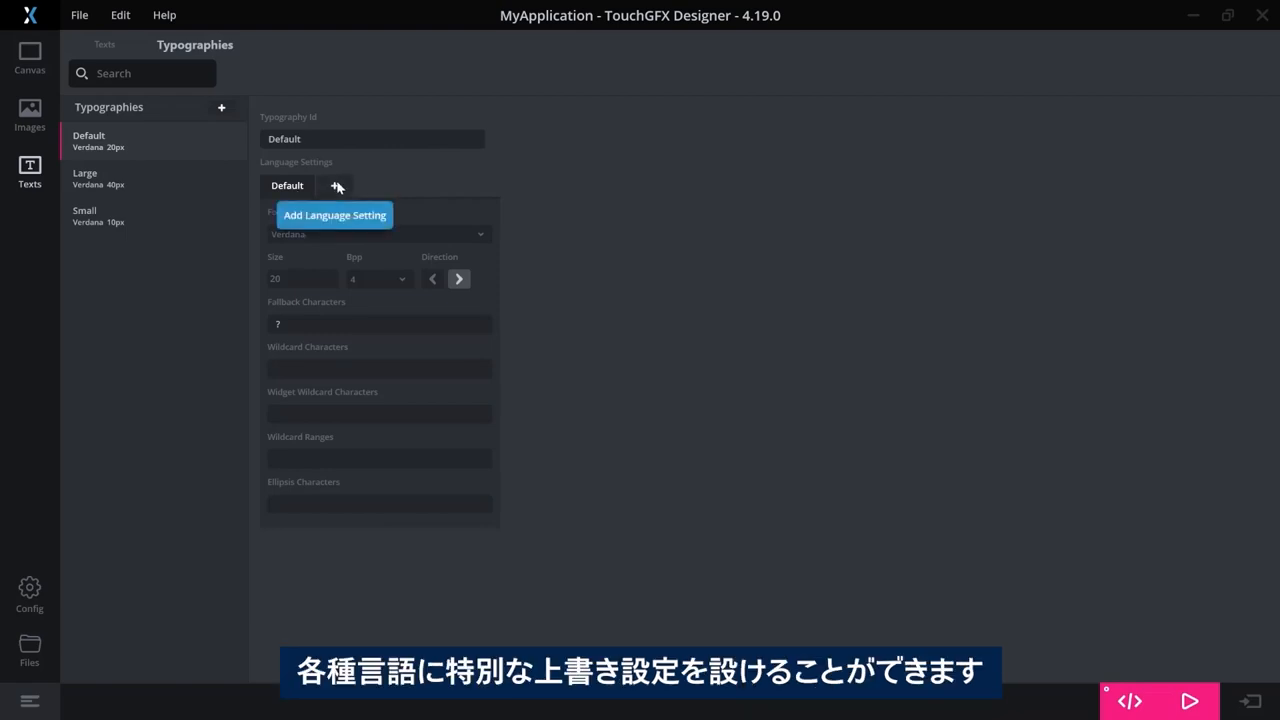
pyautogui.moveTo(385, 186)
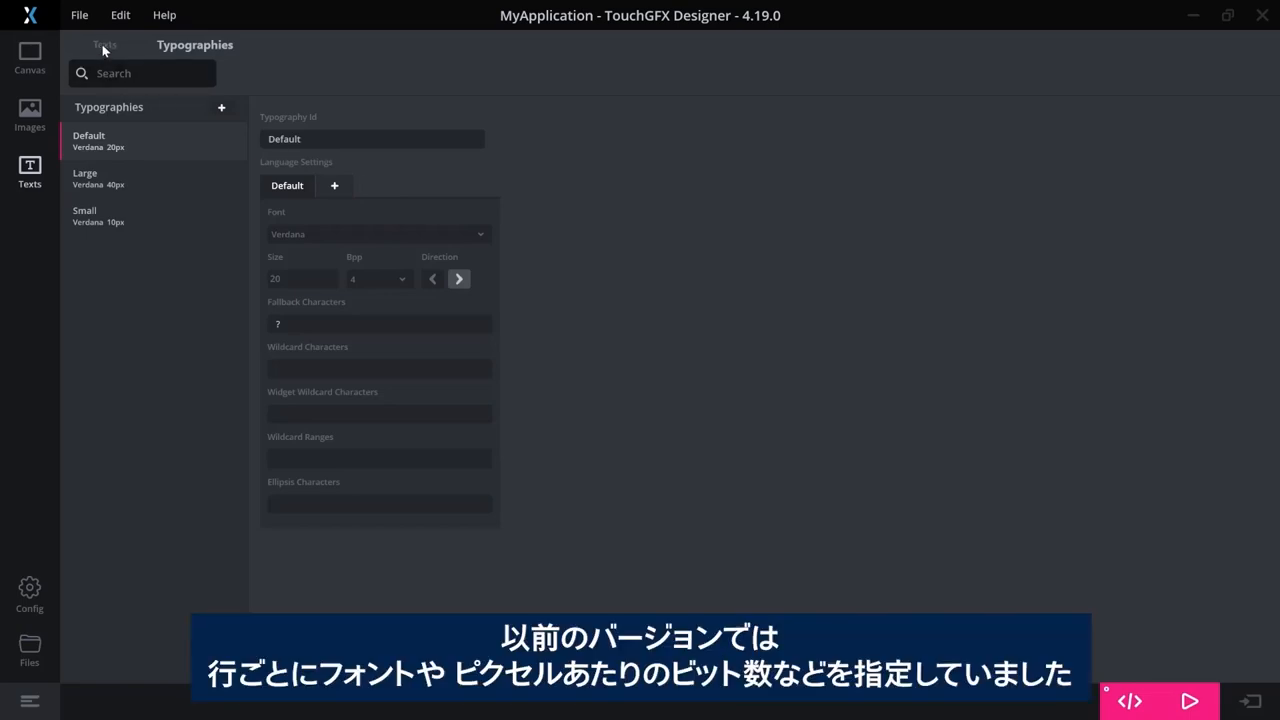
pyautogui.click(104, 44)
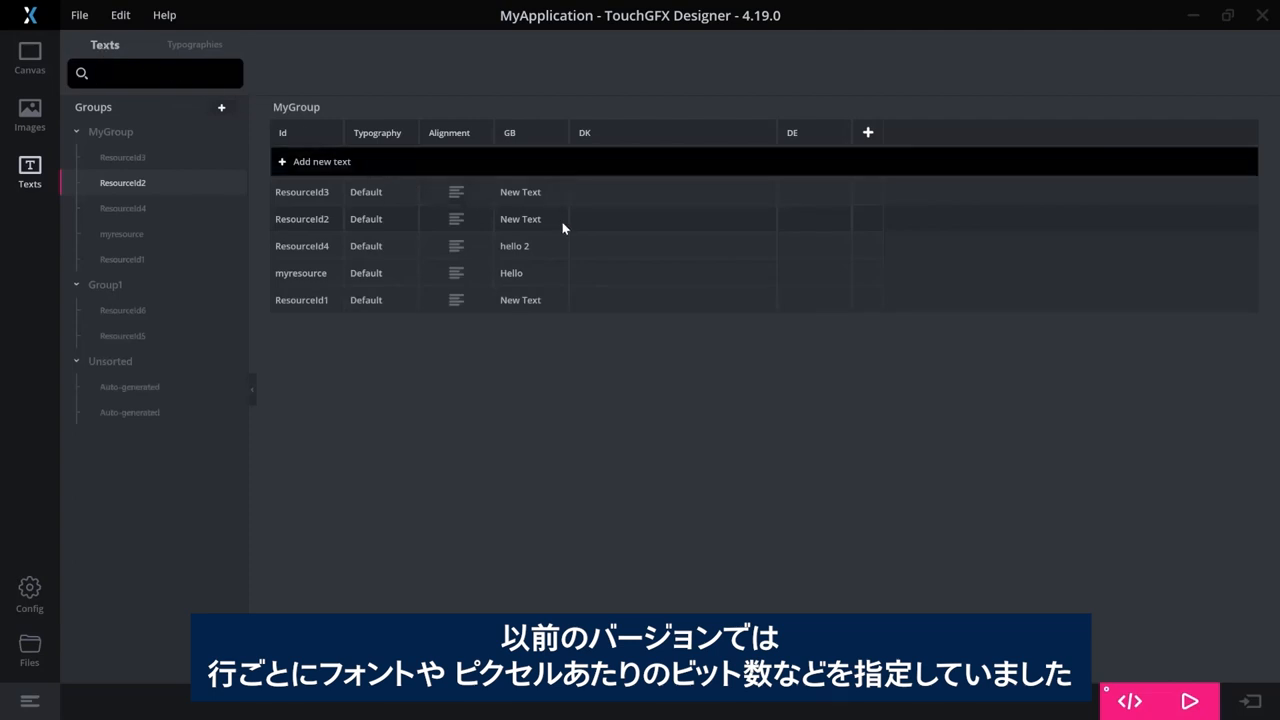
pyautogui.moveTo(399, 172)
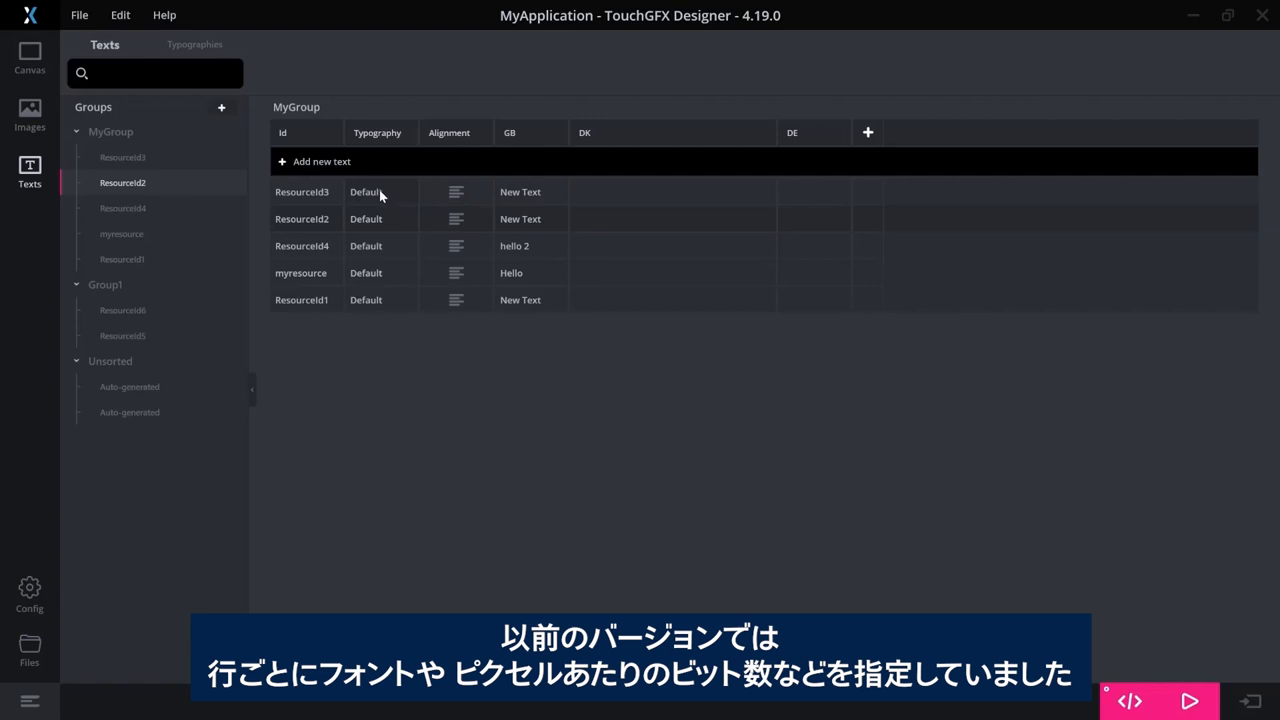
pyautogui.click(155, 73)
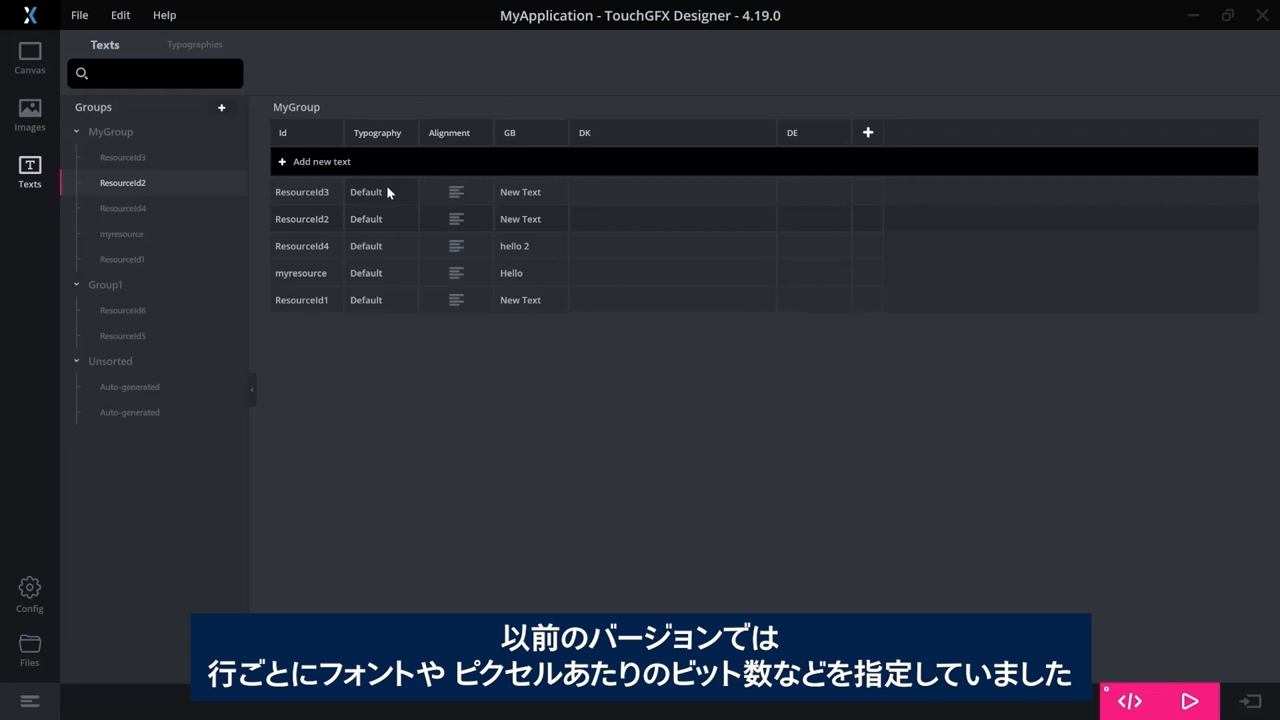
pyautogui.moveTo(555, 192)
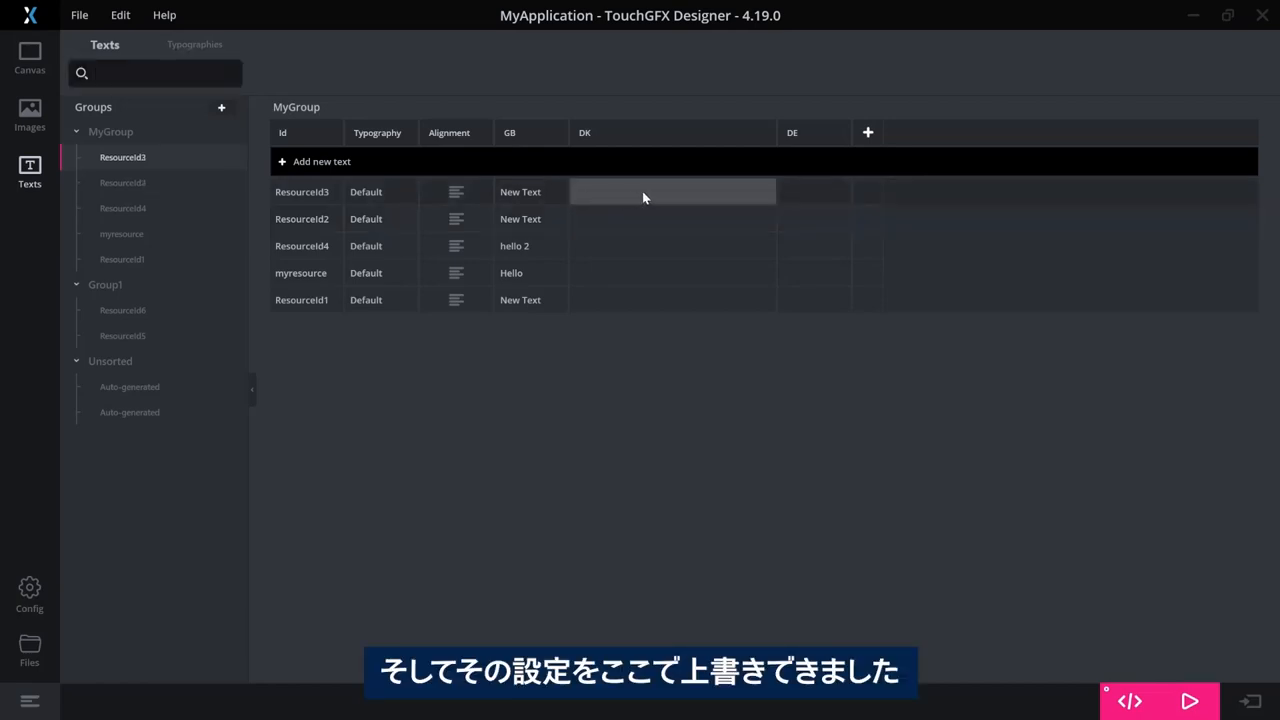
pyautogui.moveTo(755, 188)
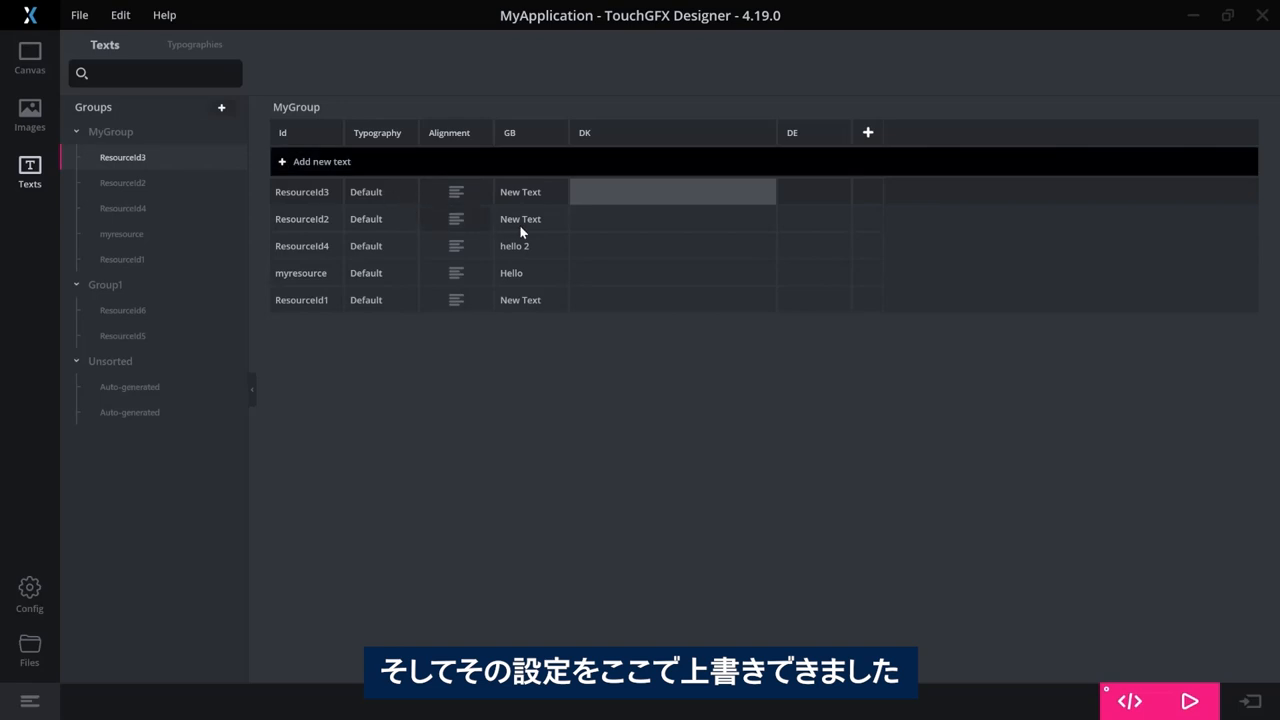
pyautogui.moveTo(676, 199)
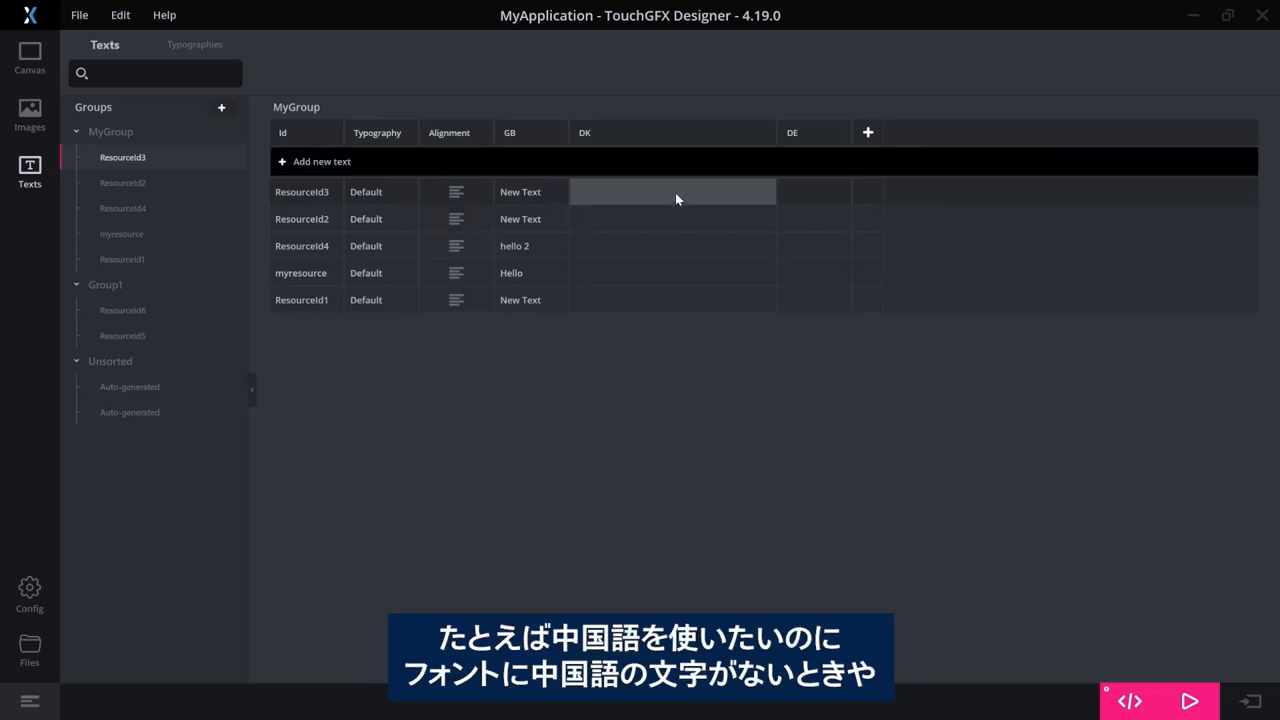
pyautogui.moveTo(688, 134)
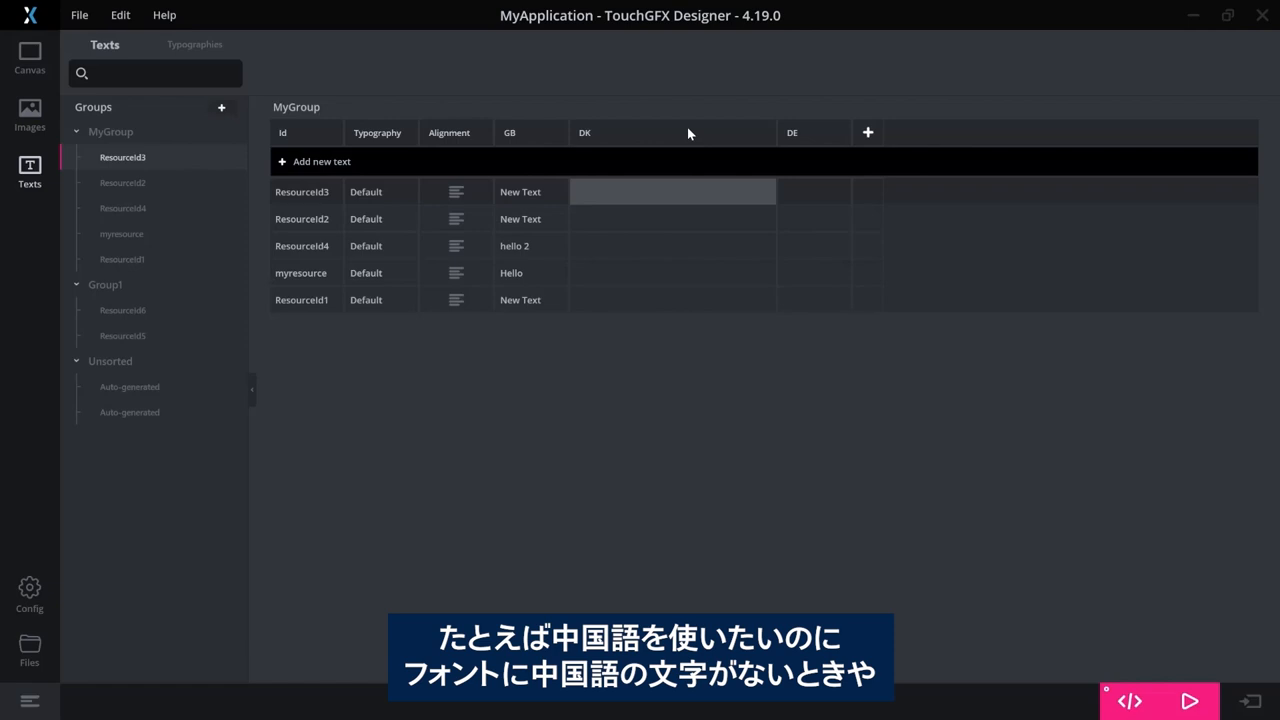
pyautogui.moveTo(660, 193)
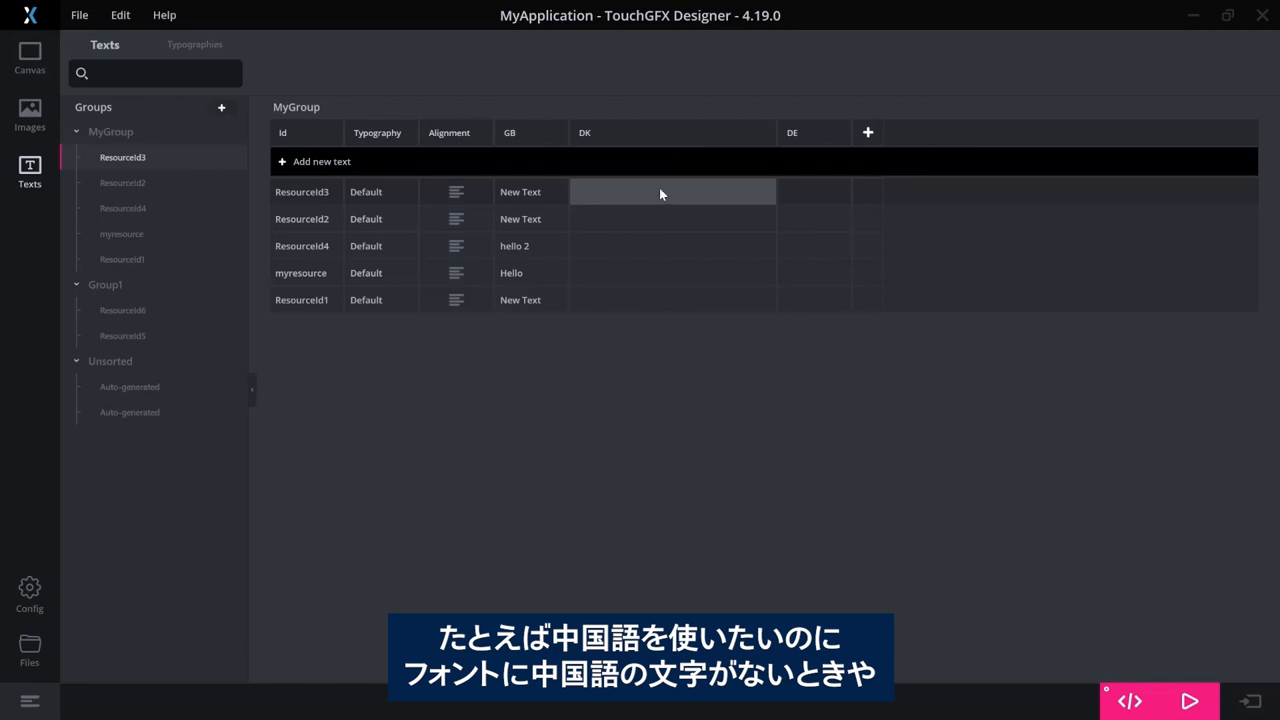
pyautogui.moveTo(649, 240)
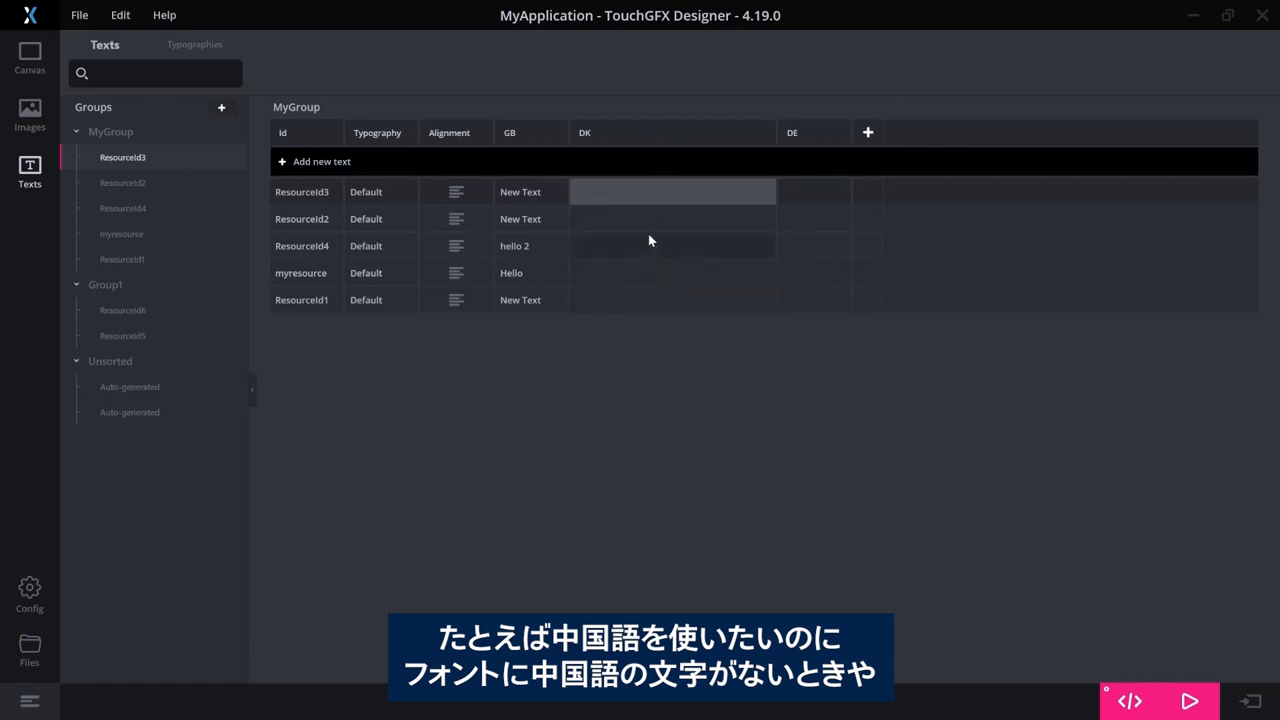
pyautogui.moveTo(422, 205)
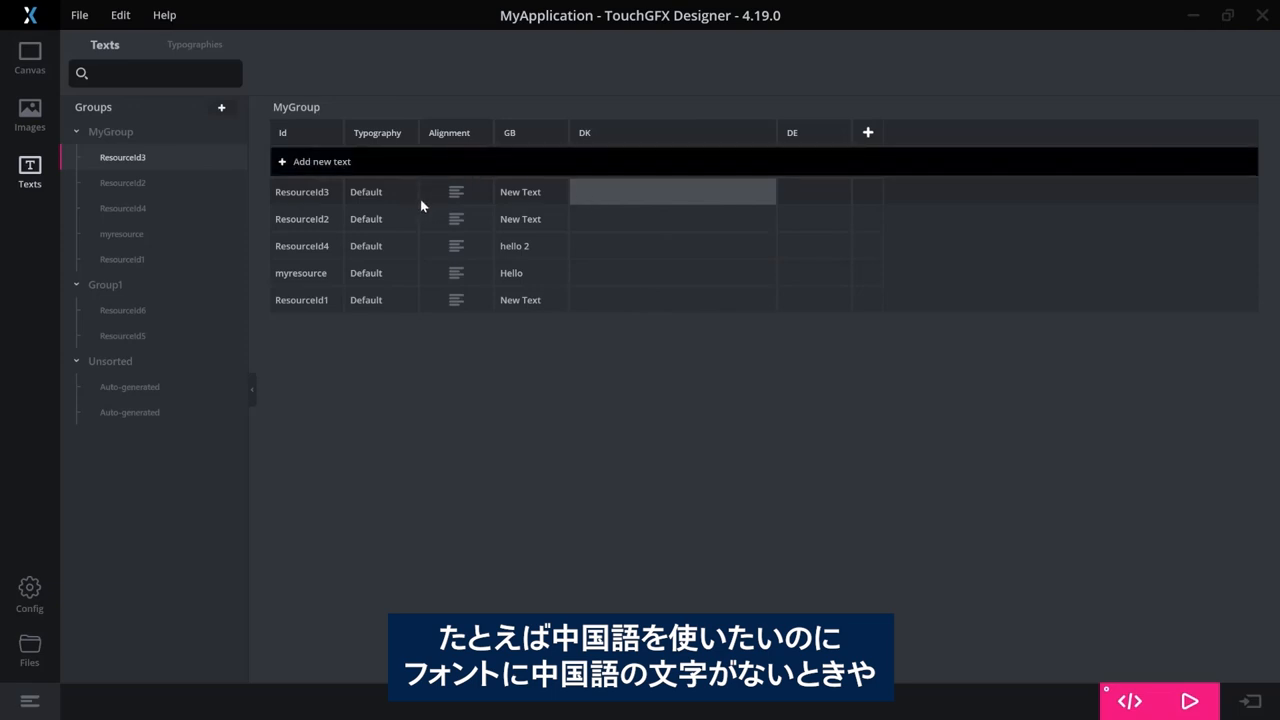
pyautogui.moveTo(398, 197)
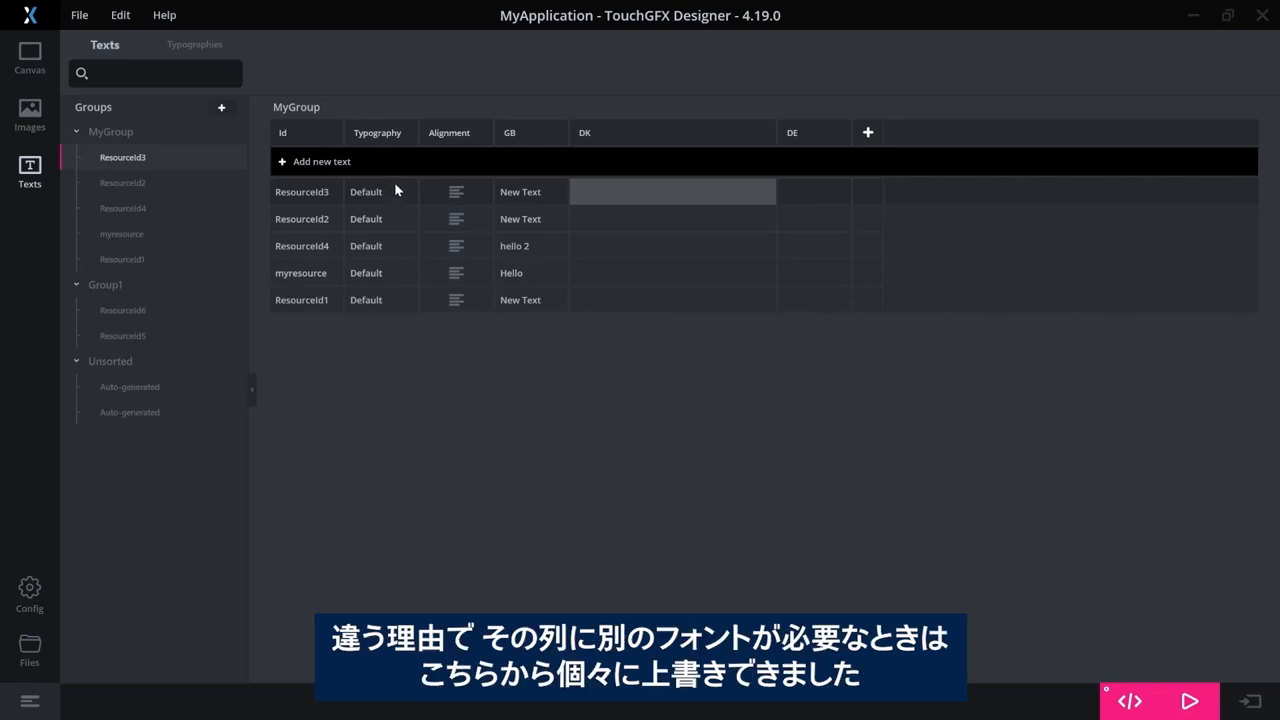
pyautogui.moveTo(405, 193)
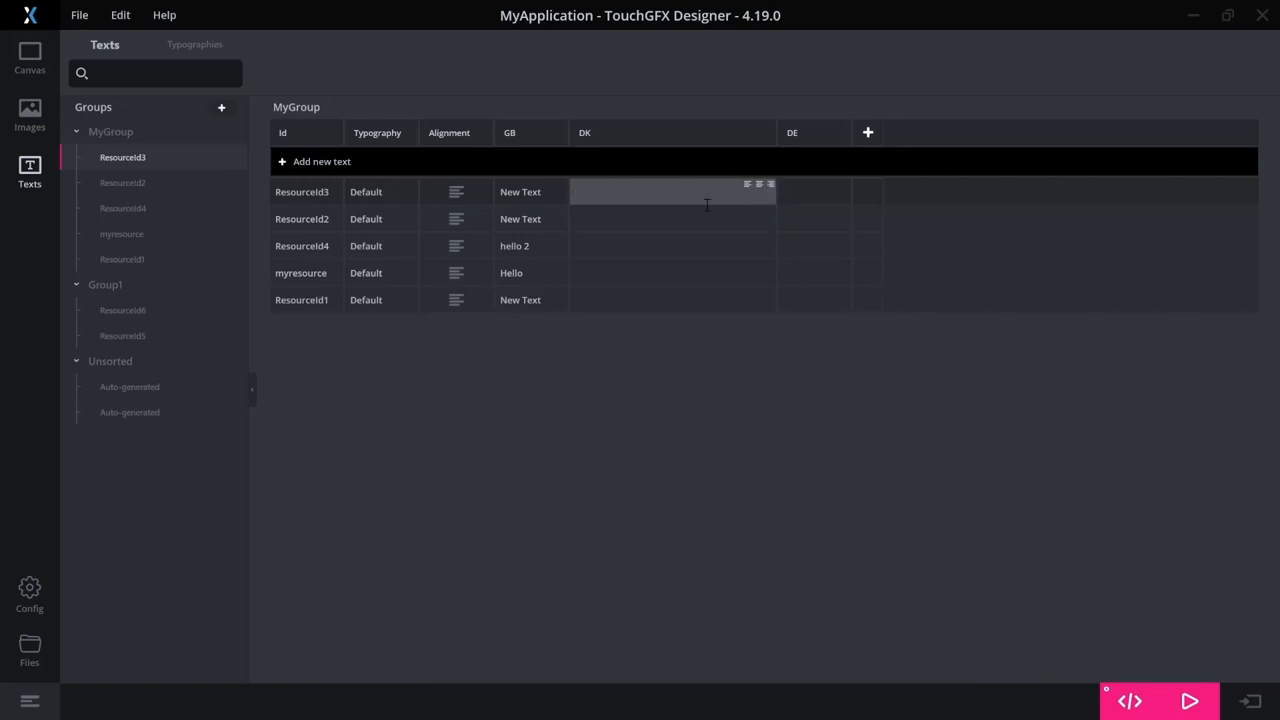
pyautogui.click(672, 218)
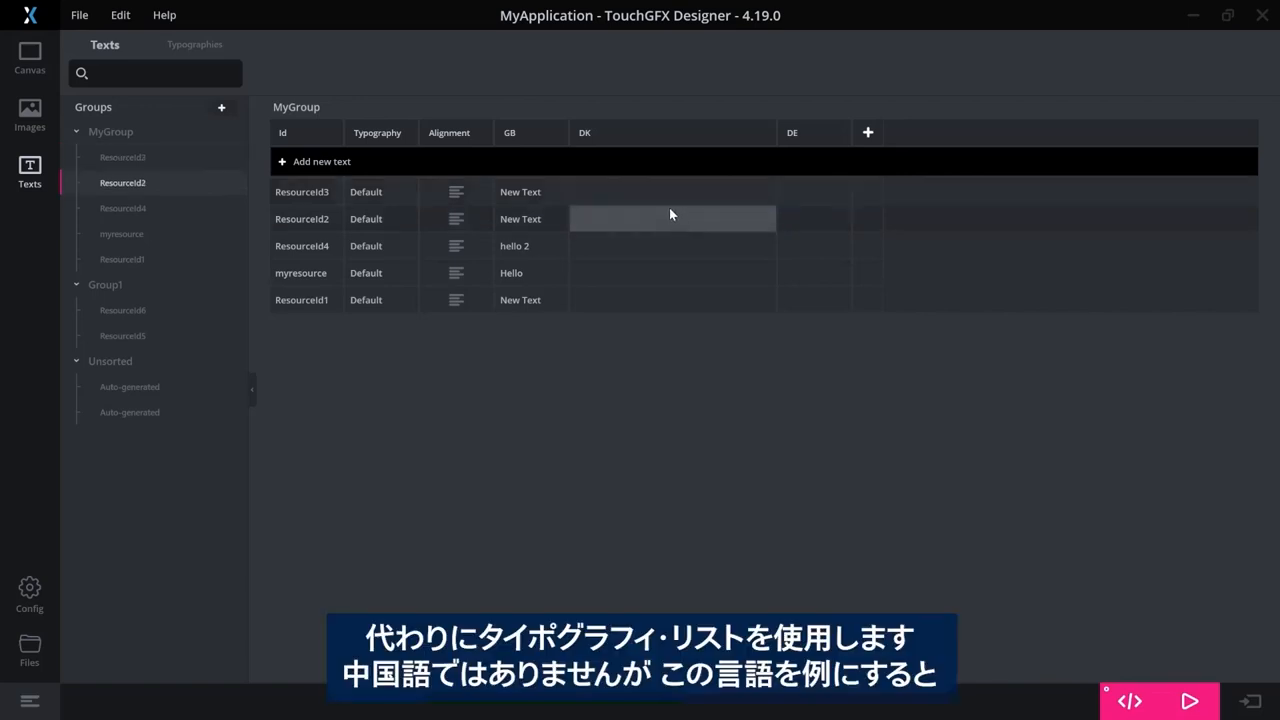
pyautogui.click(302, 191)
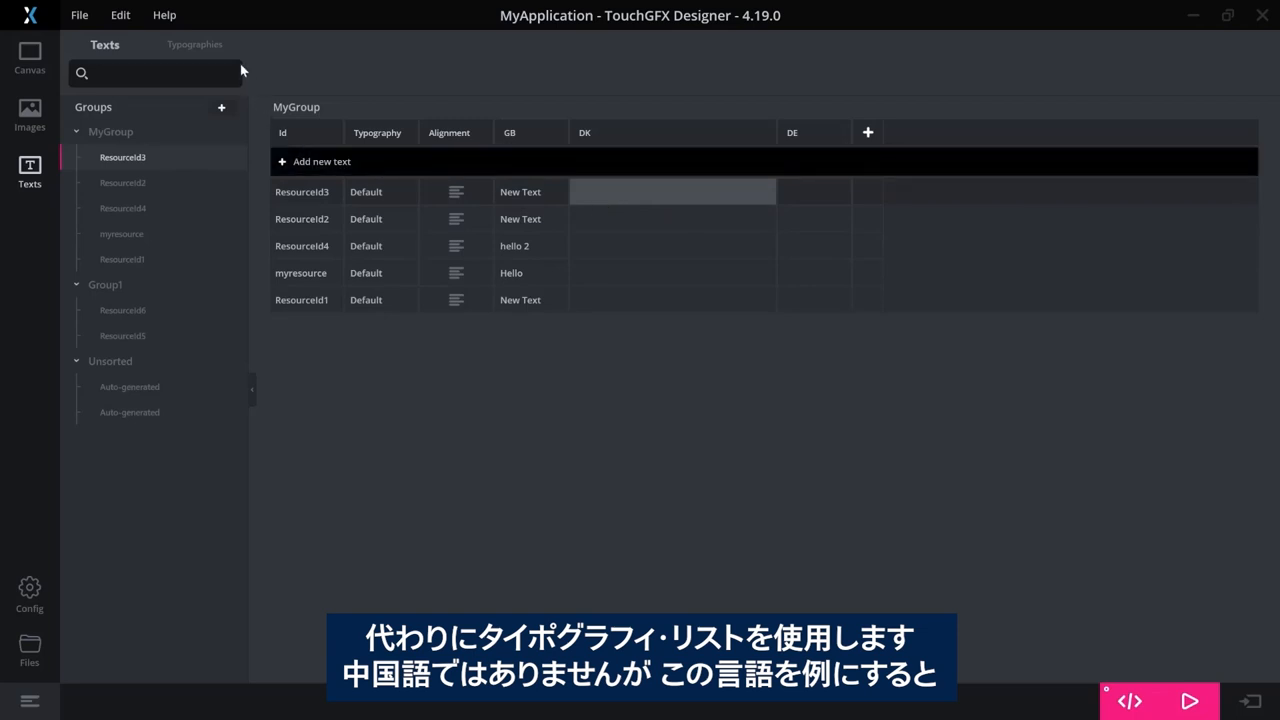
pyautogui.moveTo(194, 44)
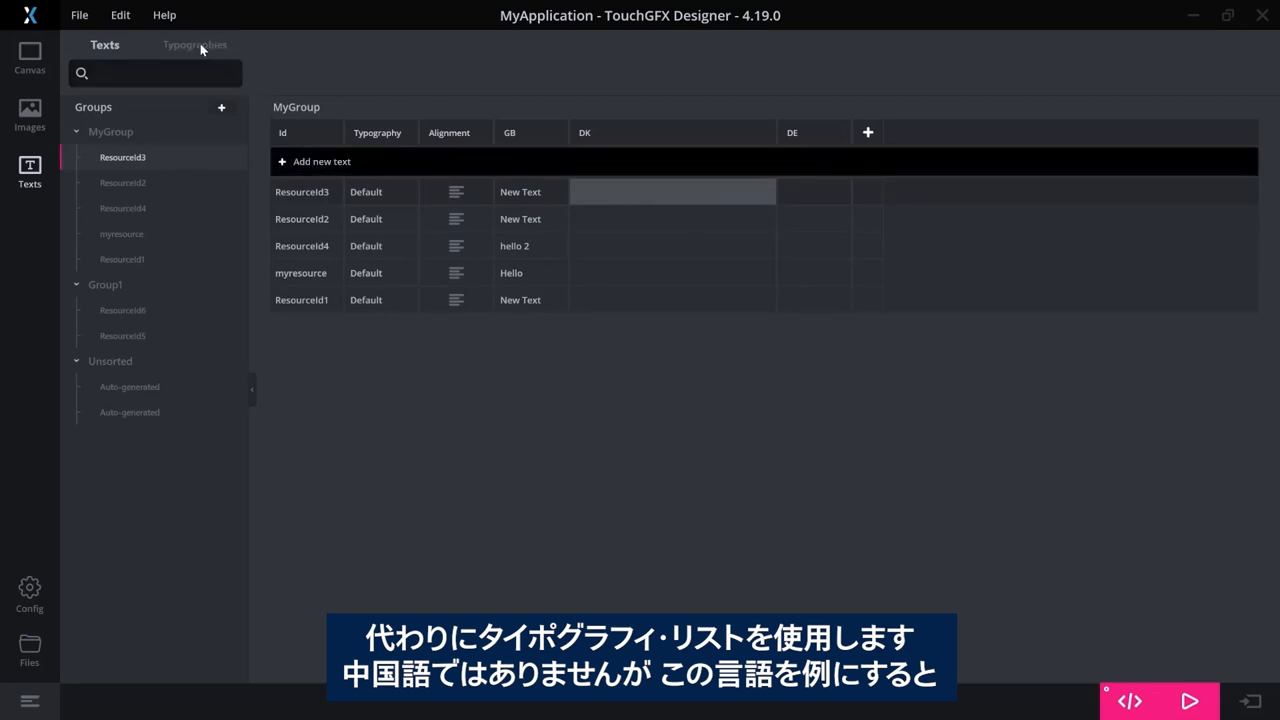
# Add a DK override to the Default typography using Verdana Bold at size 25
pyautogui.click(195, 44)
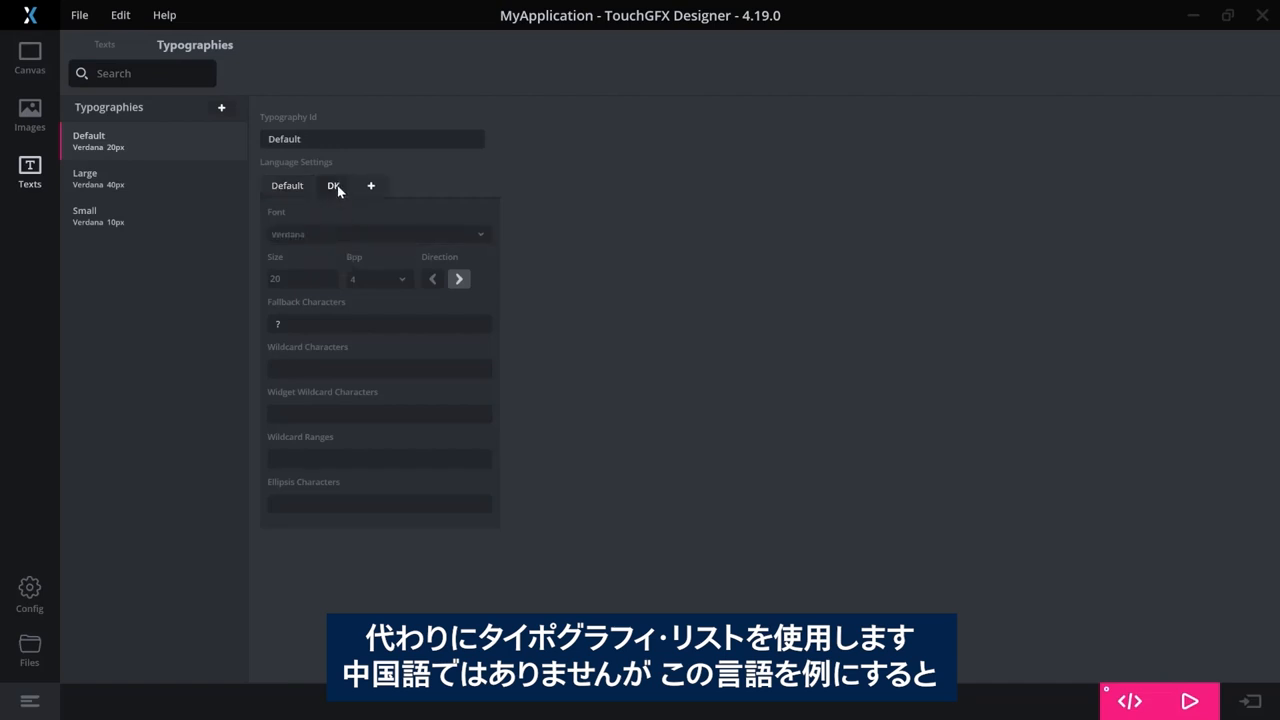
pyautogui.click(378, 234)
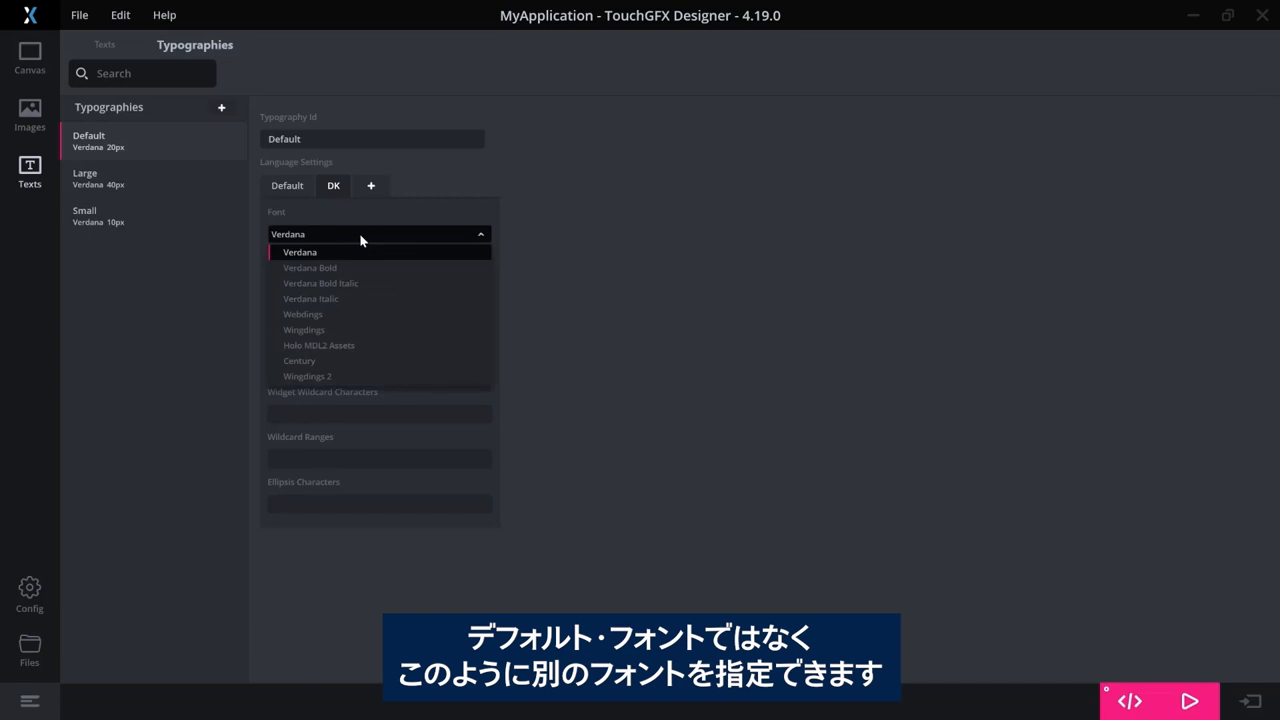
pyautogui.moveTo(315, 210)
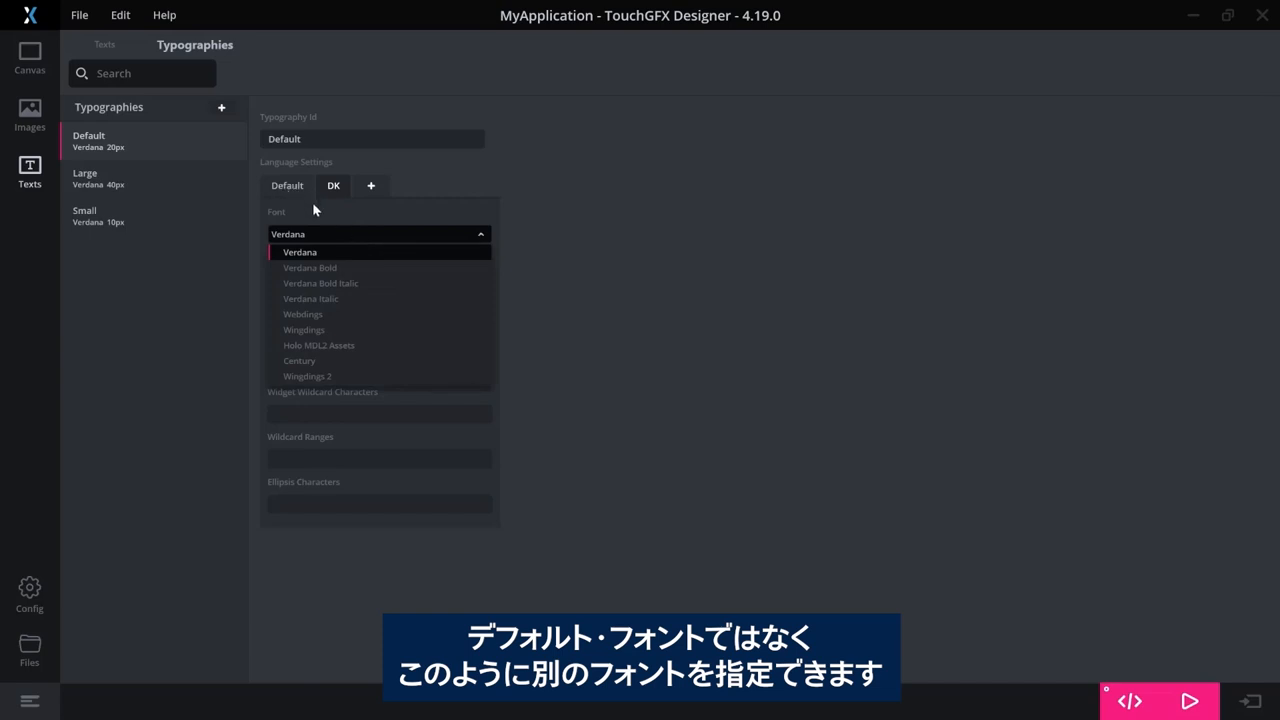
pyautogui.click(310, 267)
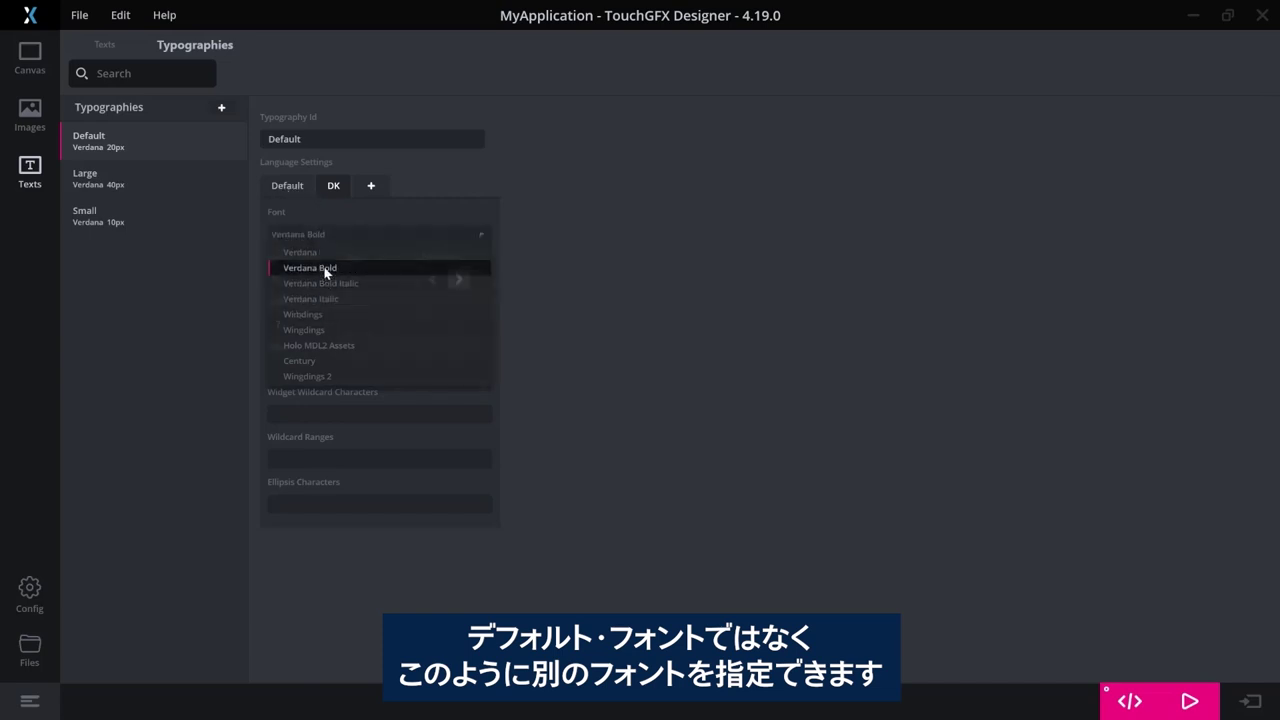
pyautogui.click(309, 267)
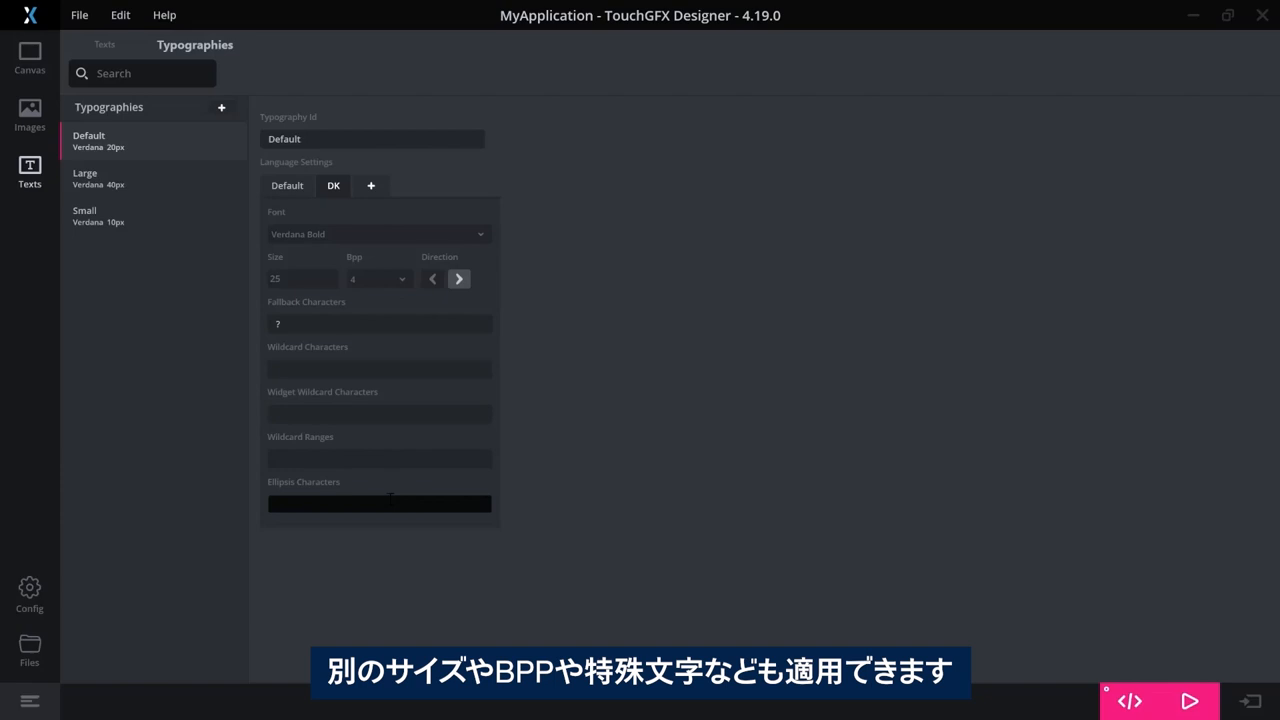
pyautogui.click(379, 323)
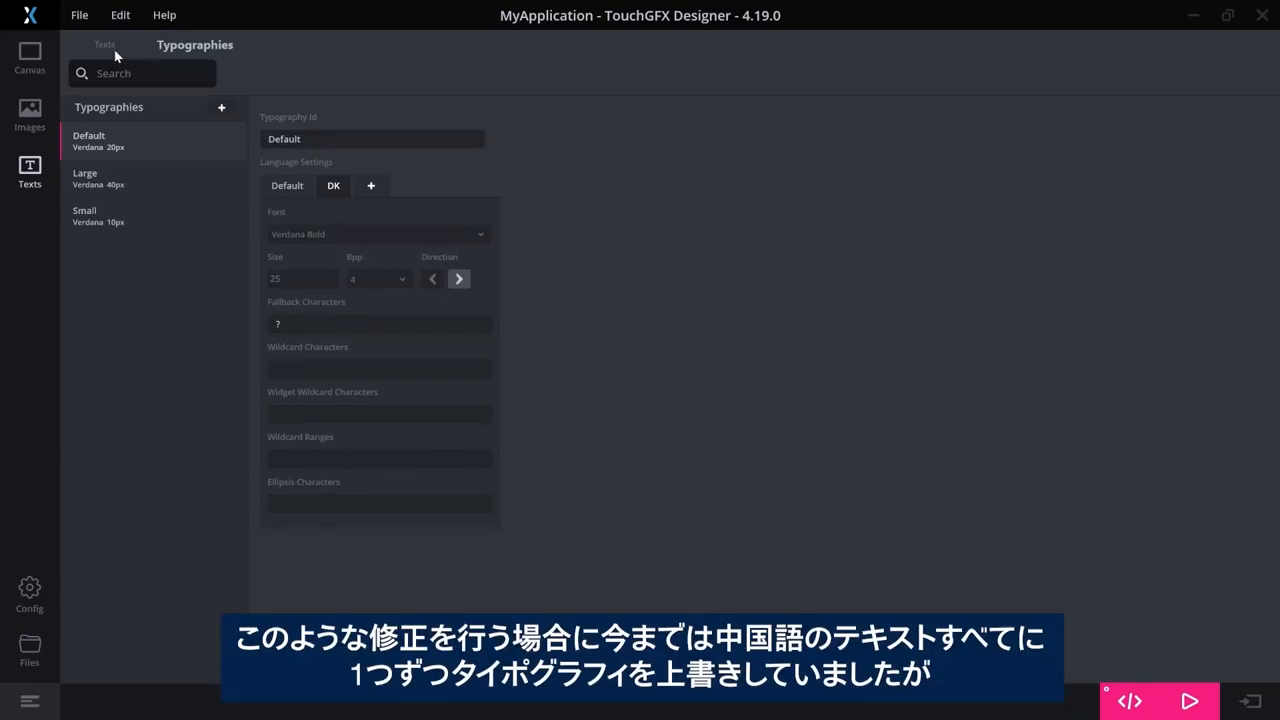
pyautogui.click(104, 44)
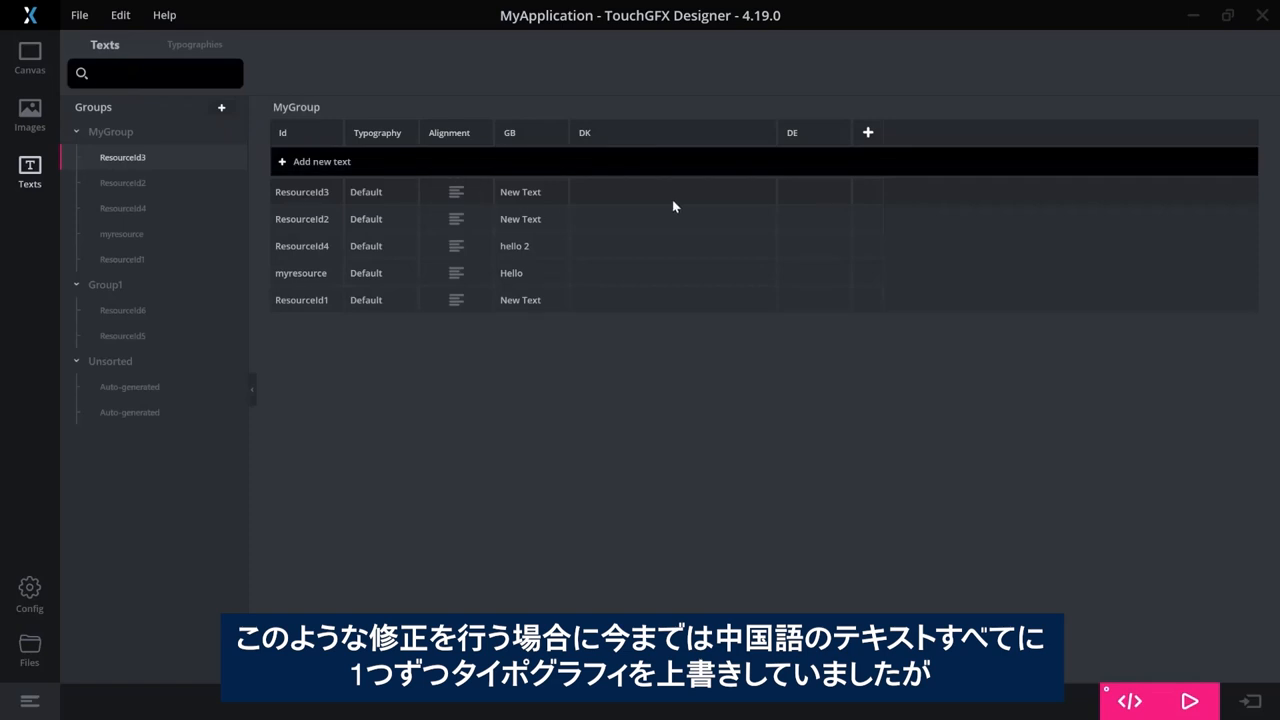
pyautogui.click(155, 73)
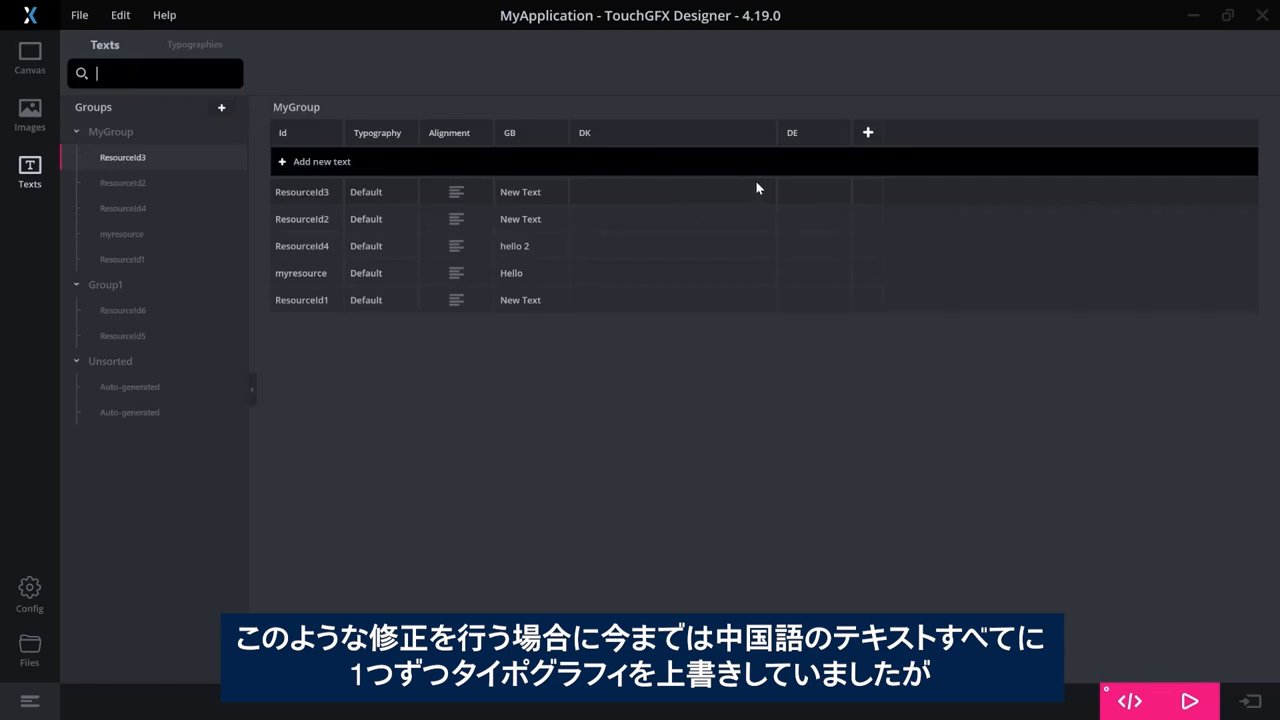
pyautogui.moveTo(675, 146)
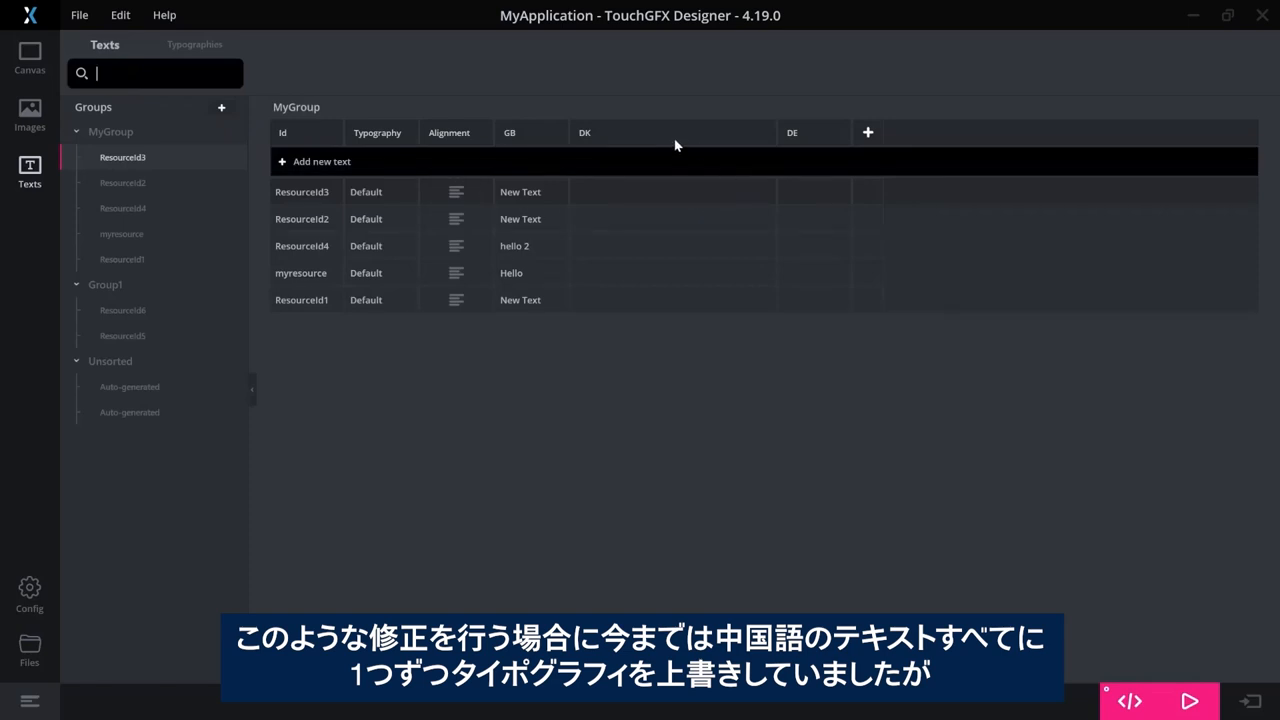
pyautogui.moveTo(591, 189)
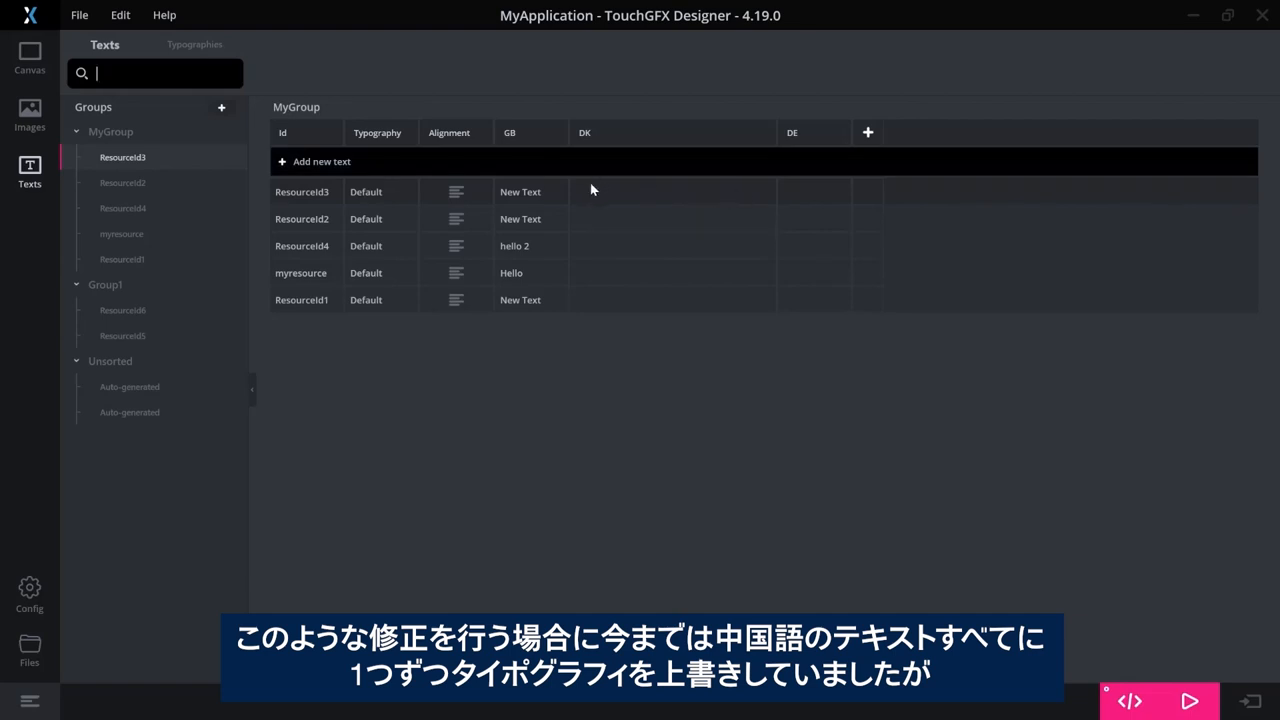
pyautogui.moveTo(376, 193)
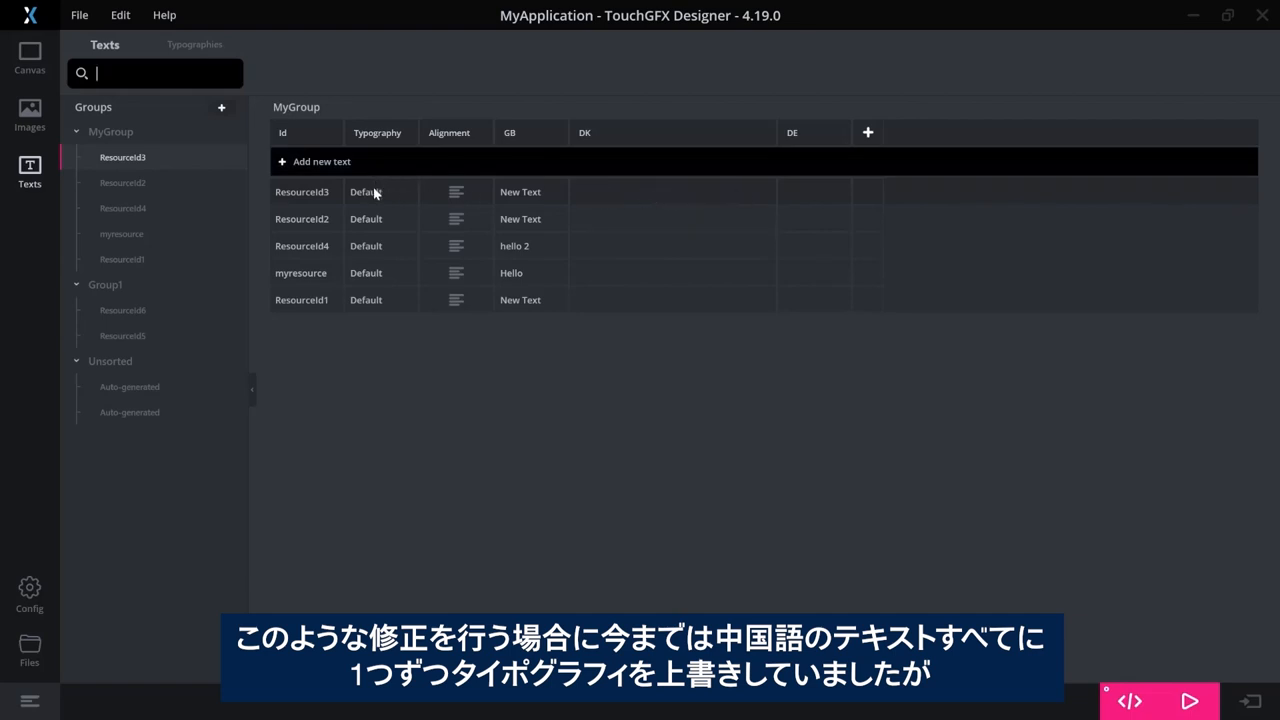
pyautogui.moveTo(598, 197)
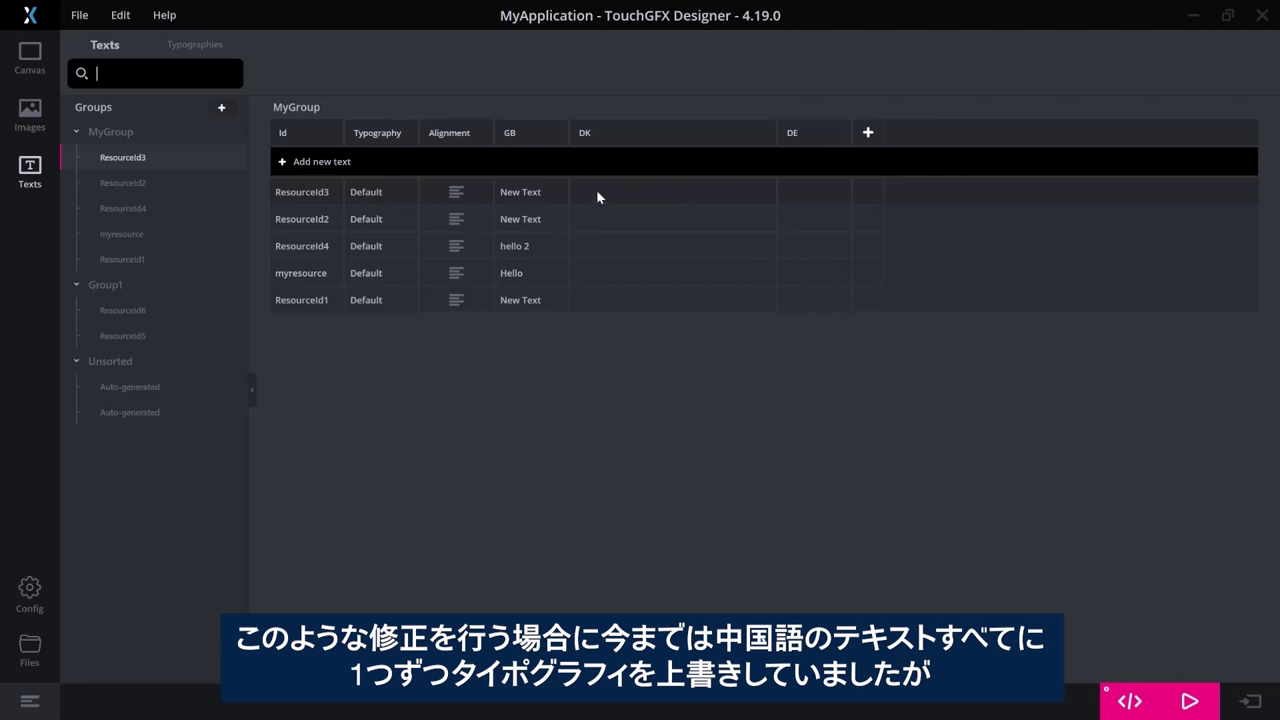
pyautogui.moveTo(641, 195)
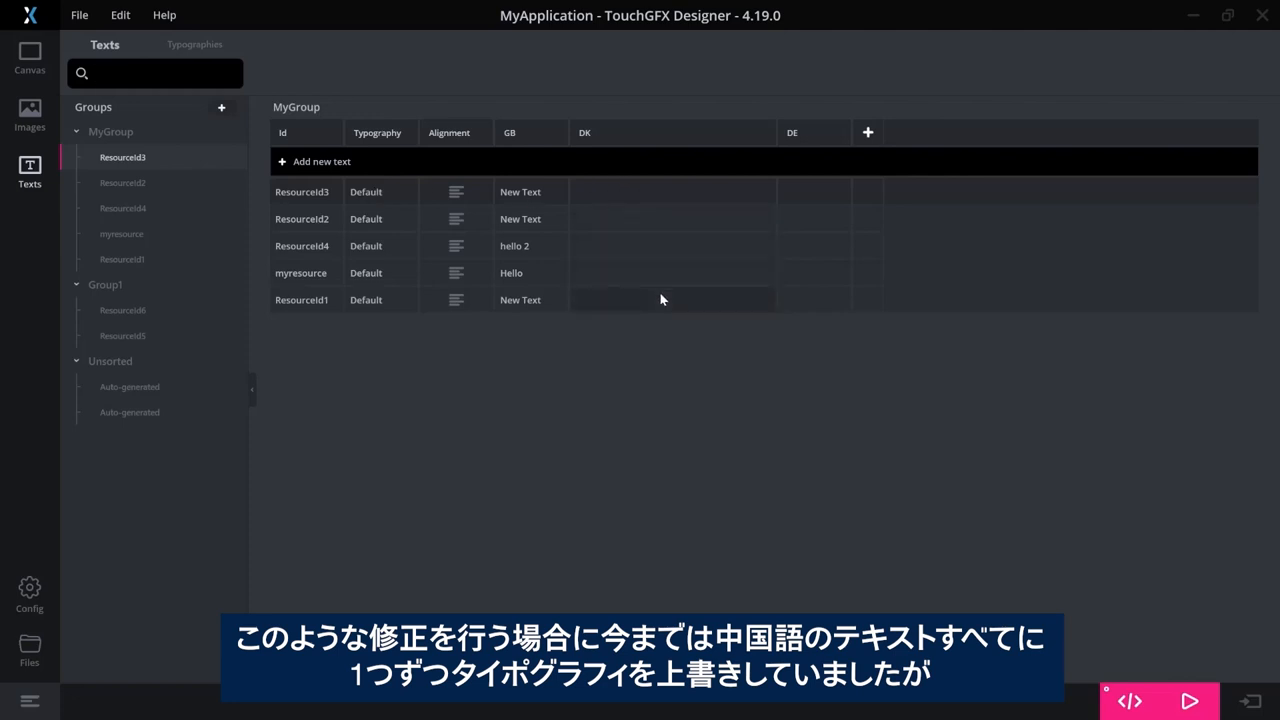
pyautogui.moveTo(402, 168)
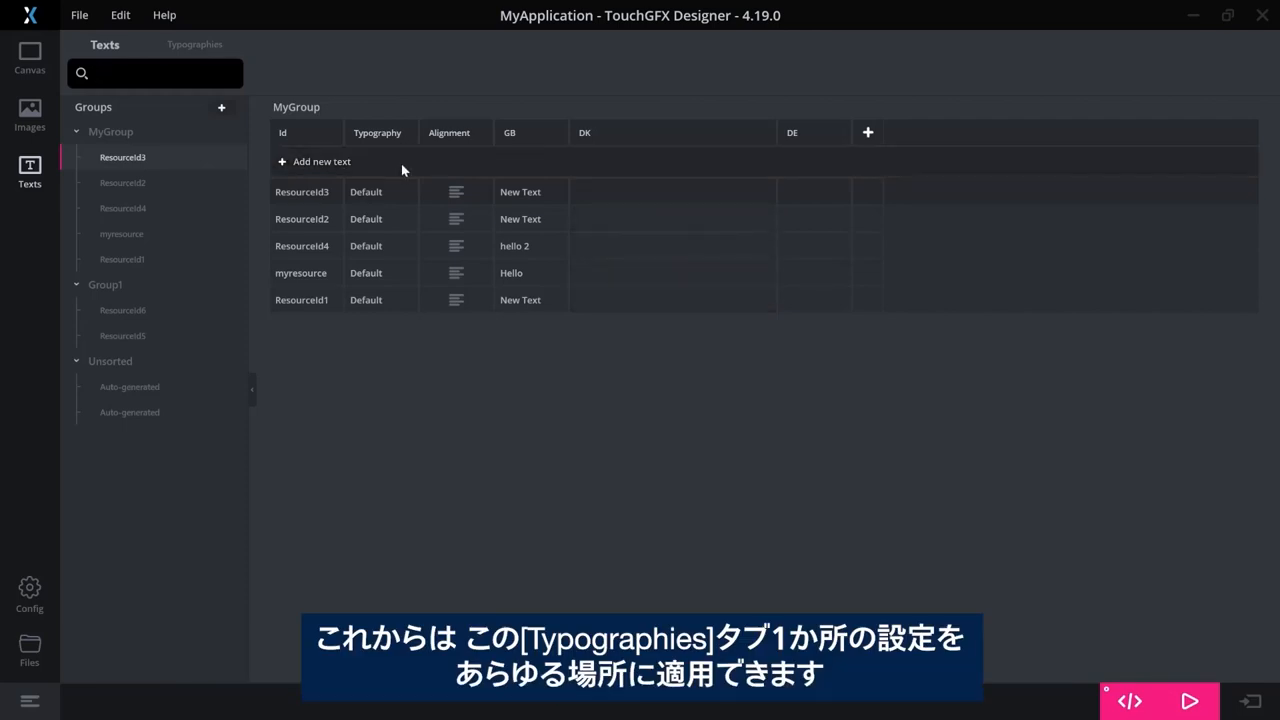
pyautogui.moveTo(356, 128)
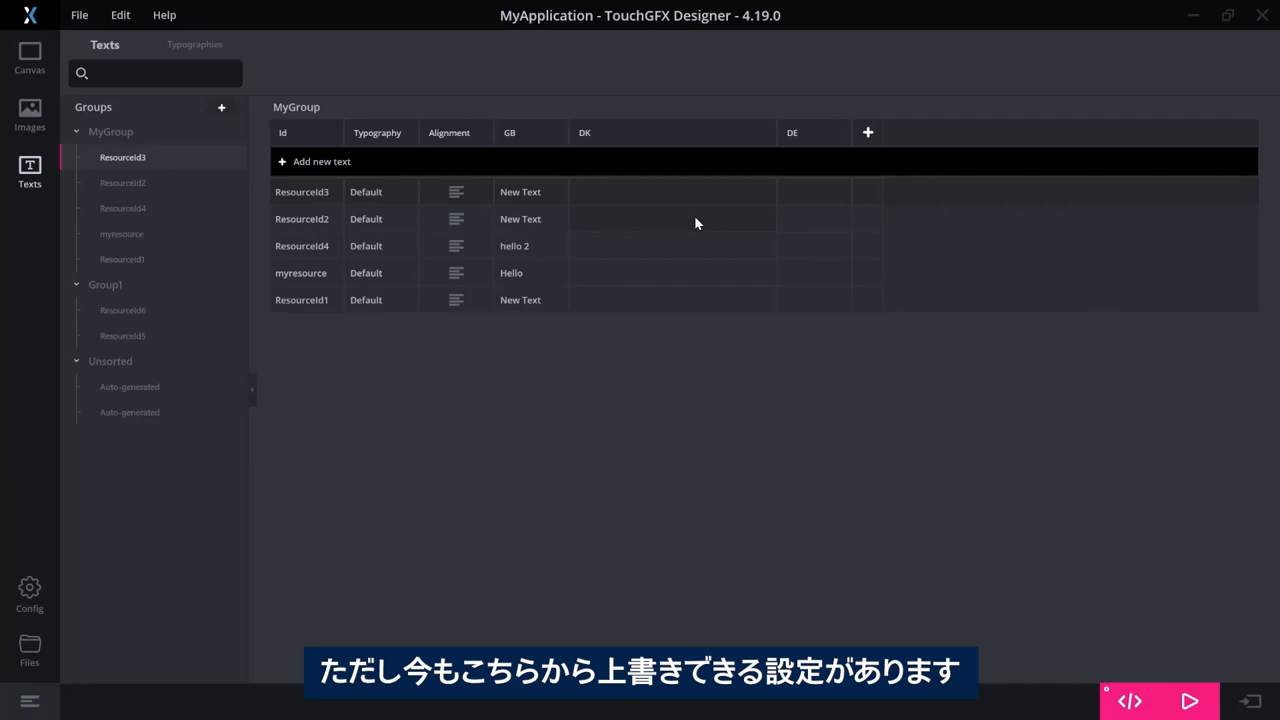
# Select ResourceId2's DK translation cell to reveal its alignment override icons
pyautogui.click(672, 219)
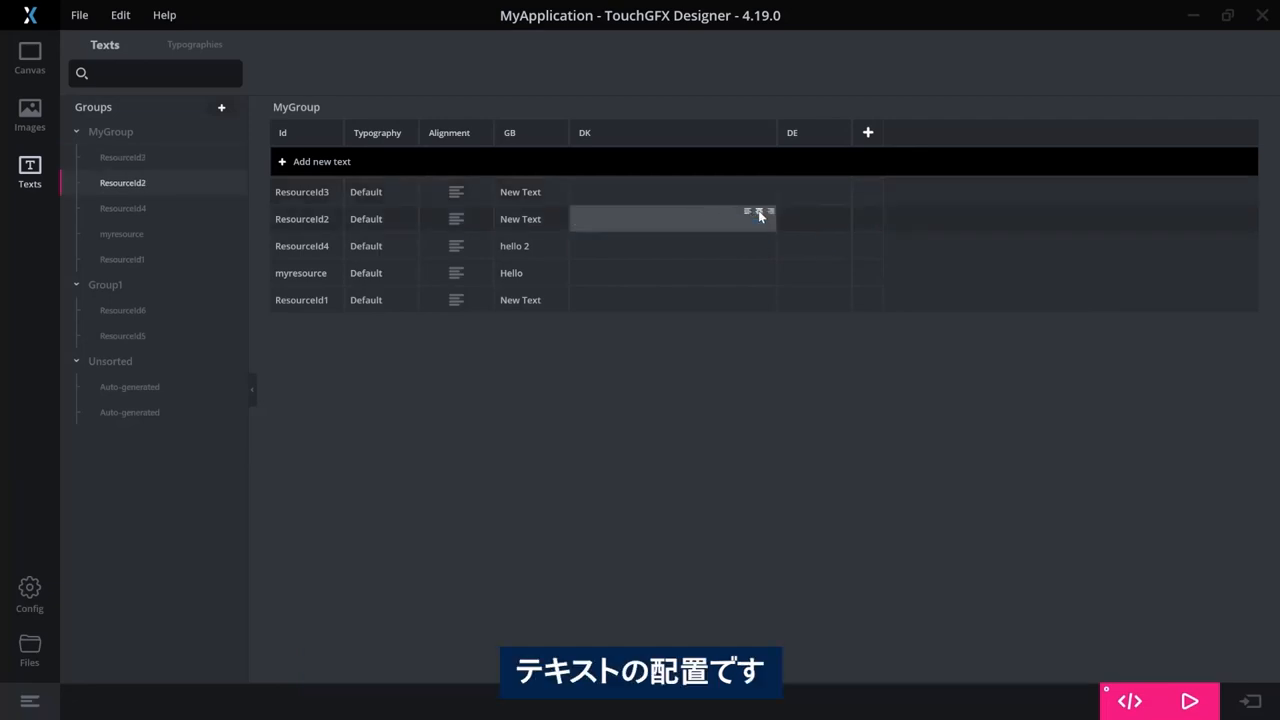
pyautogui.moveTo(332, 225)
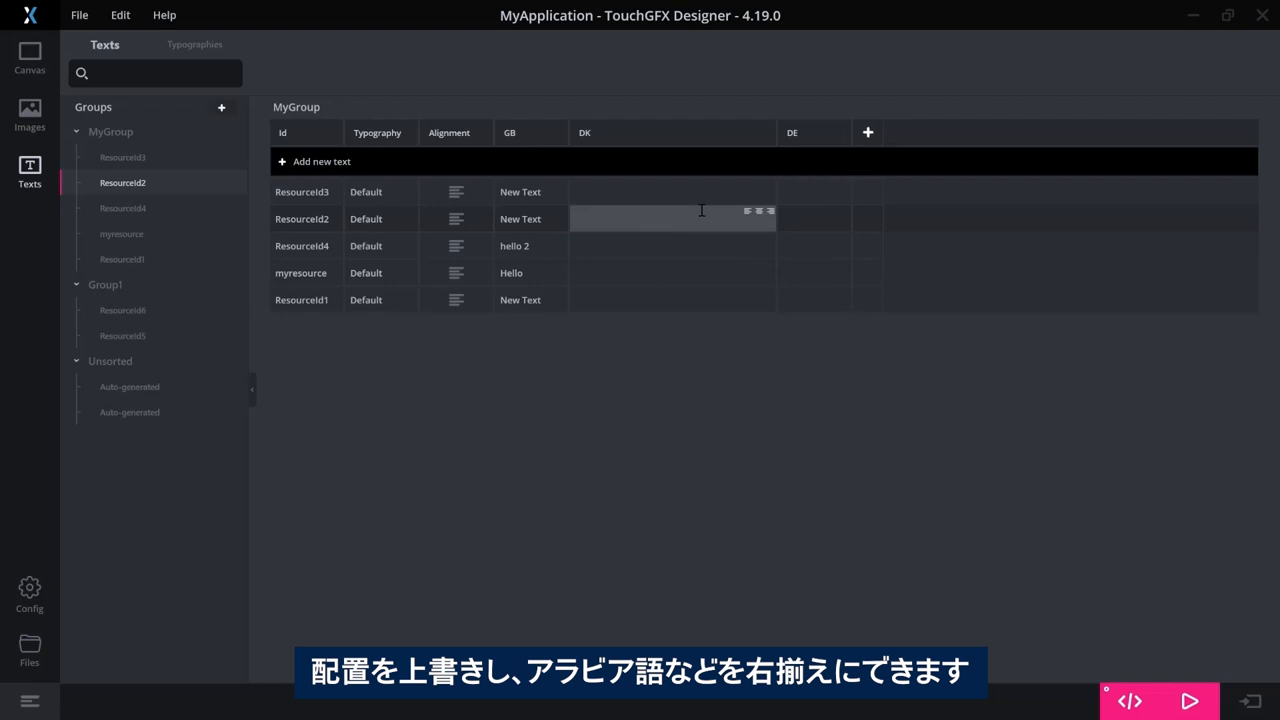
pyautogui.moveTo(770, 211)
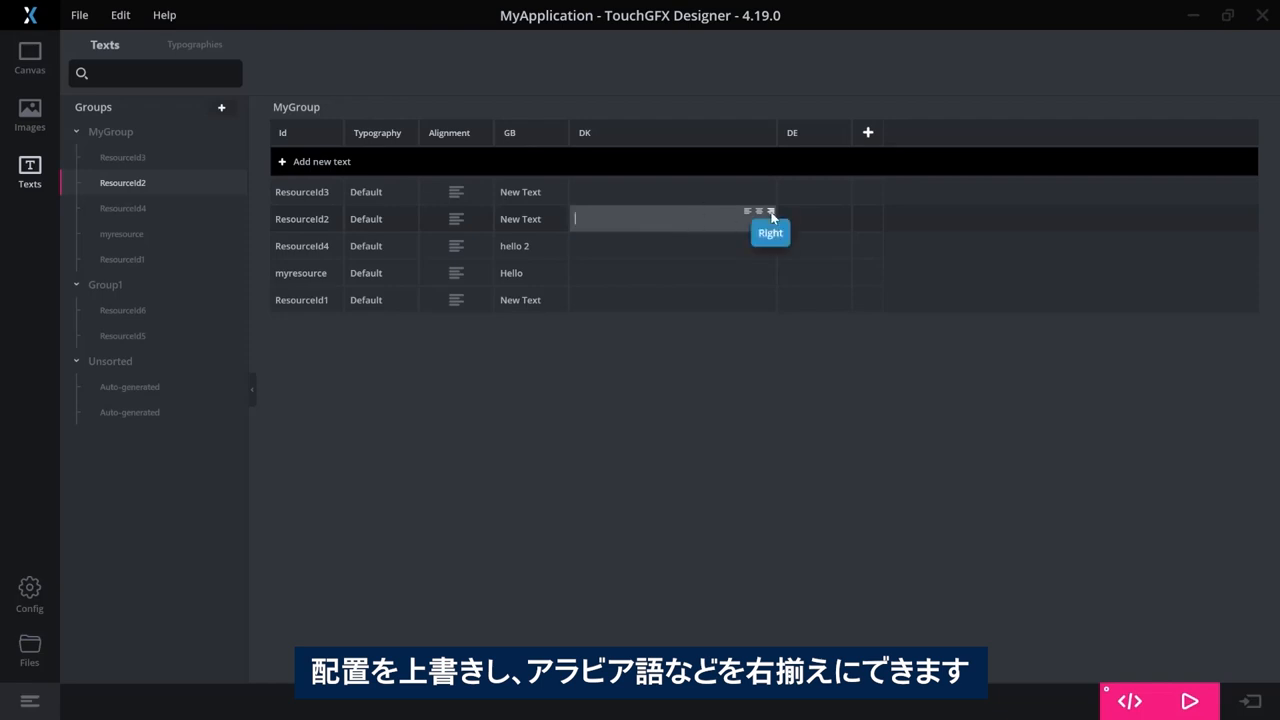
pyautogui.moveTo(758, 218)
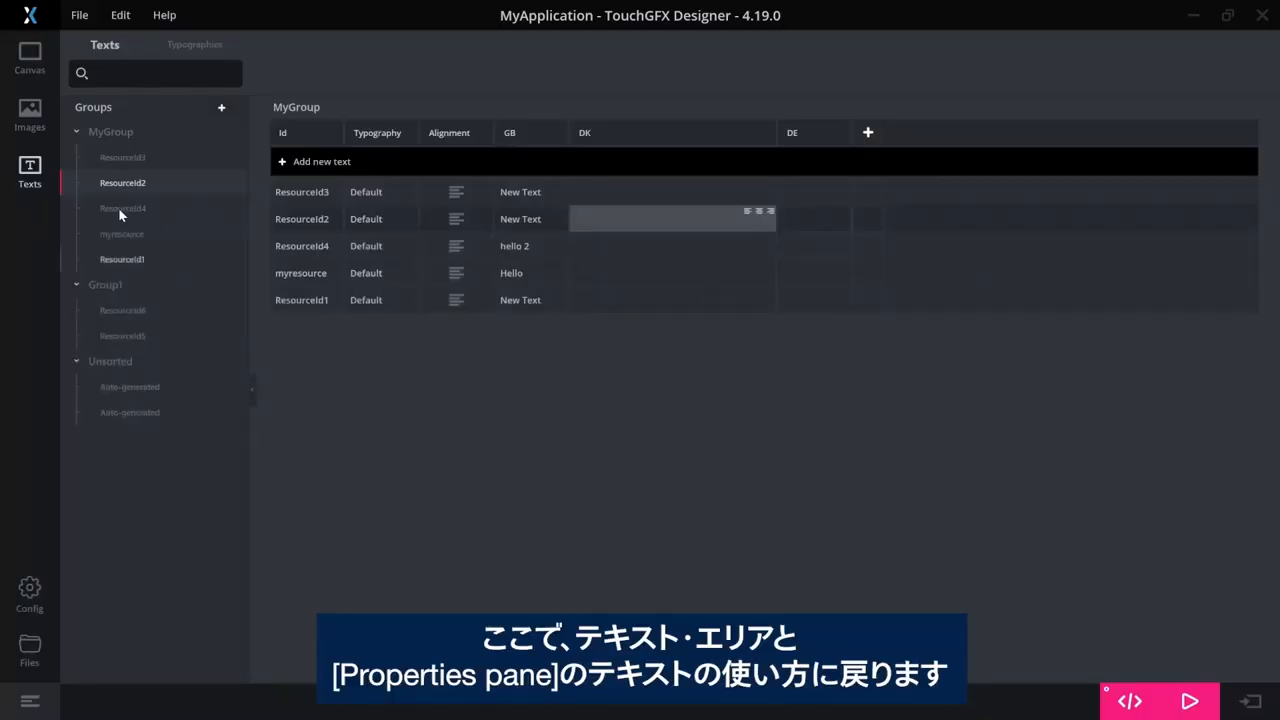
# Drag textArea2 on Screen1 to the right, to roughly x 344, y 110
pyautogui.click(29, 55)
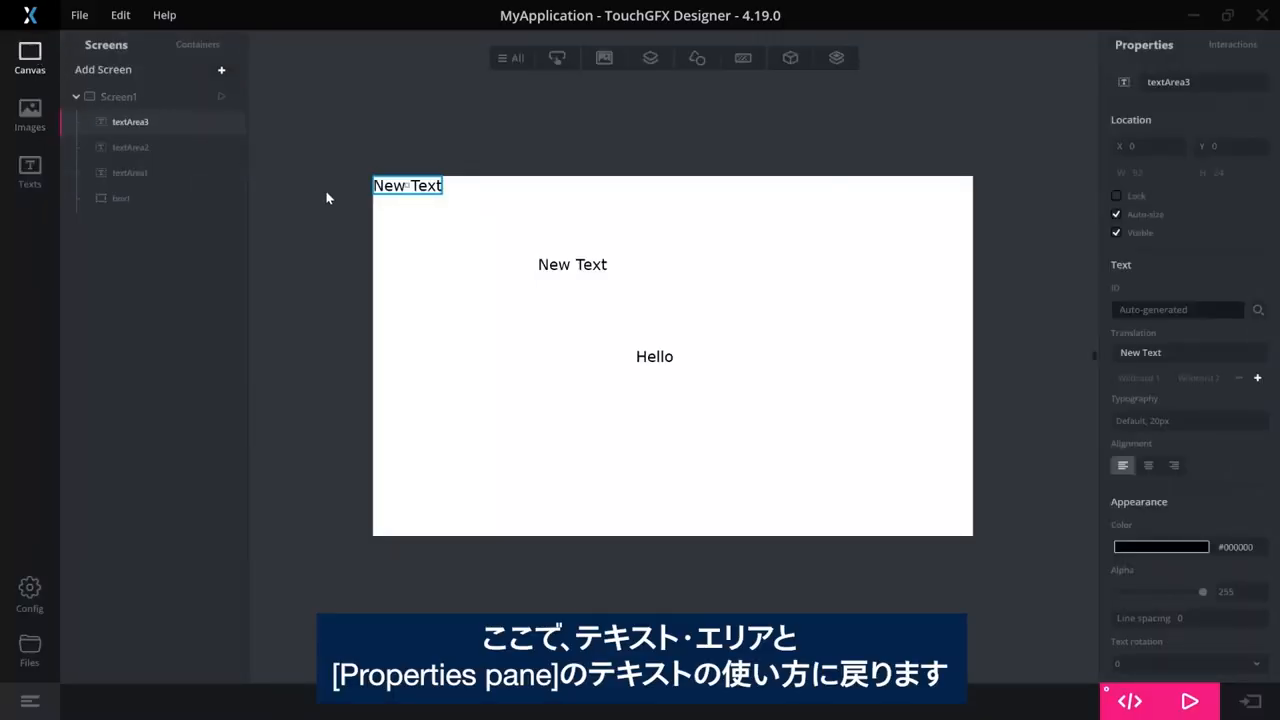
pyautogui.click(572, 264)
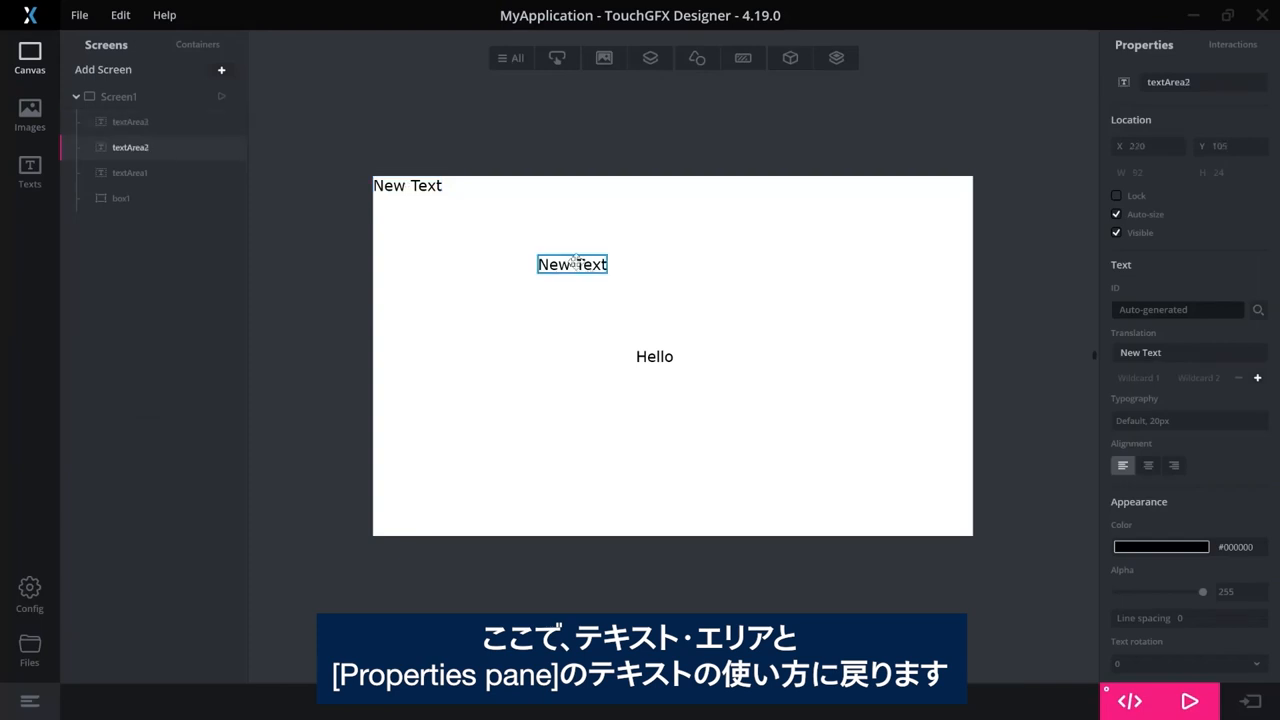
pyautogui.moveTo(572, 264); pyautogui.dragTo(665, 268)
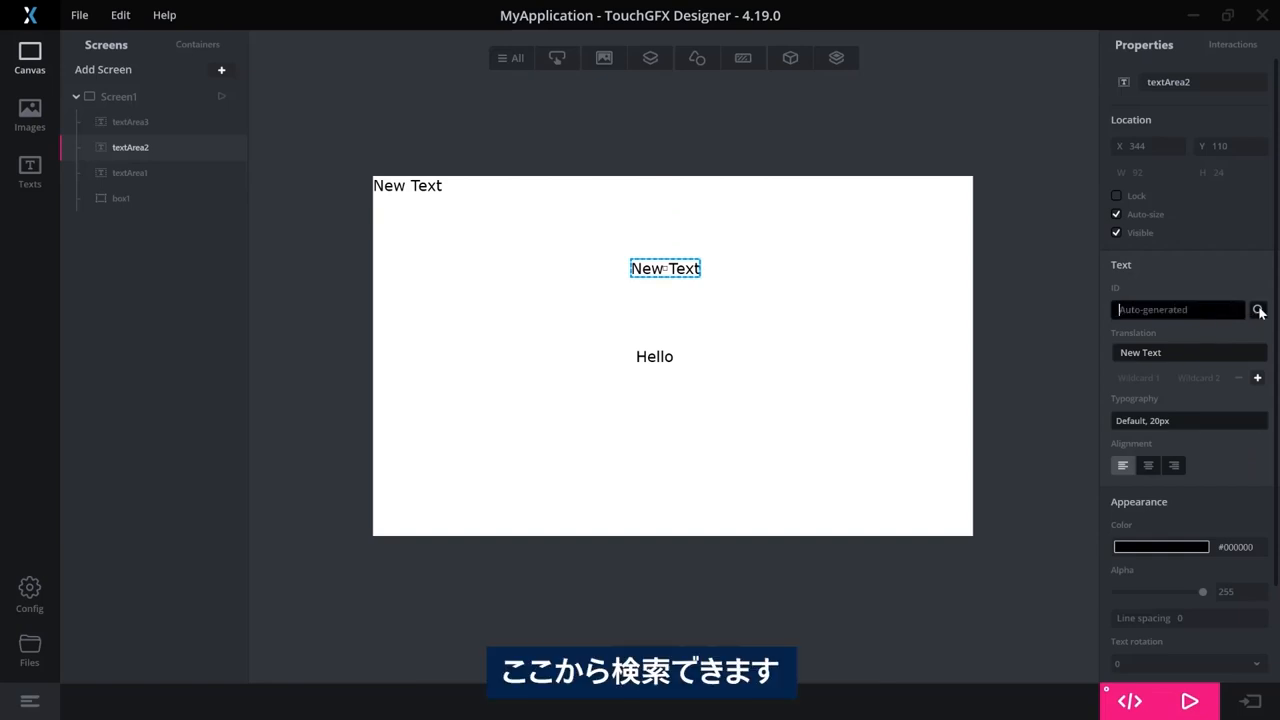
# Pick MyGroup's ResourceId4 ('hello 2') for textArea2 by searching 're' in Text Picker
pyautogui.click(1258, 309)
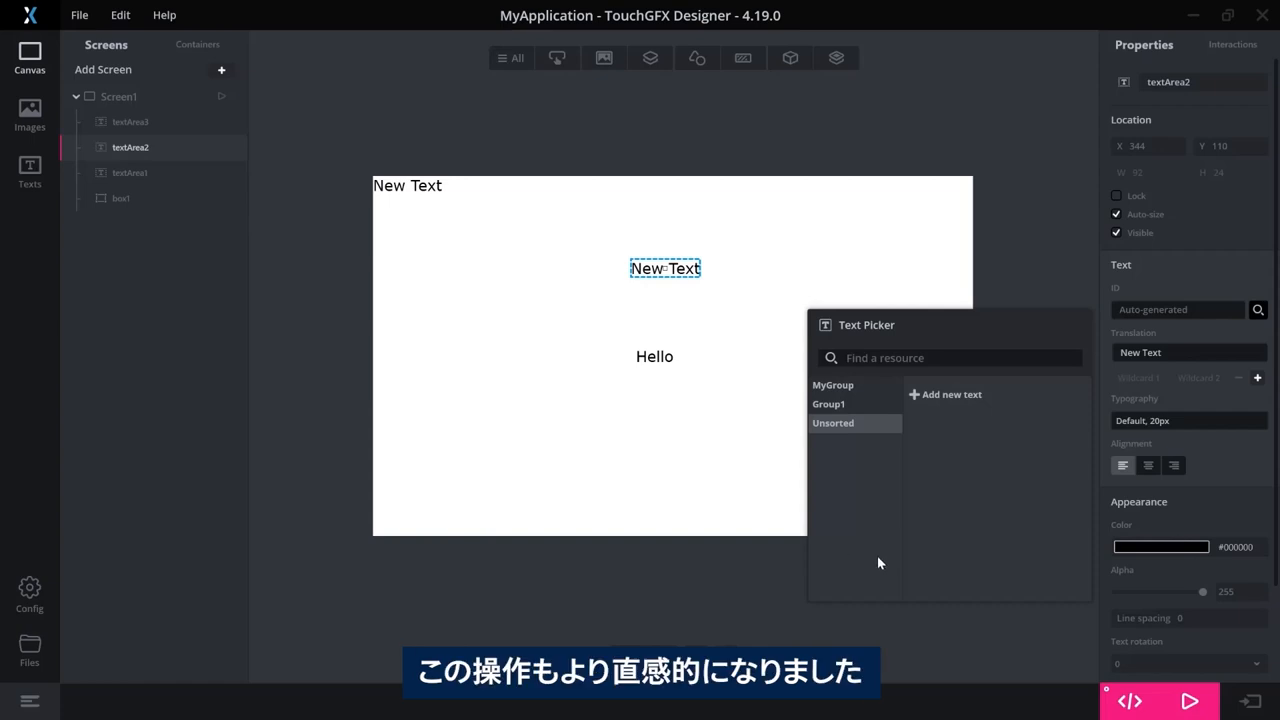
pyautogui.moveTo(852, 390)
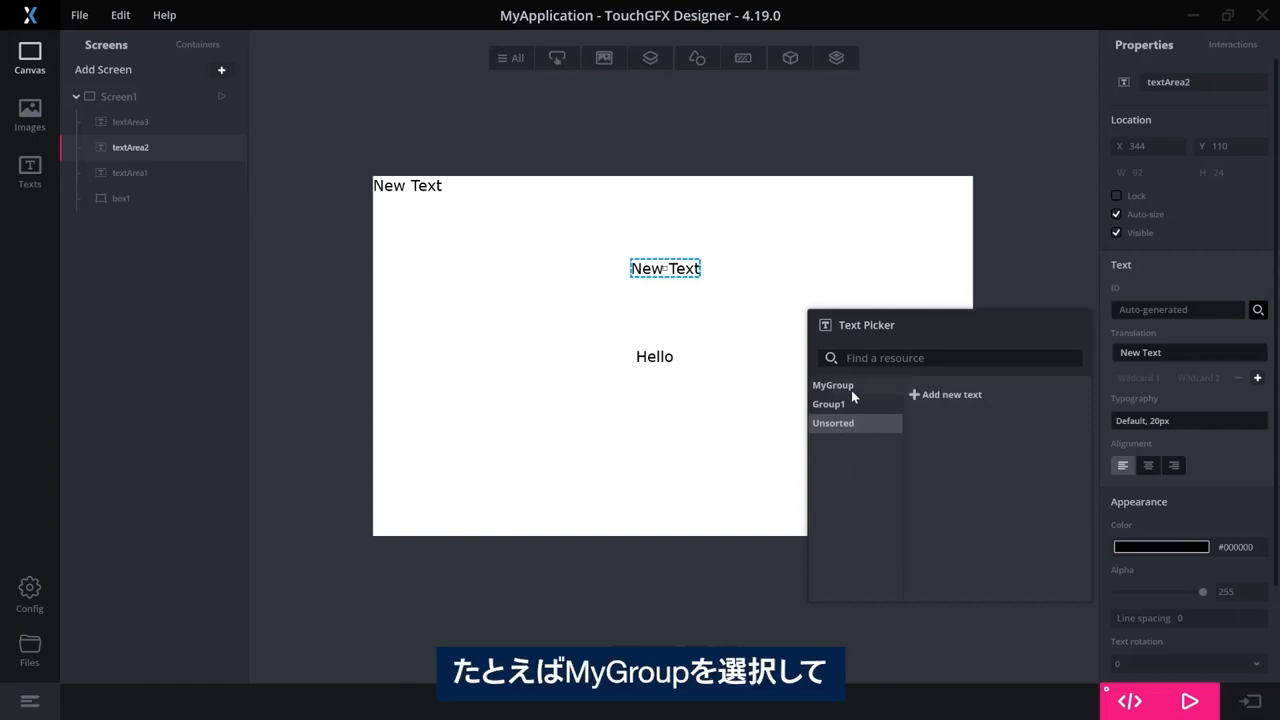
pyautogui.click(833, 385)
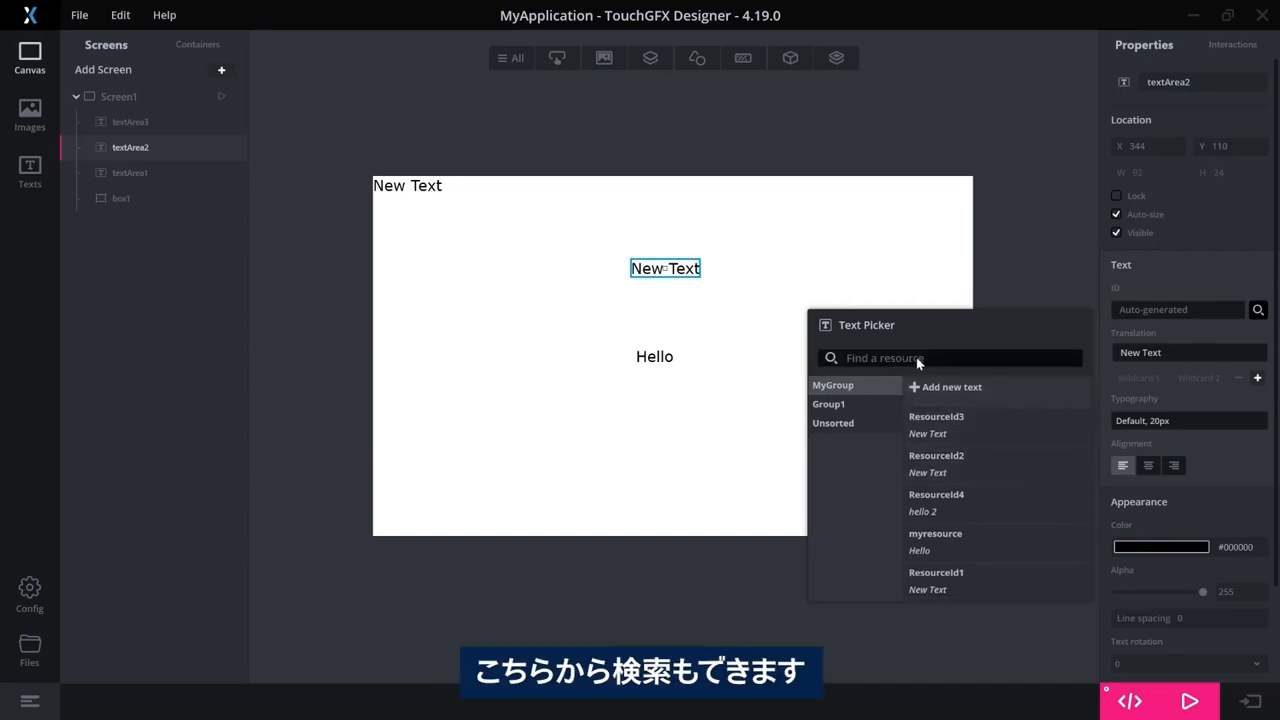
pyautogui.click(948, 357)
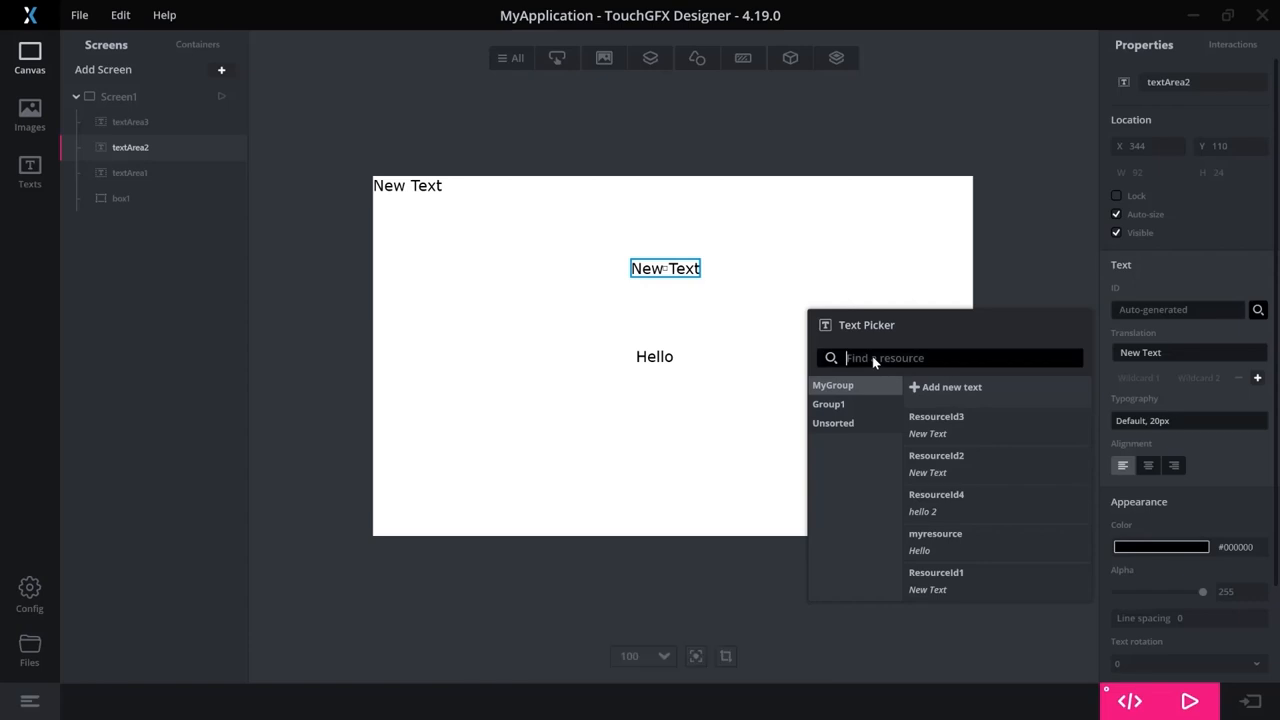
pyautogui.write('re')
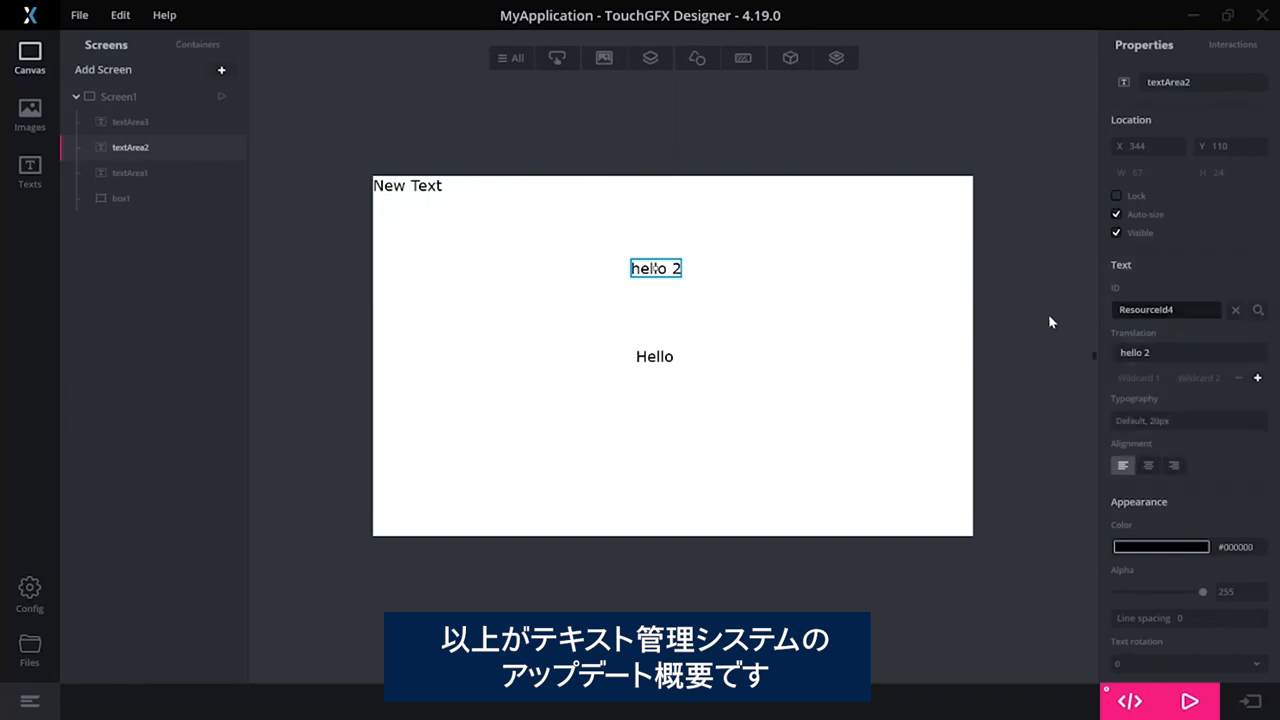
pyautogui.moveTo(1044, 330)
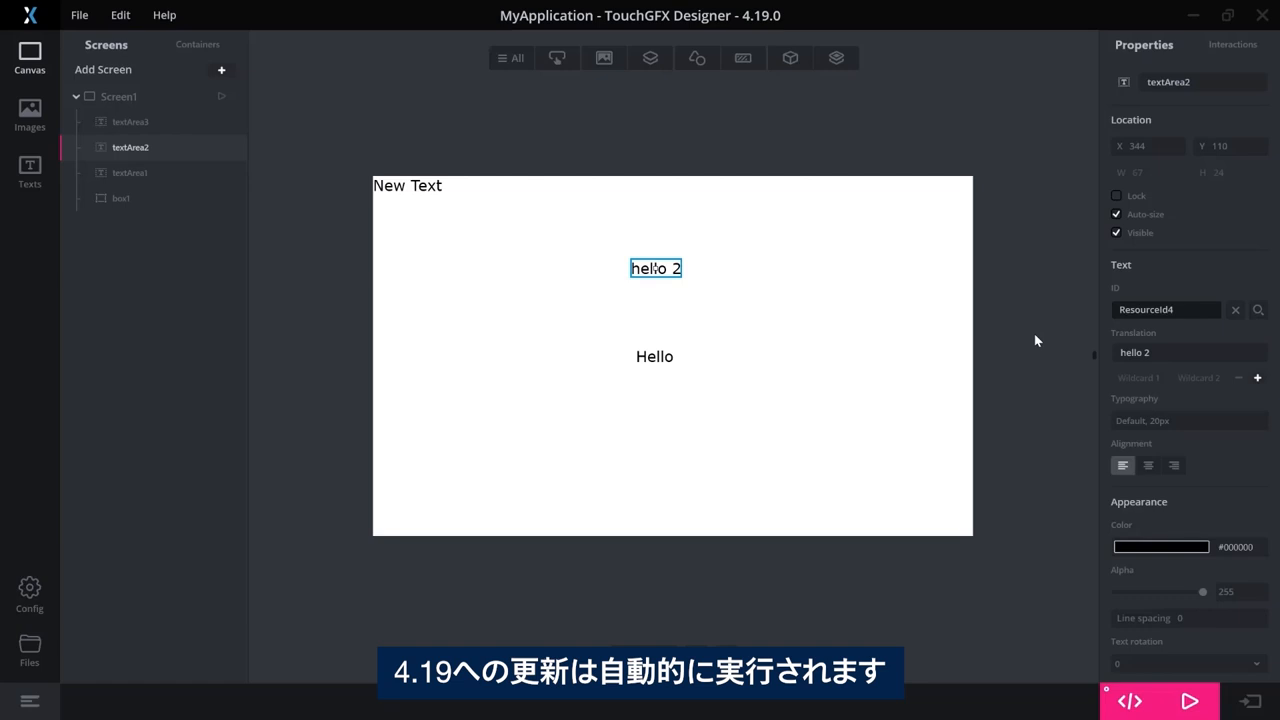
pyautogui.moveTo(275, 307)
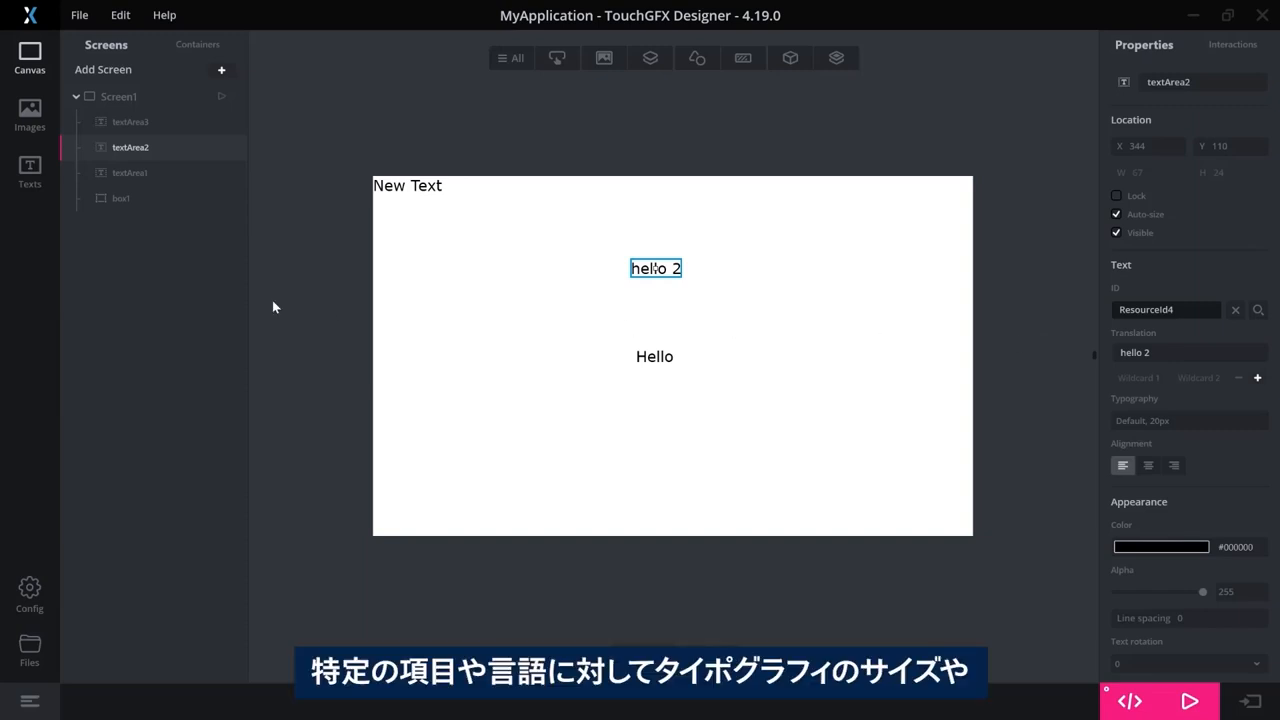
# Show the Default typography's DK override: Verdana Bold, size 25, 4 bpp
pyautogui.click(29, 170)
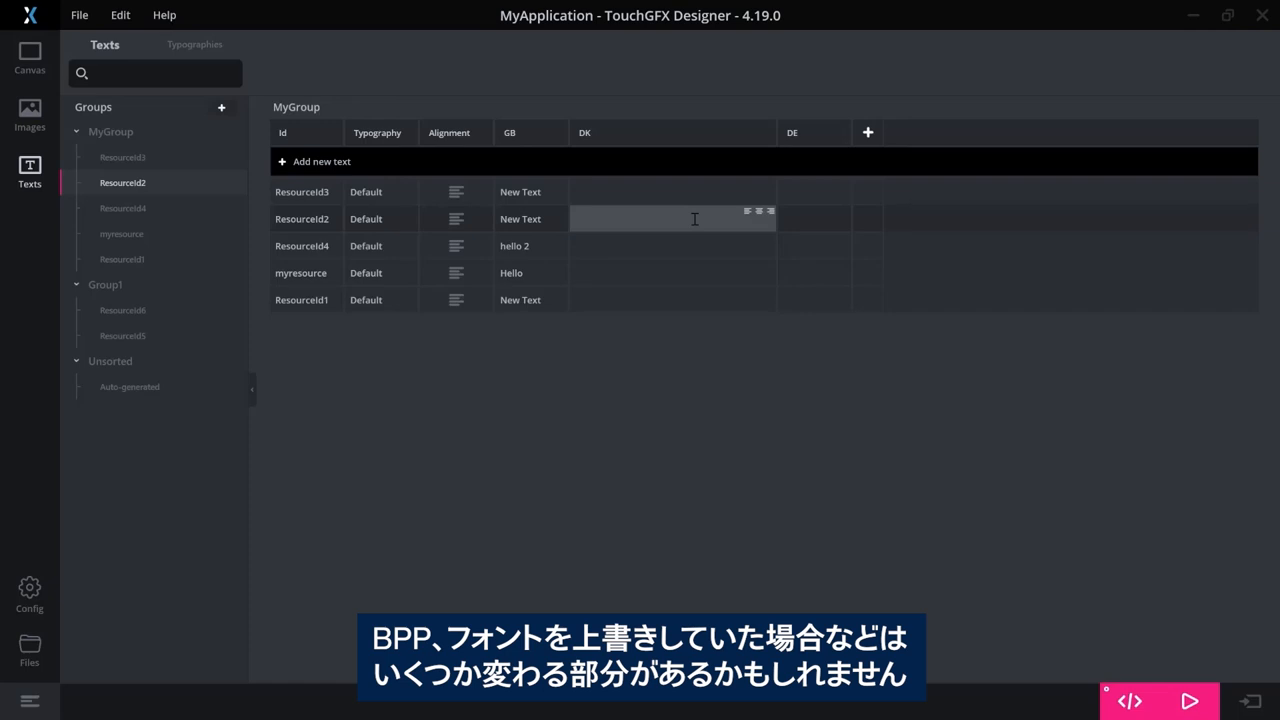
pyautogui.moveTo(656, 174)
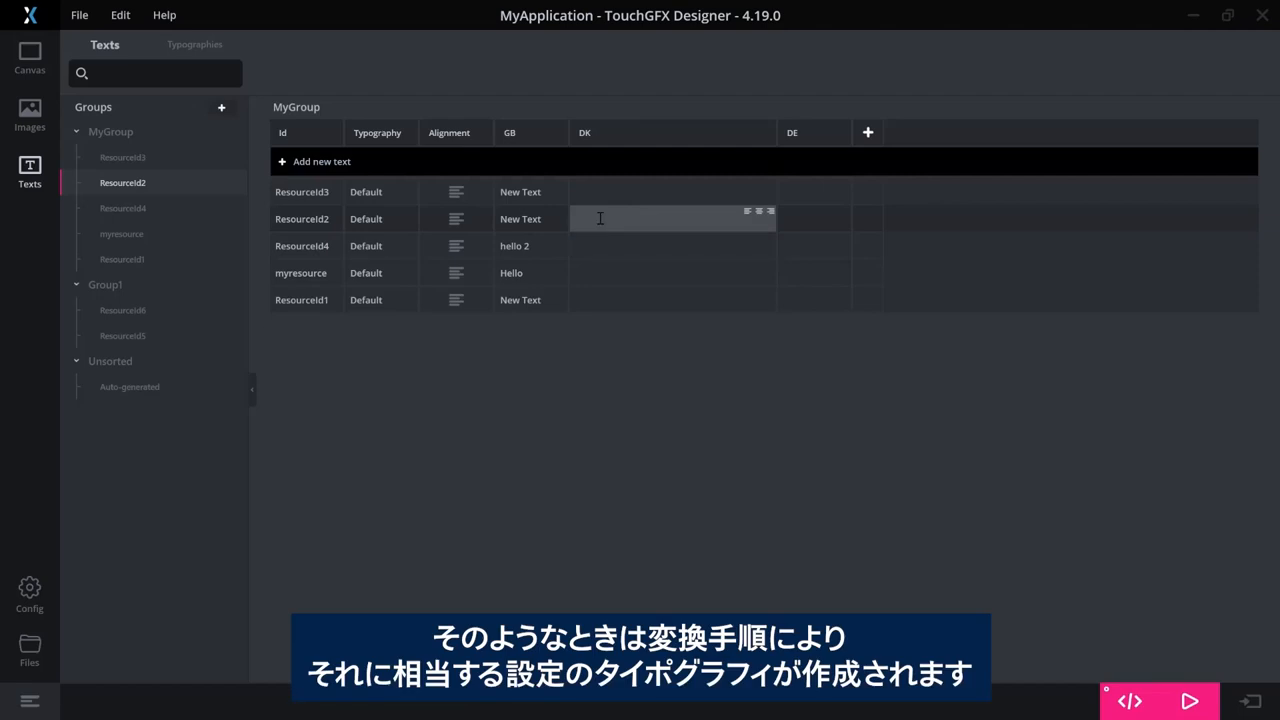
pyautogui.click(194, 44)
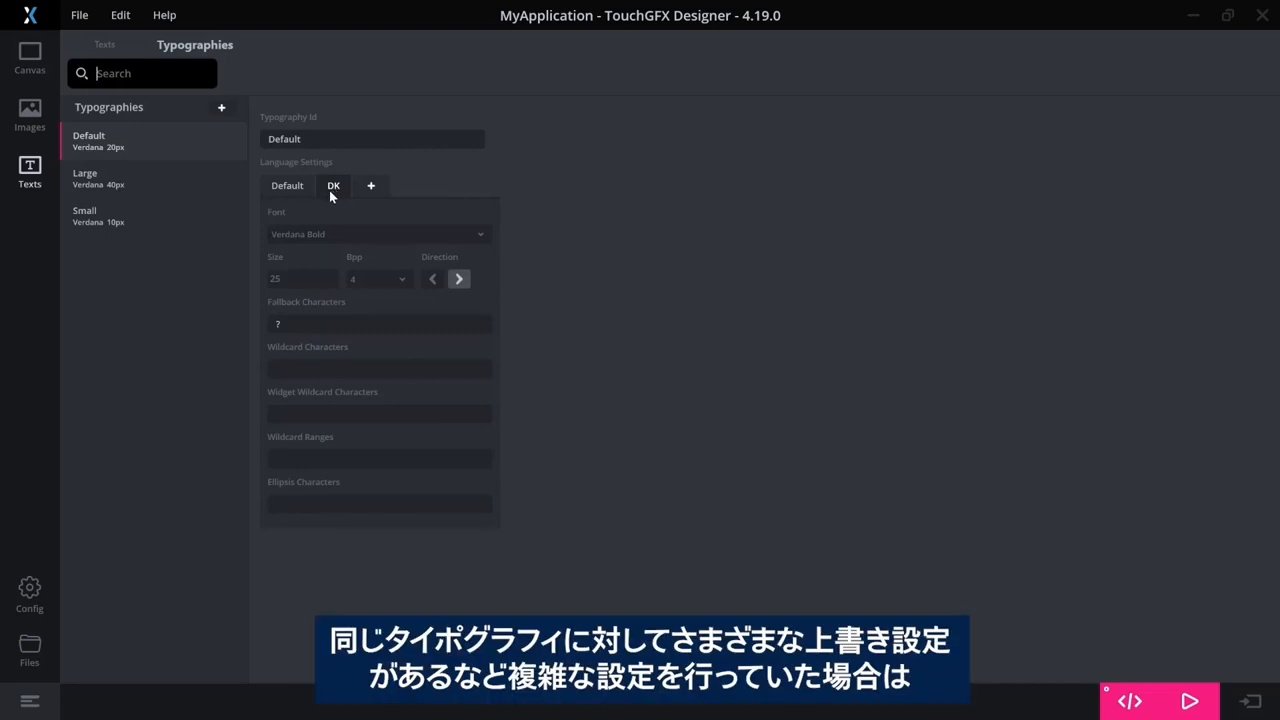
pyautogui.moveTo(150, 65)
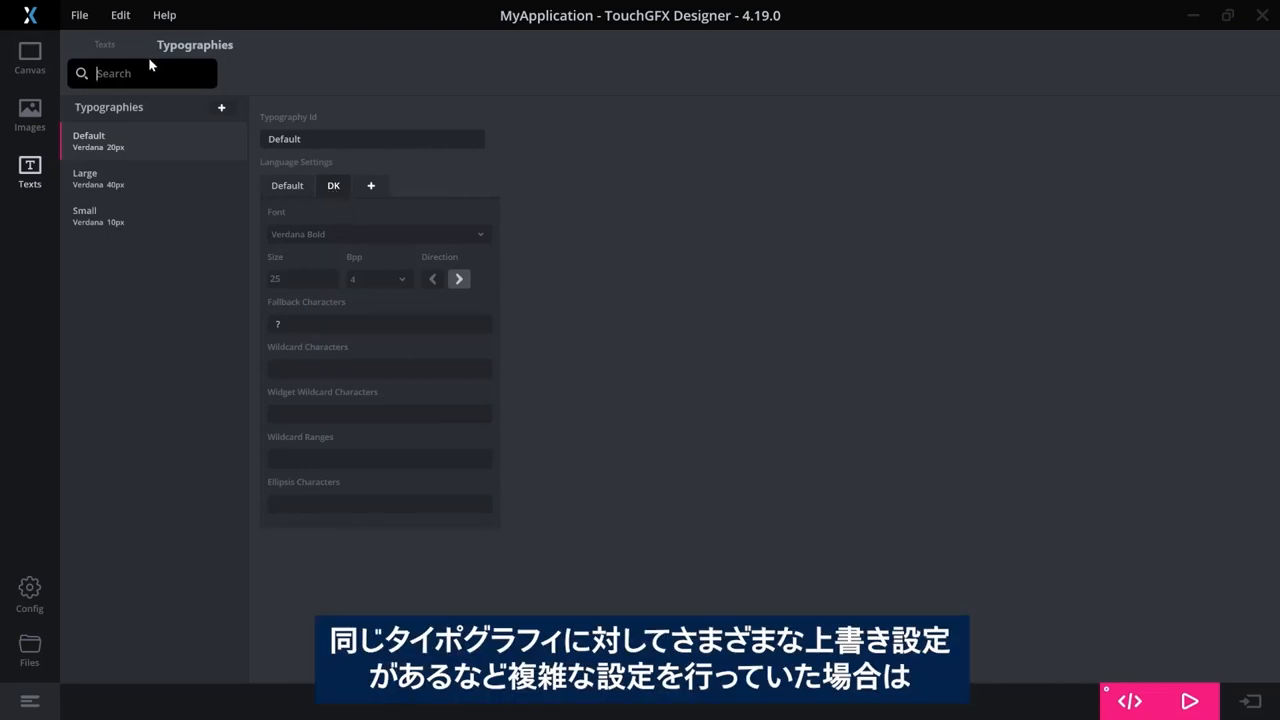
# Go back to MyGroup's five-resource texts table with GB, DK and DE columns
pyautogui.click(104, 44)
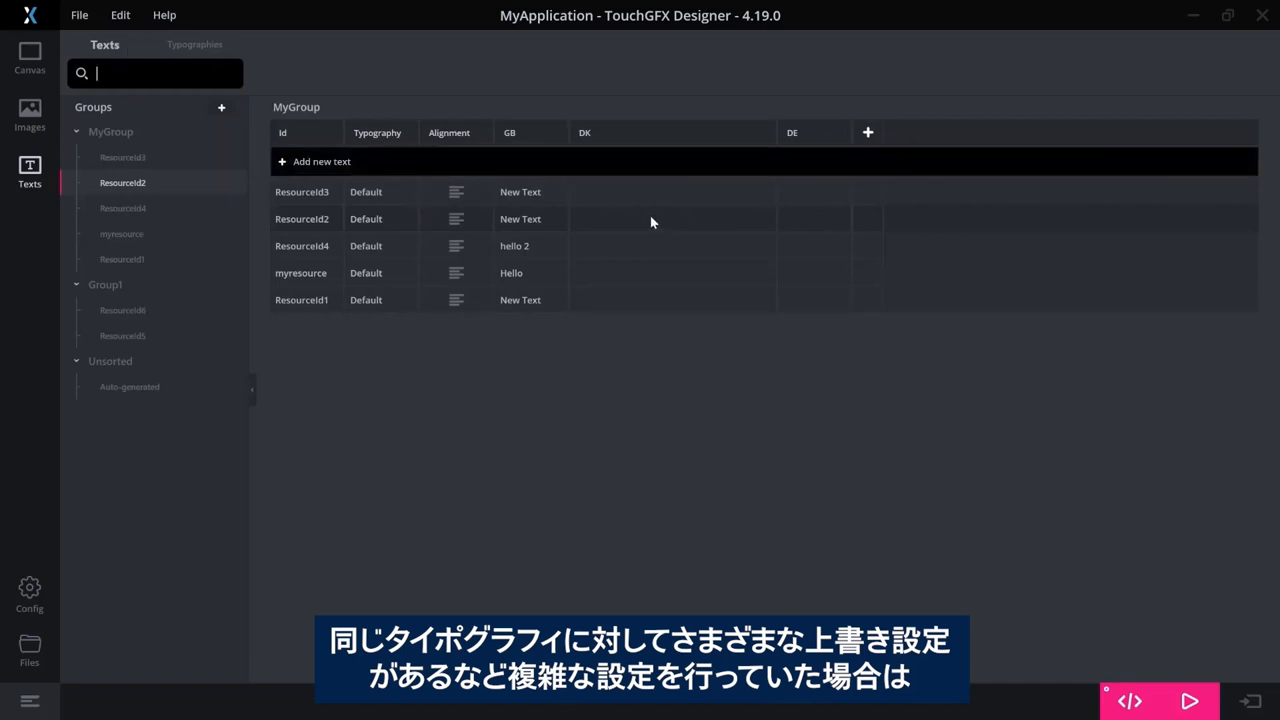
pyautogui.moveTo(435, 224)
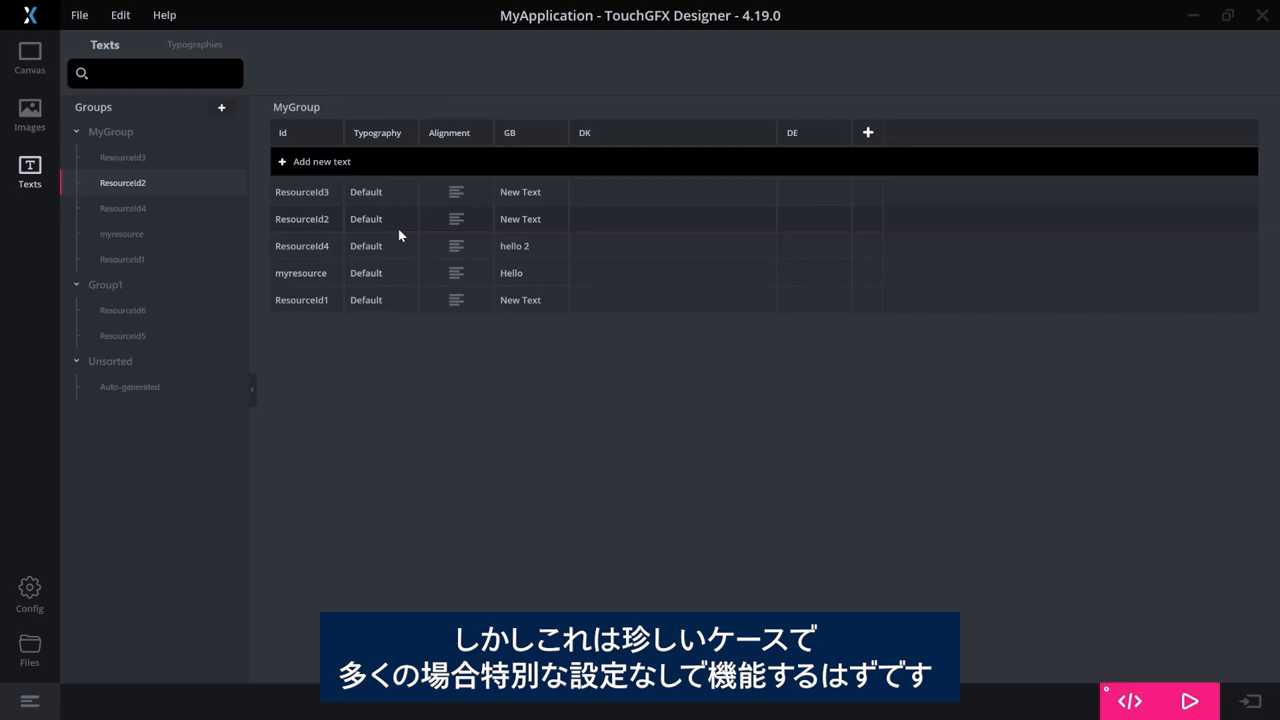
pyautogui.click(155, 73)
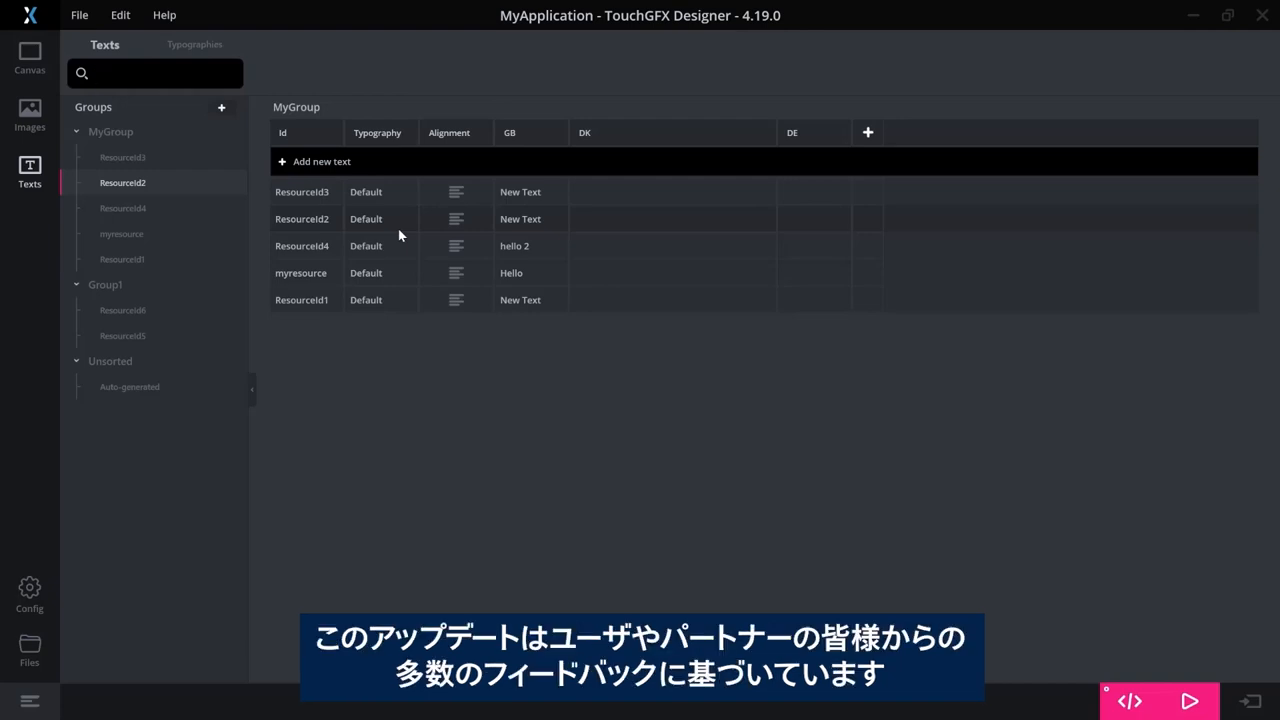
pyautogui.click(155, 73)
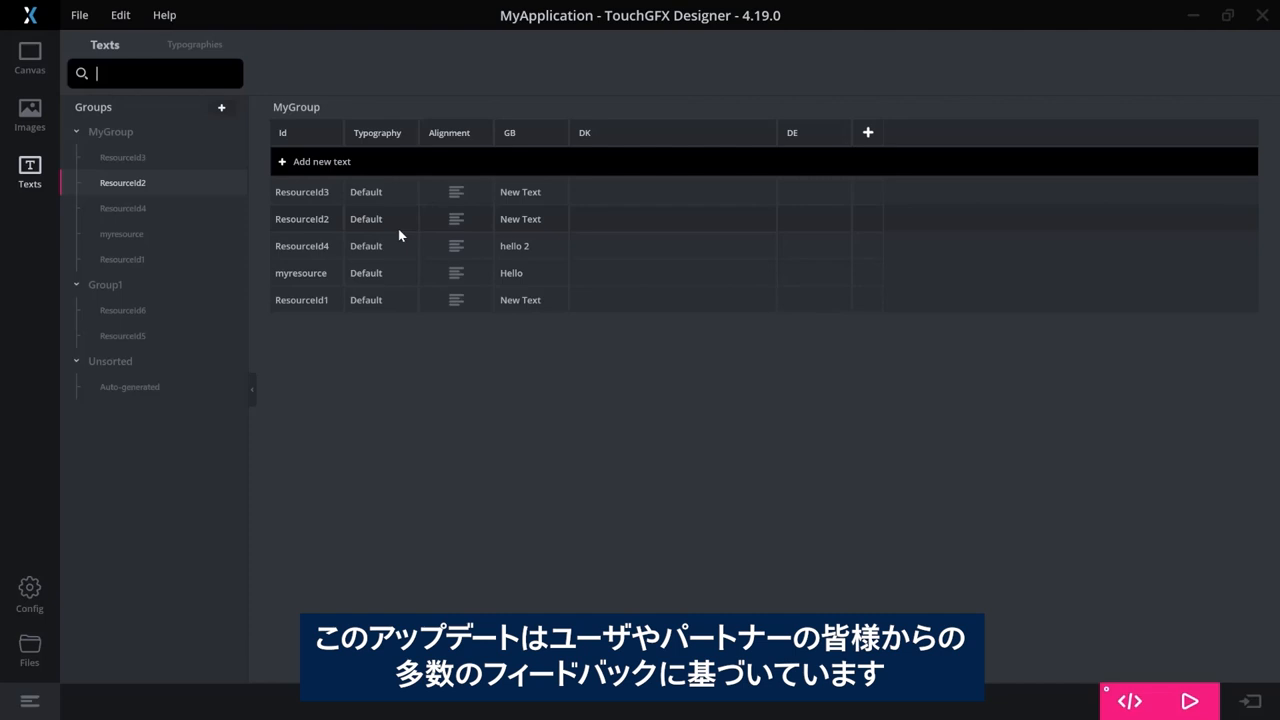